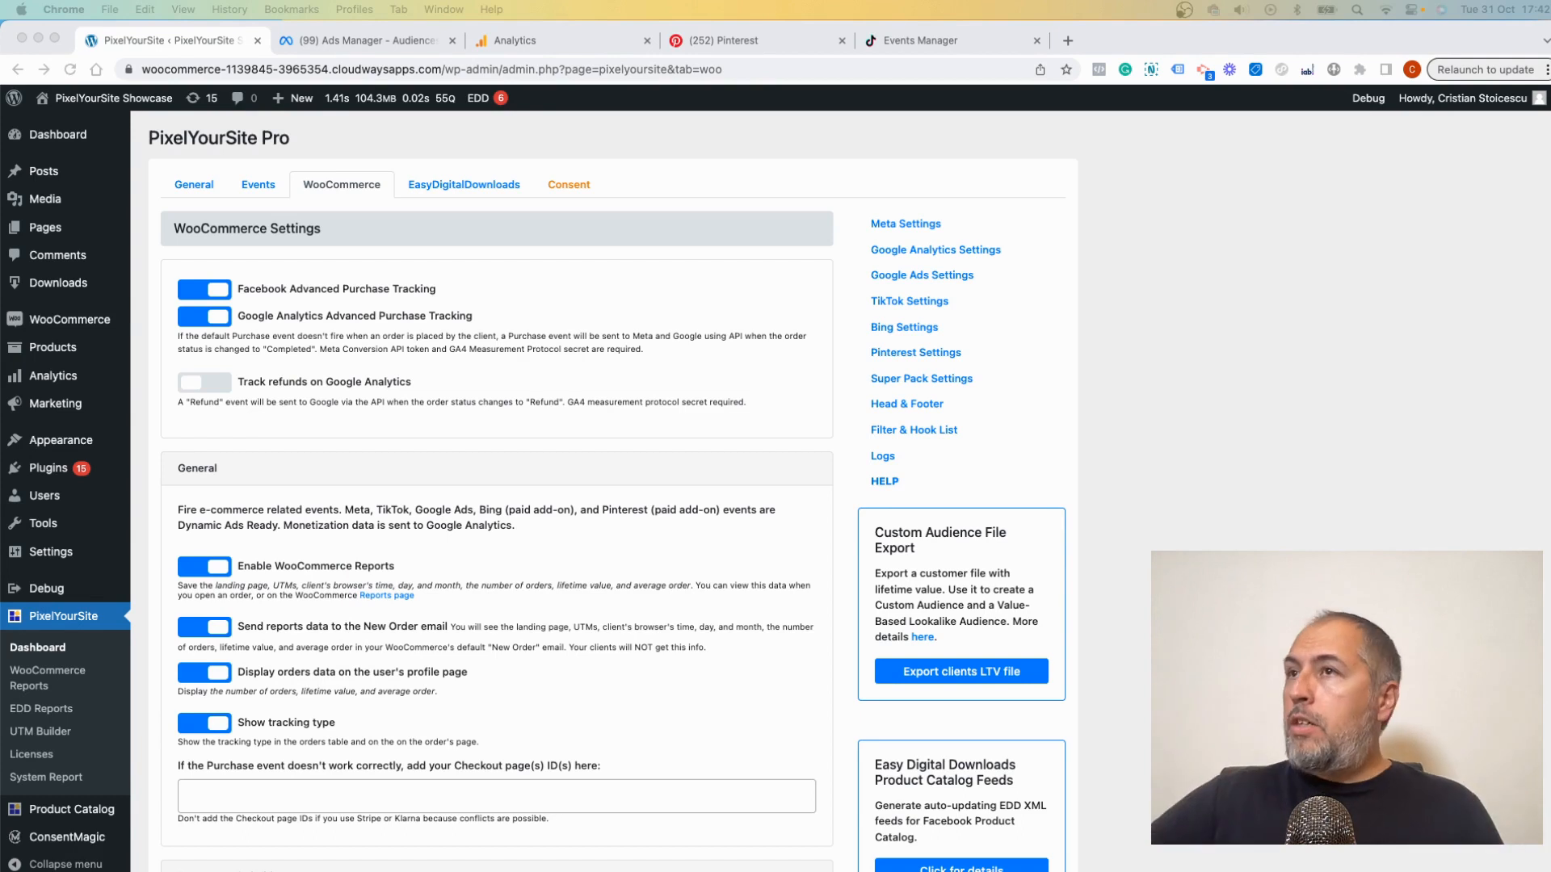
mouse_move(684, 283)
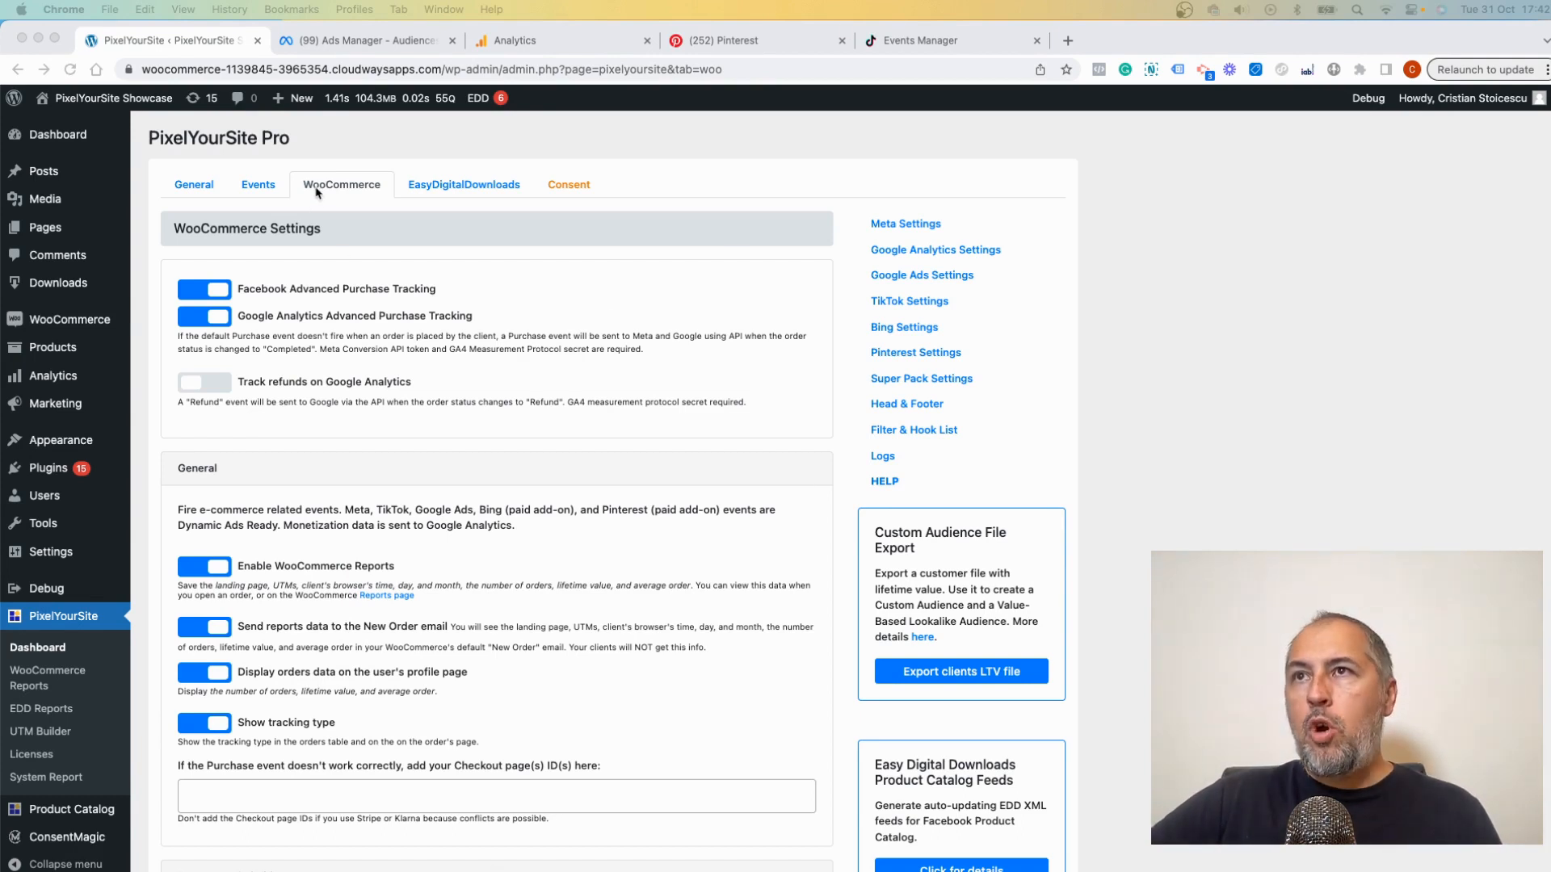
Scroll the WooCommerce tab past Recommended events to the Advanced Marketing Events section
scroll("down", 3)
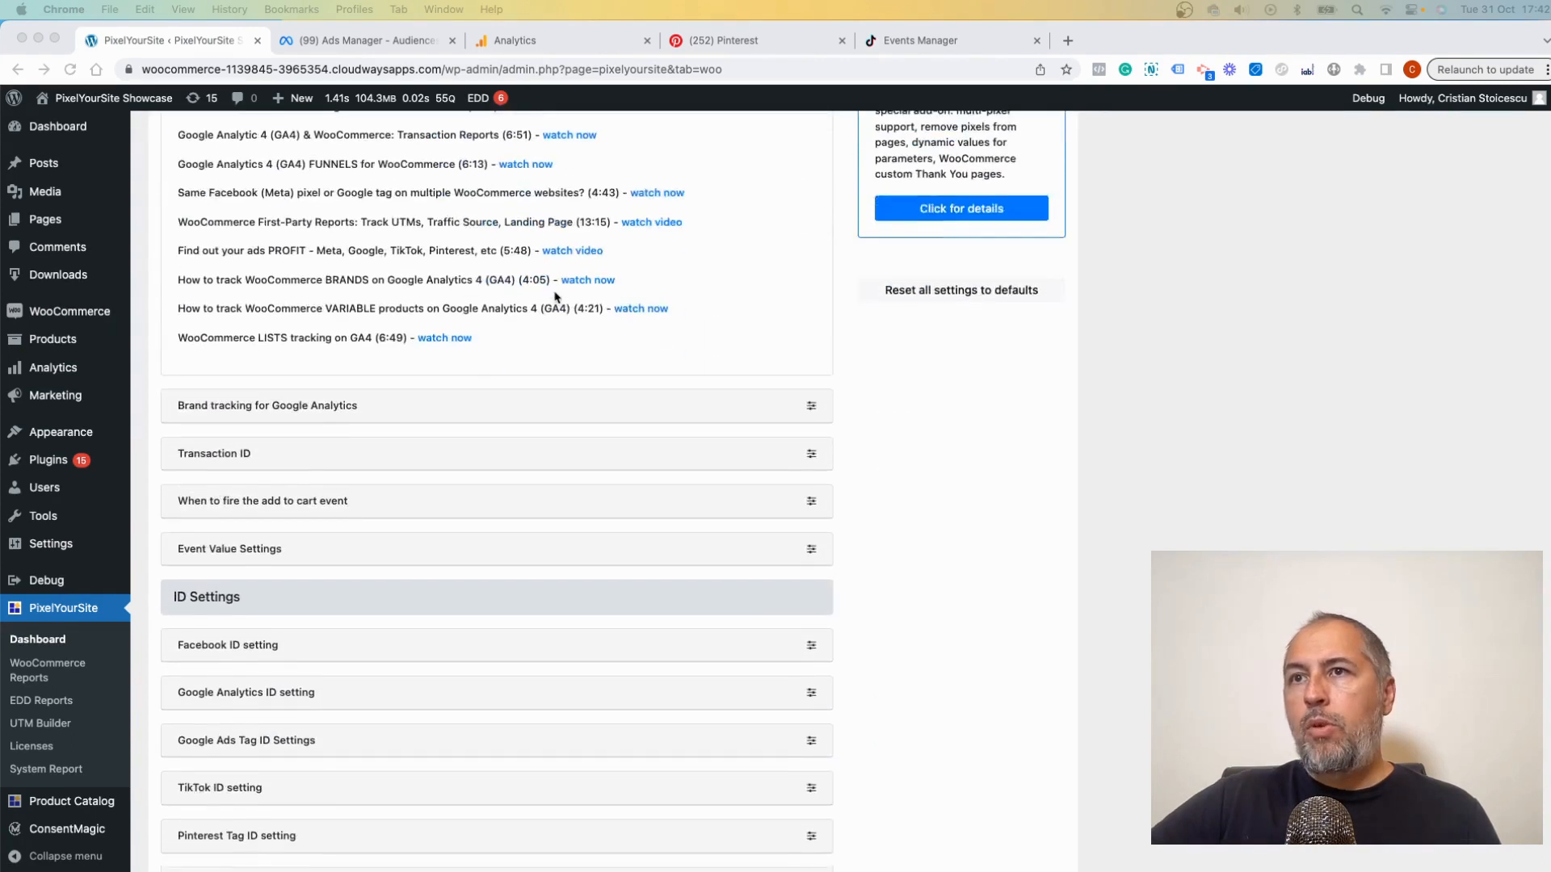
scroll("up", 3)
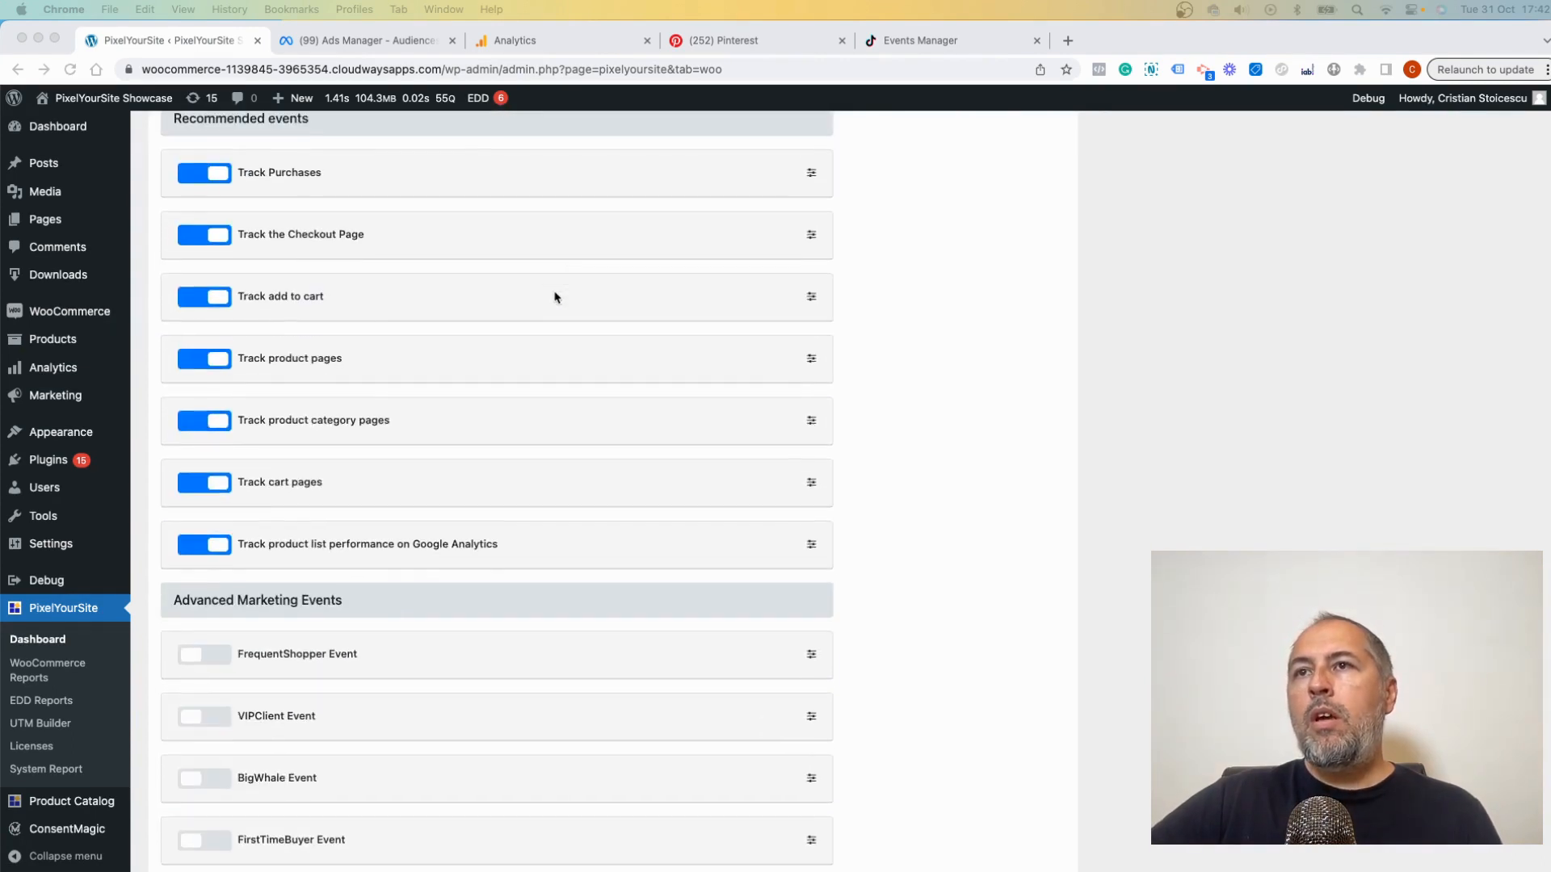
scroll("down", 3)
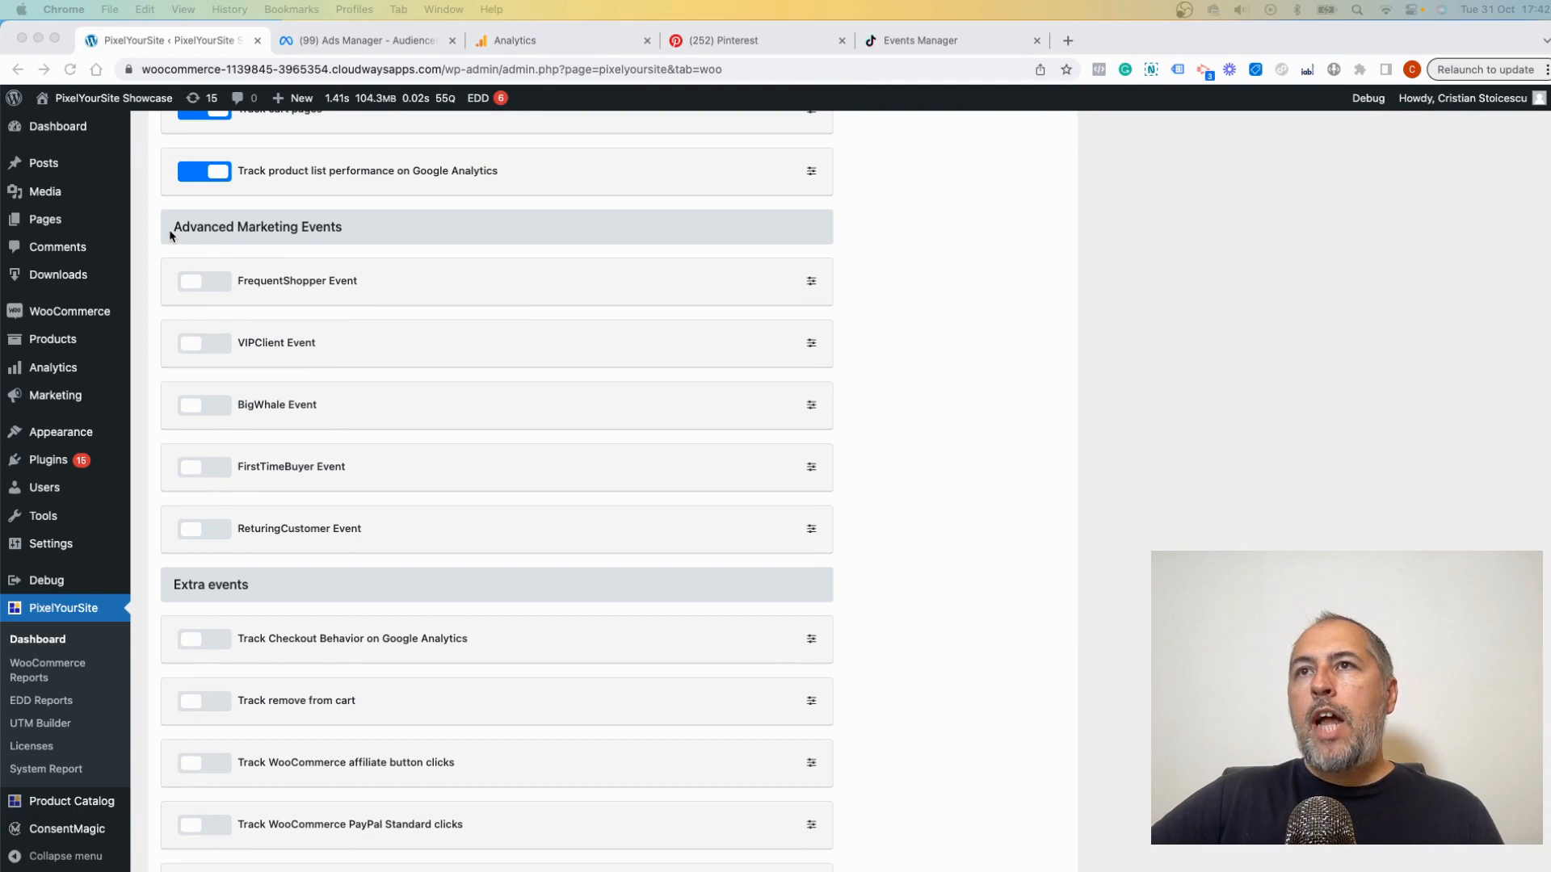
mouse_move(399, 239)
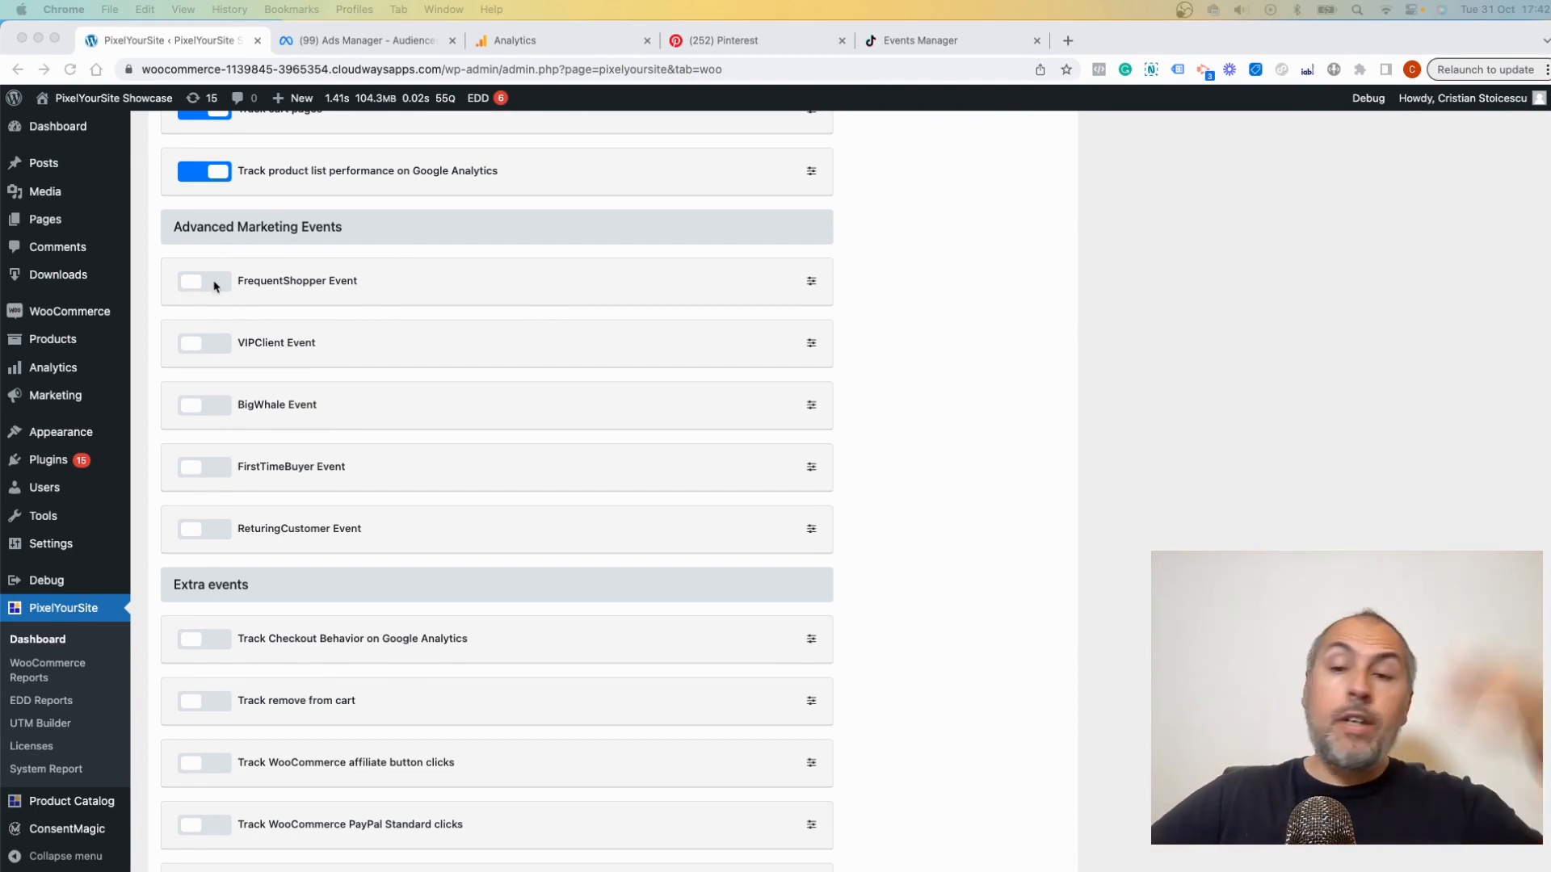
mouse_move(869, 348)
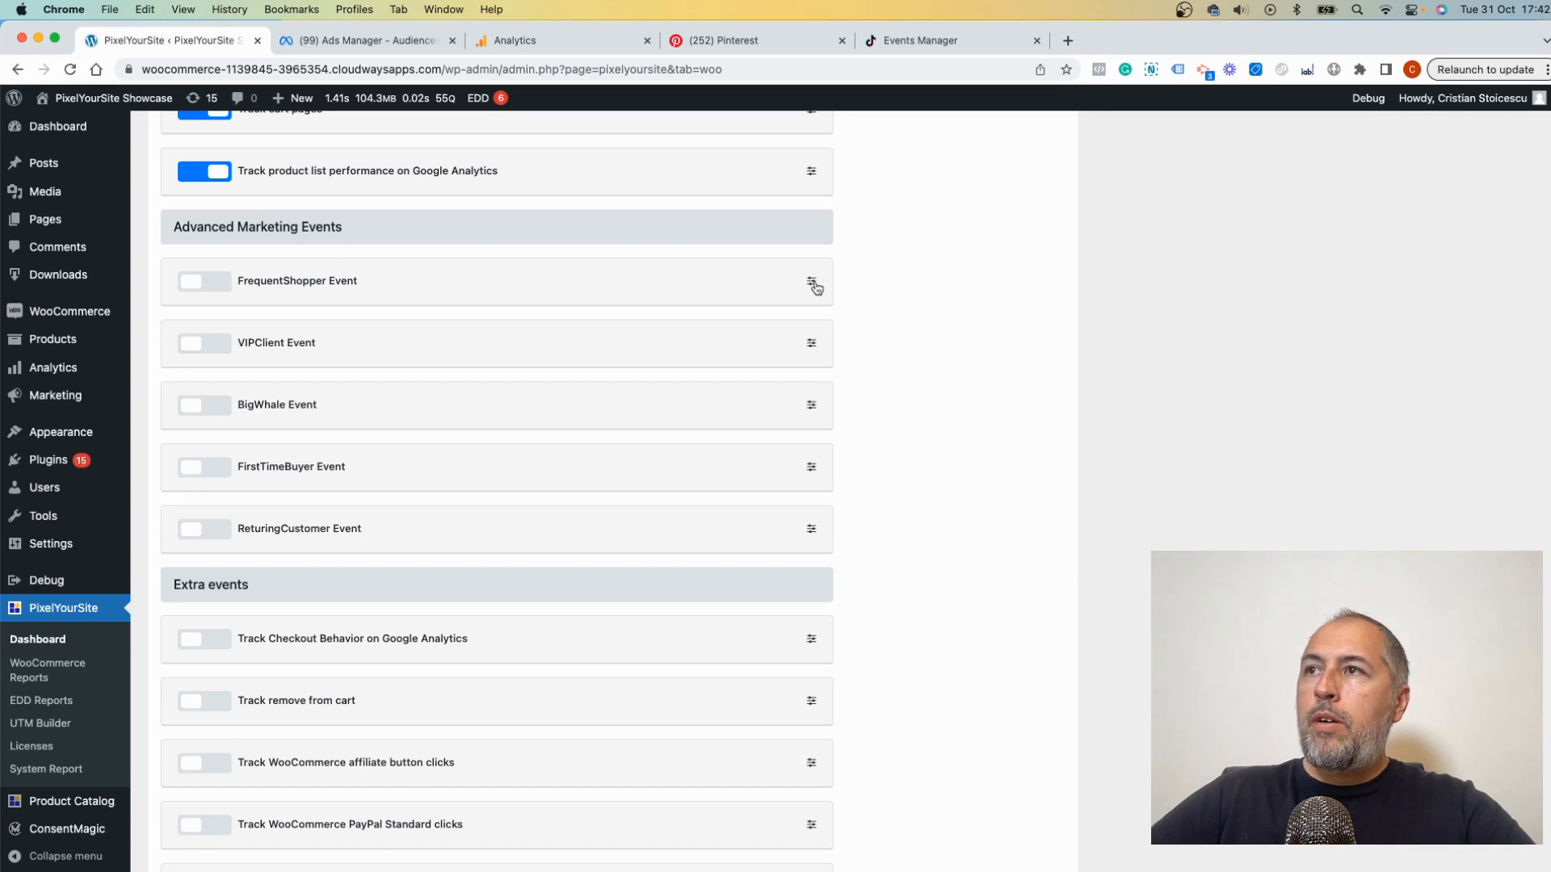
Switch the FrequentShopper event on, then reveal VIPClient's options (3 transactions, average order 199)
left_click(811, 283)
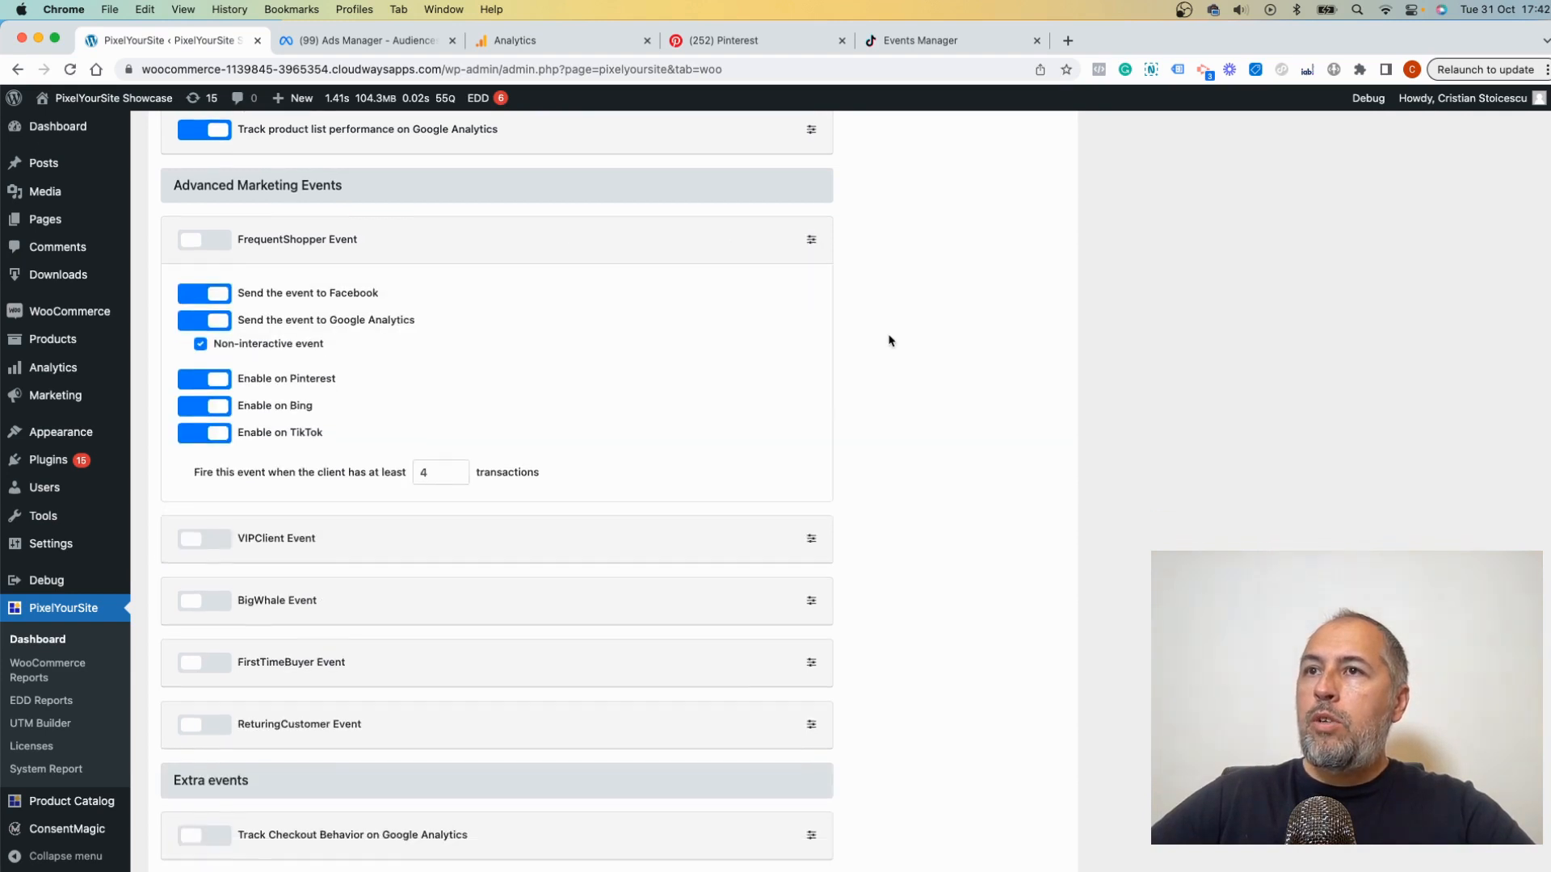
scroll("down", 3)
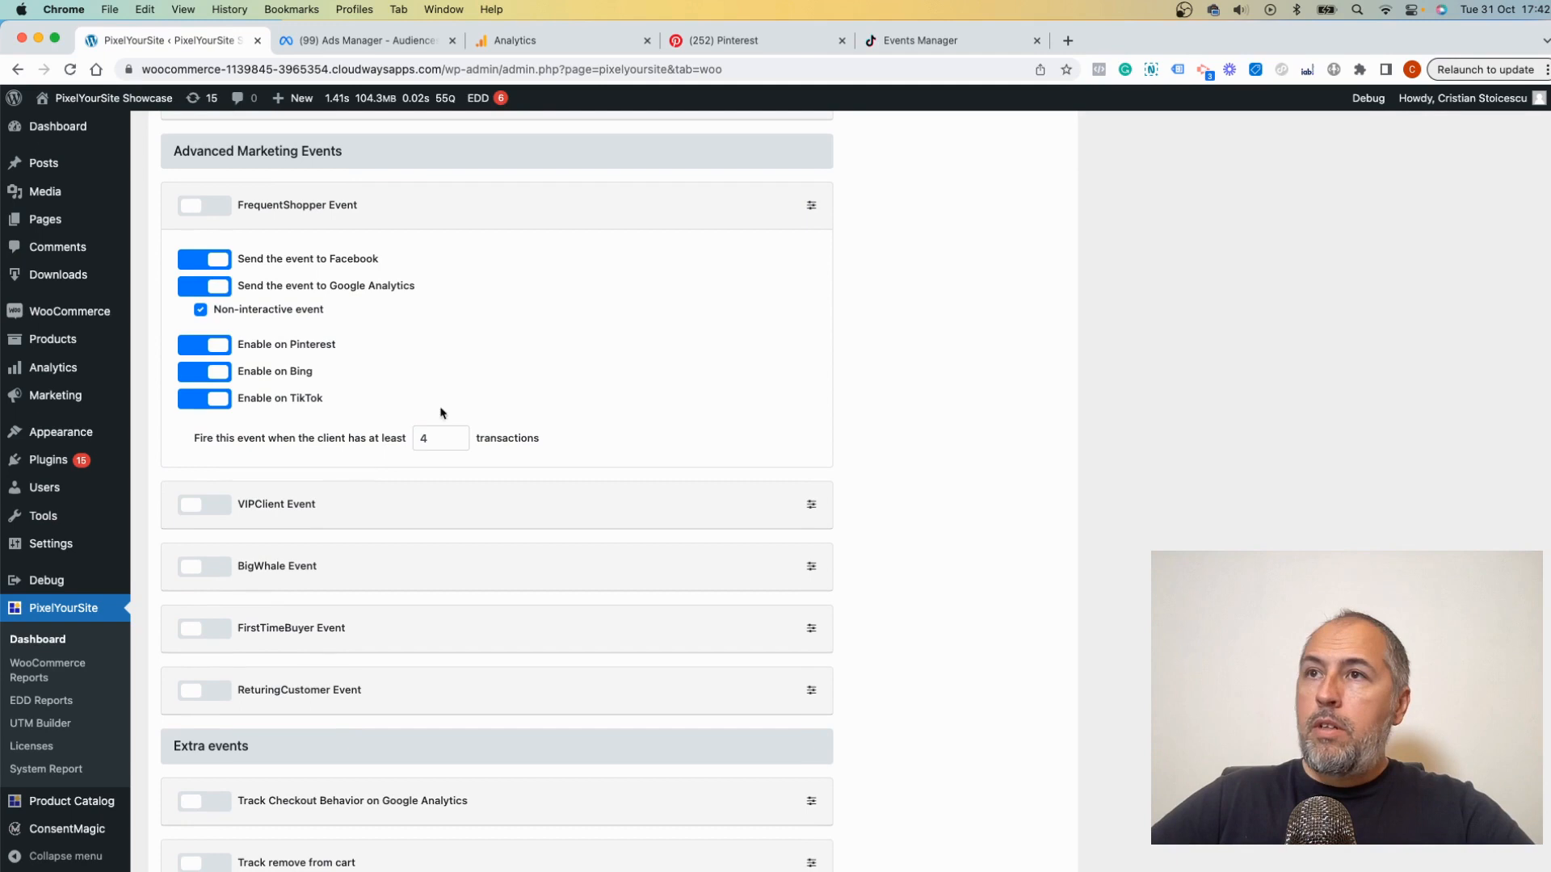
left_click(434, 438)
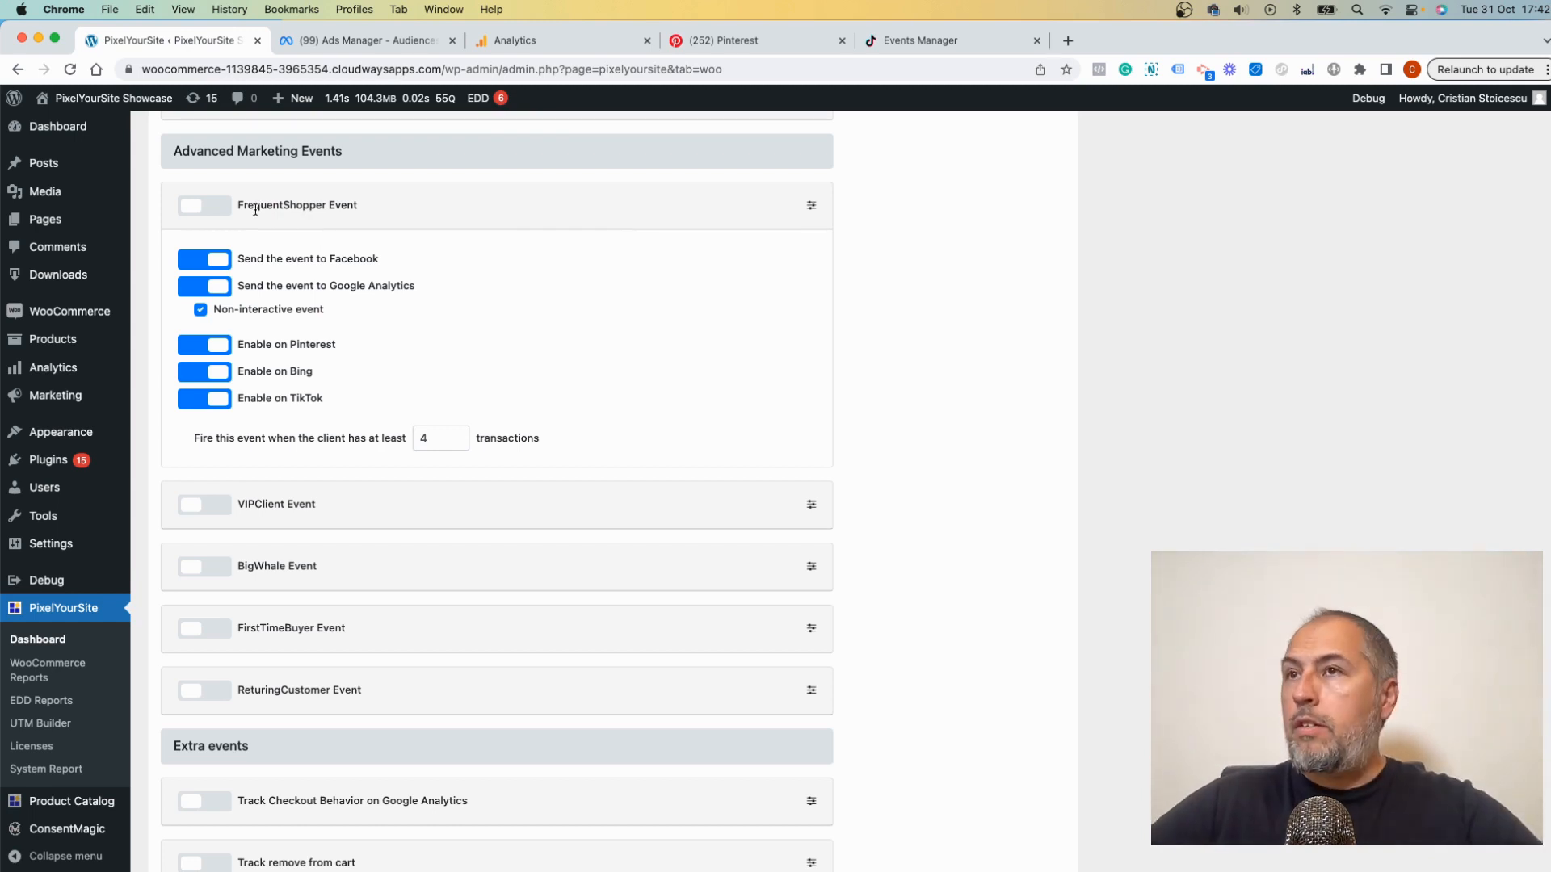
left_click(203, 205)
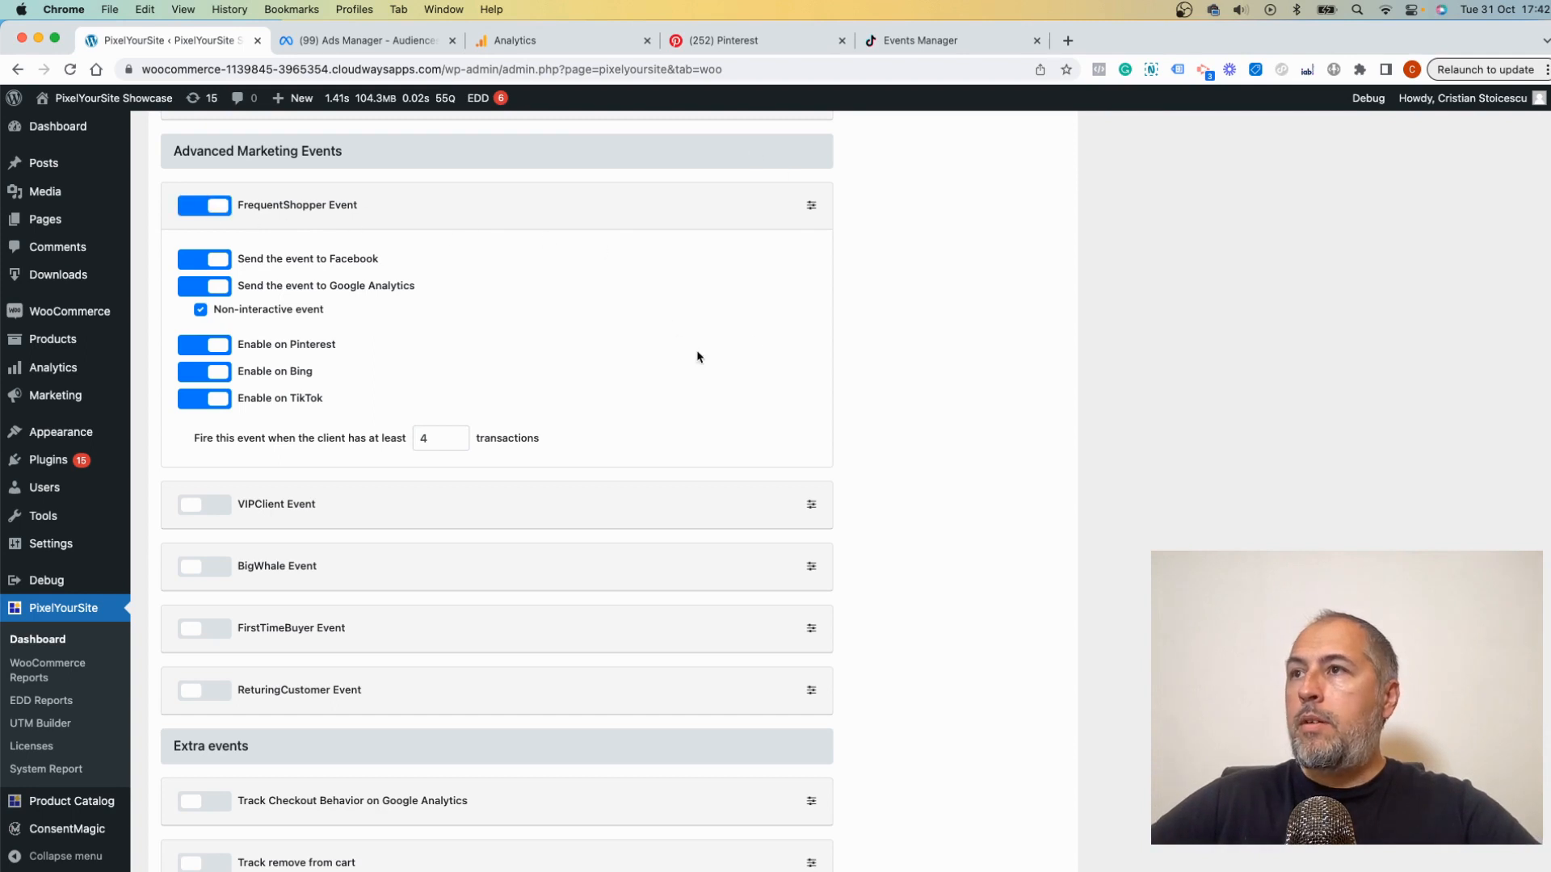
left_click(810, 205)
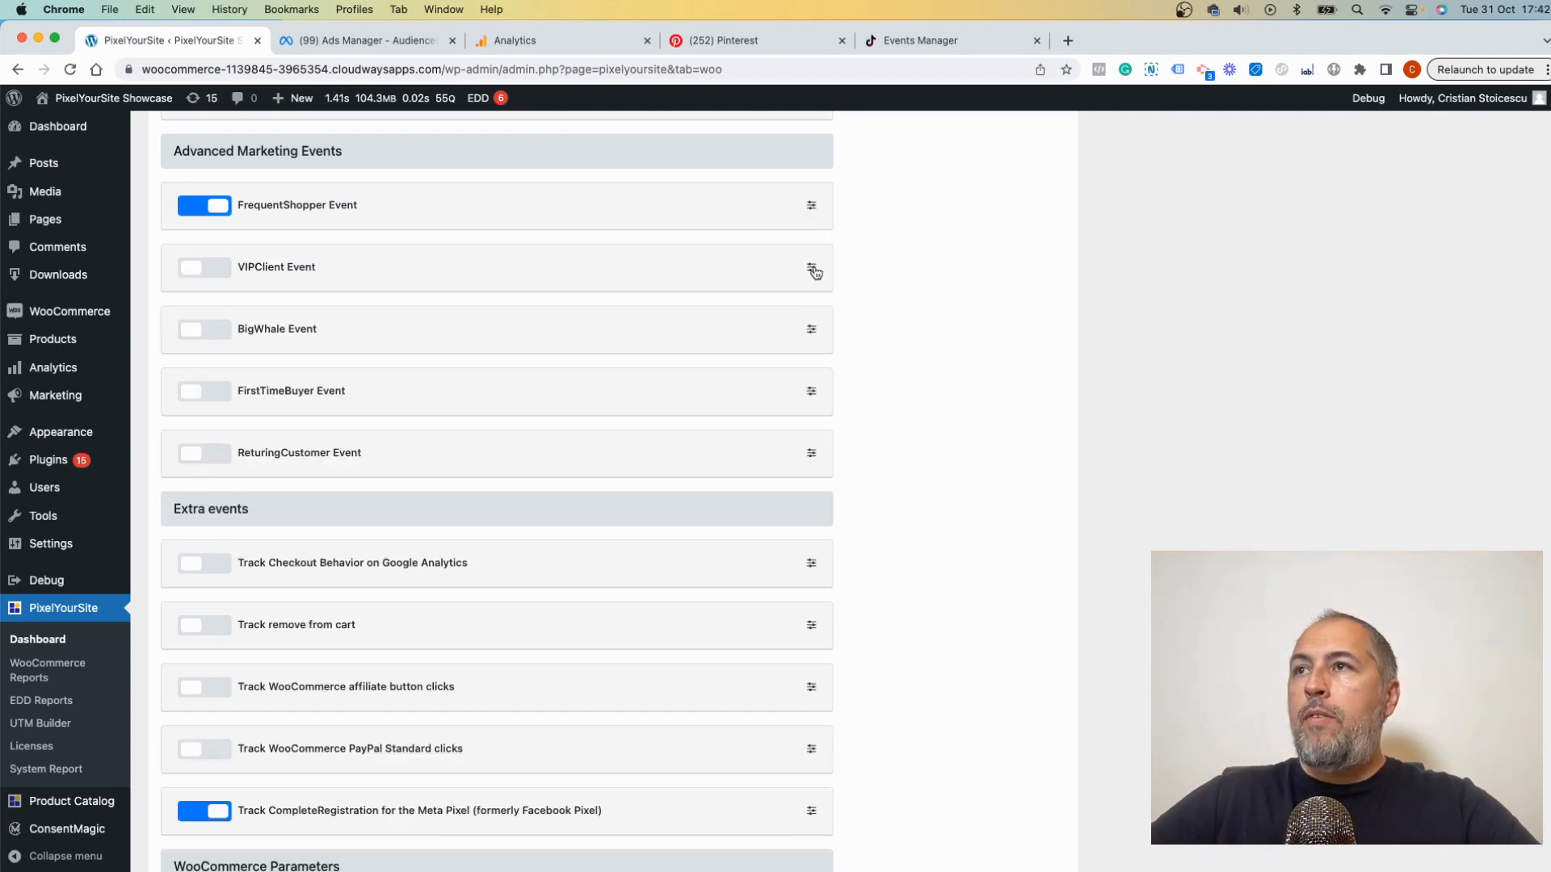
left_click(811, 270)
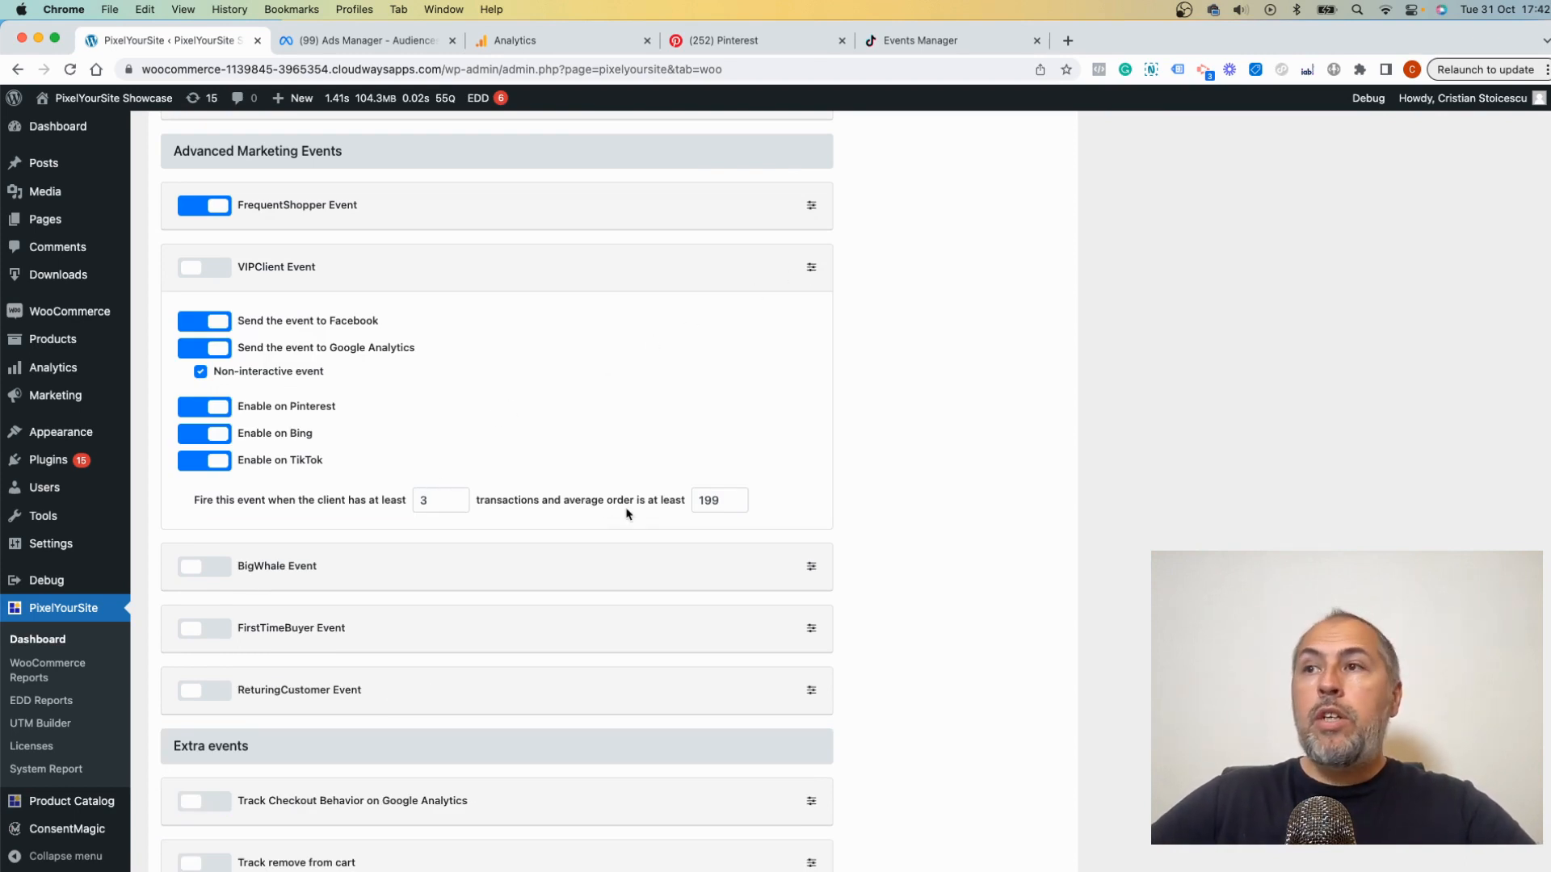
mouse_move(531, 514)
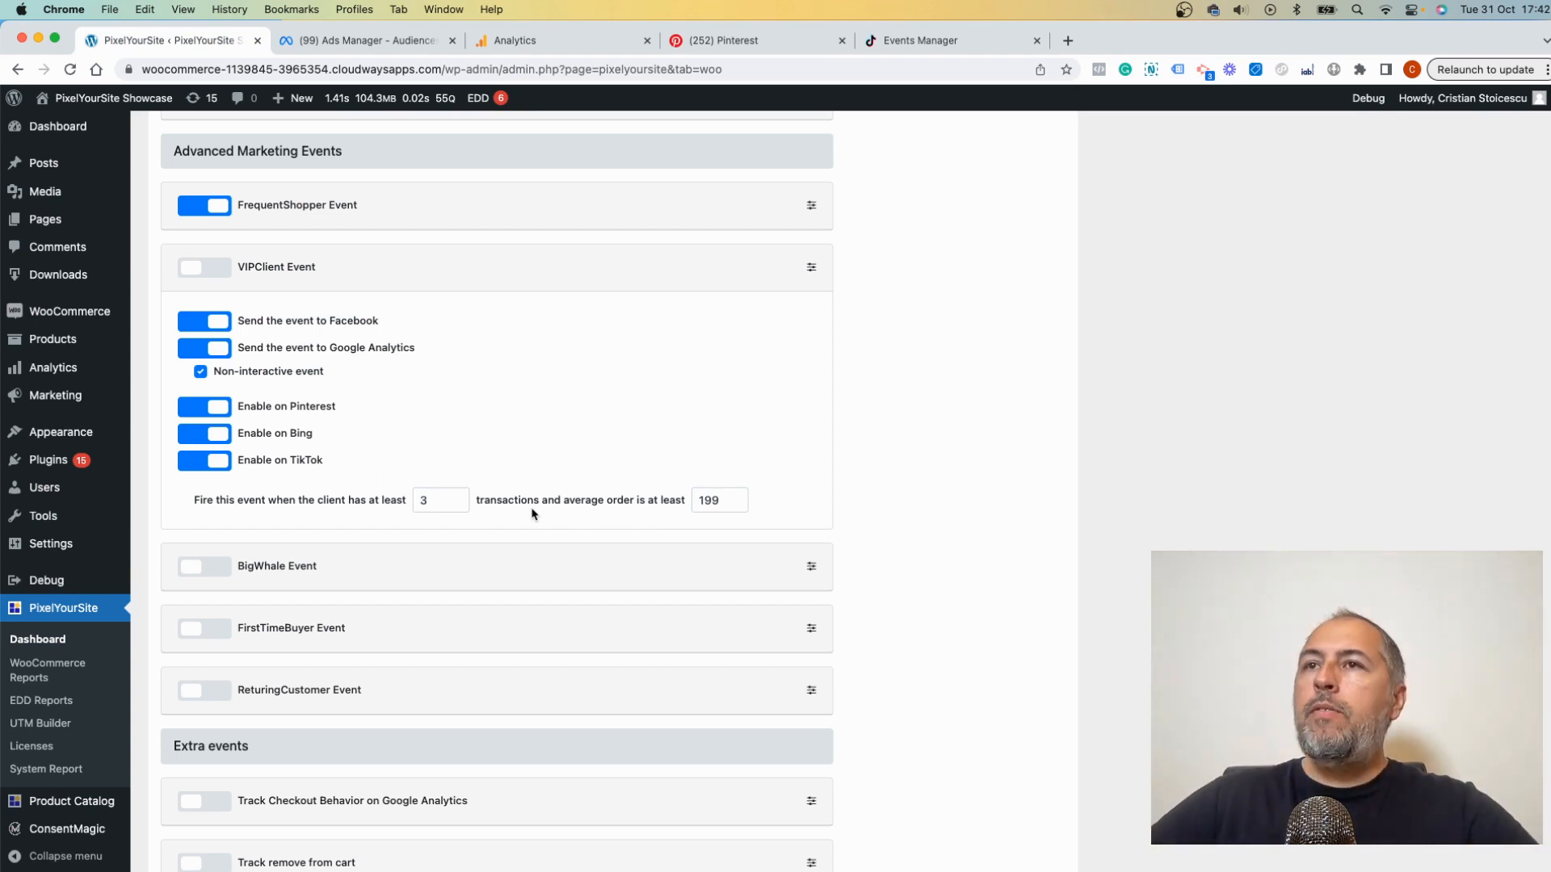
Switch on the VIPClient event and the BigWhale event (lifetime value 500)
left_click(203, 267)
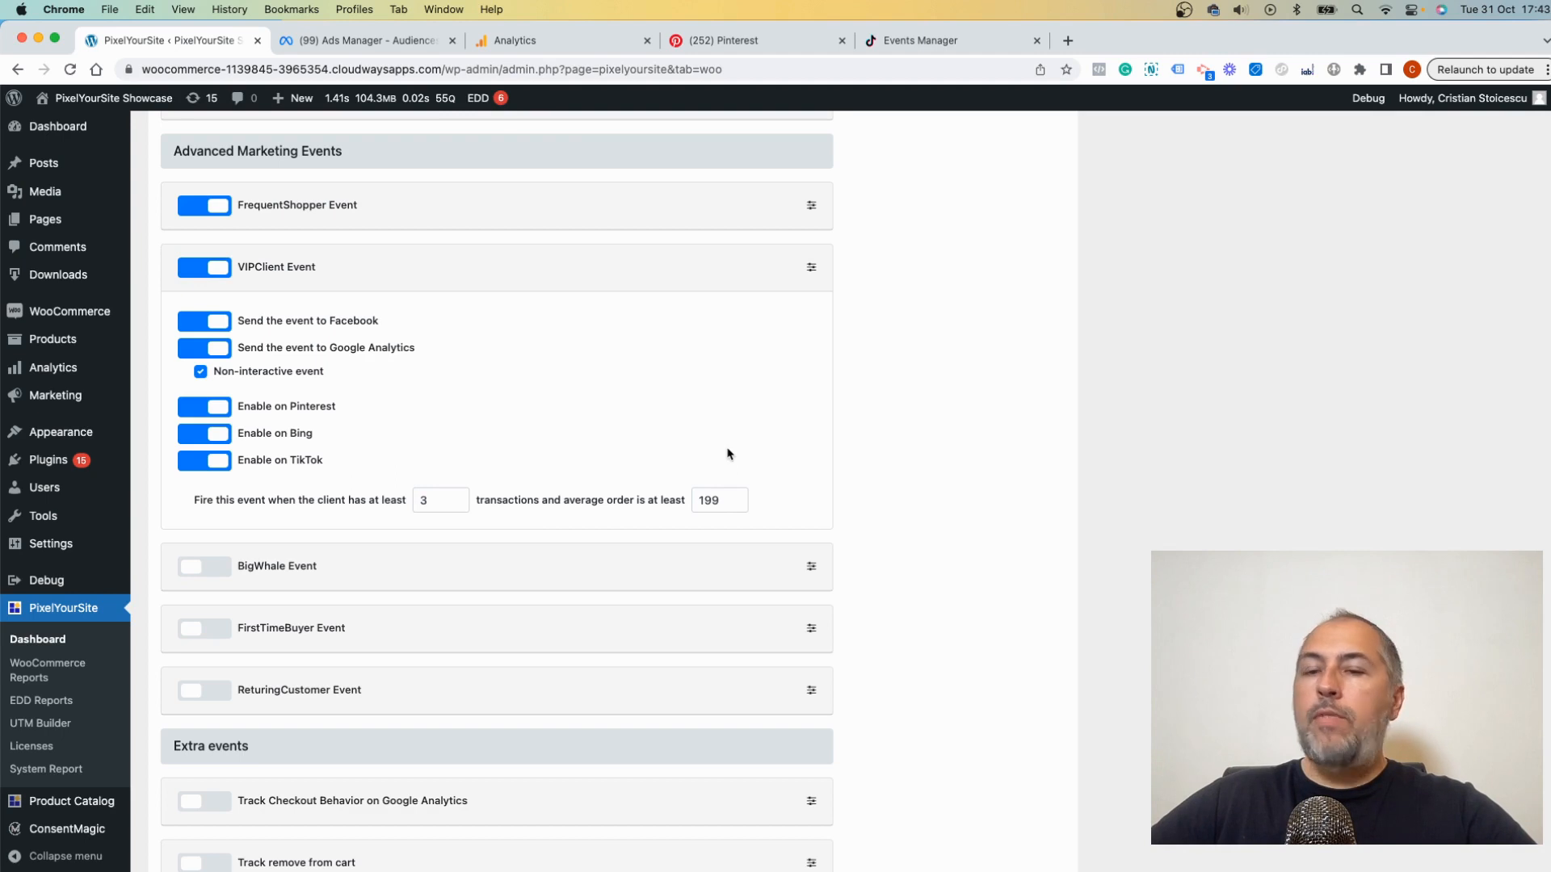
mouse_move(813, 270)
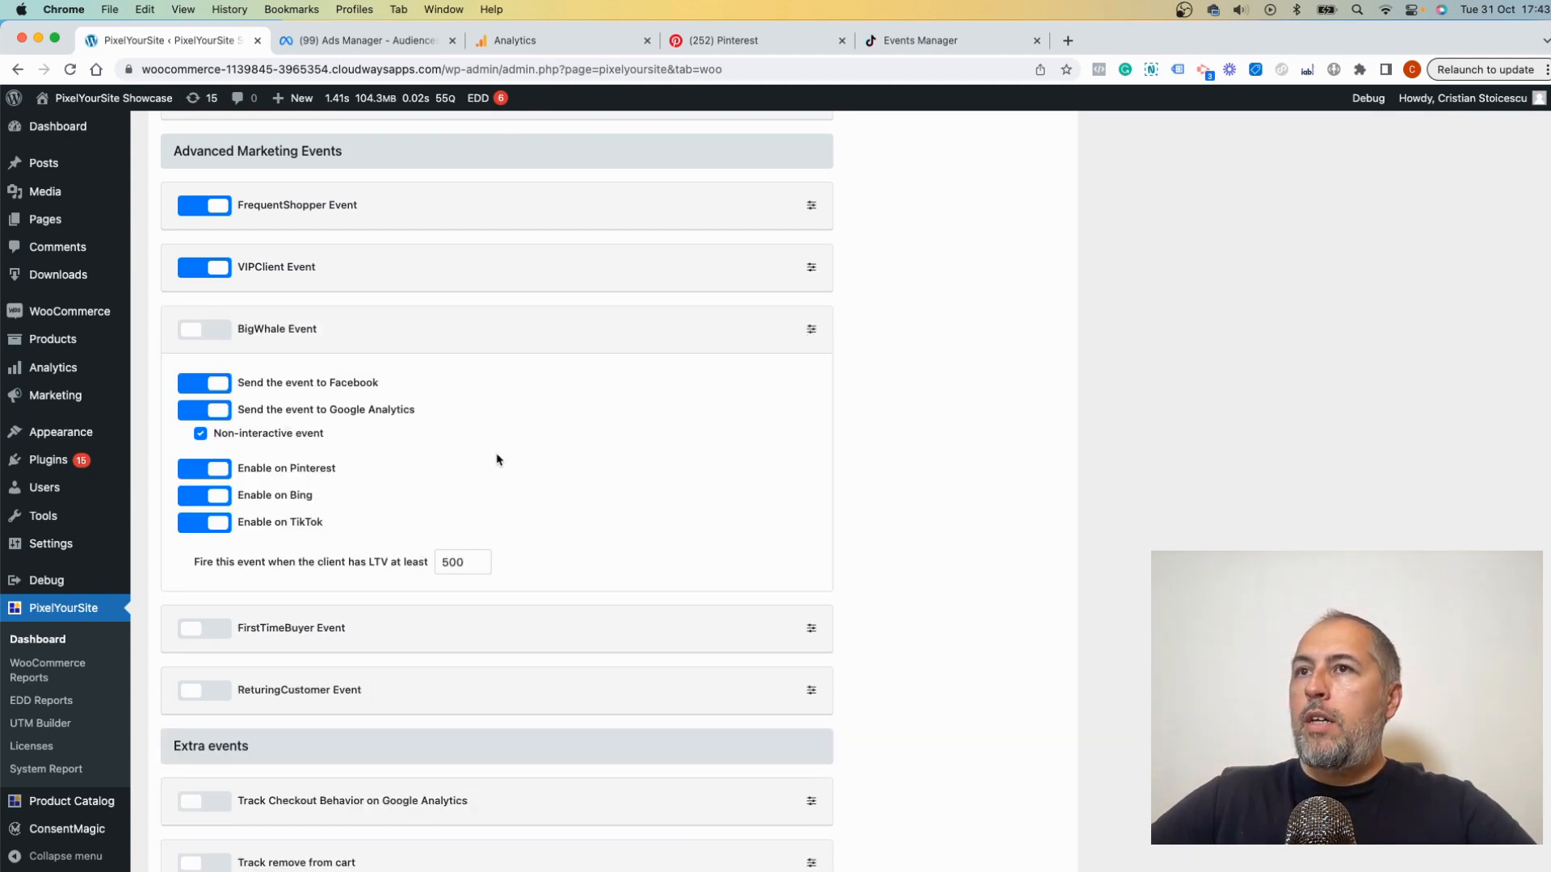
mouse_move(364, 578)
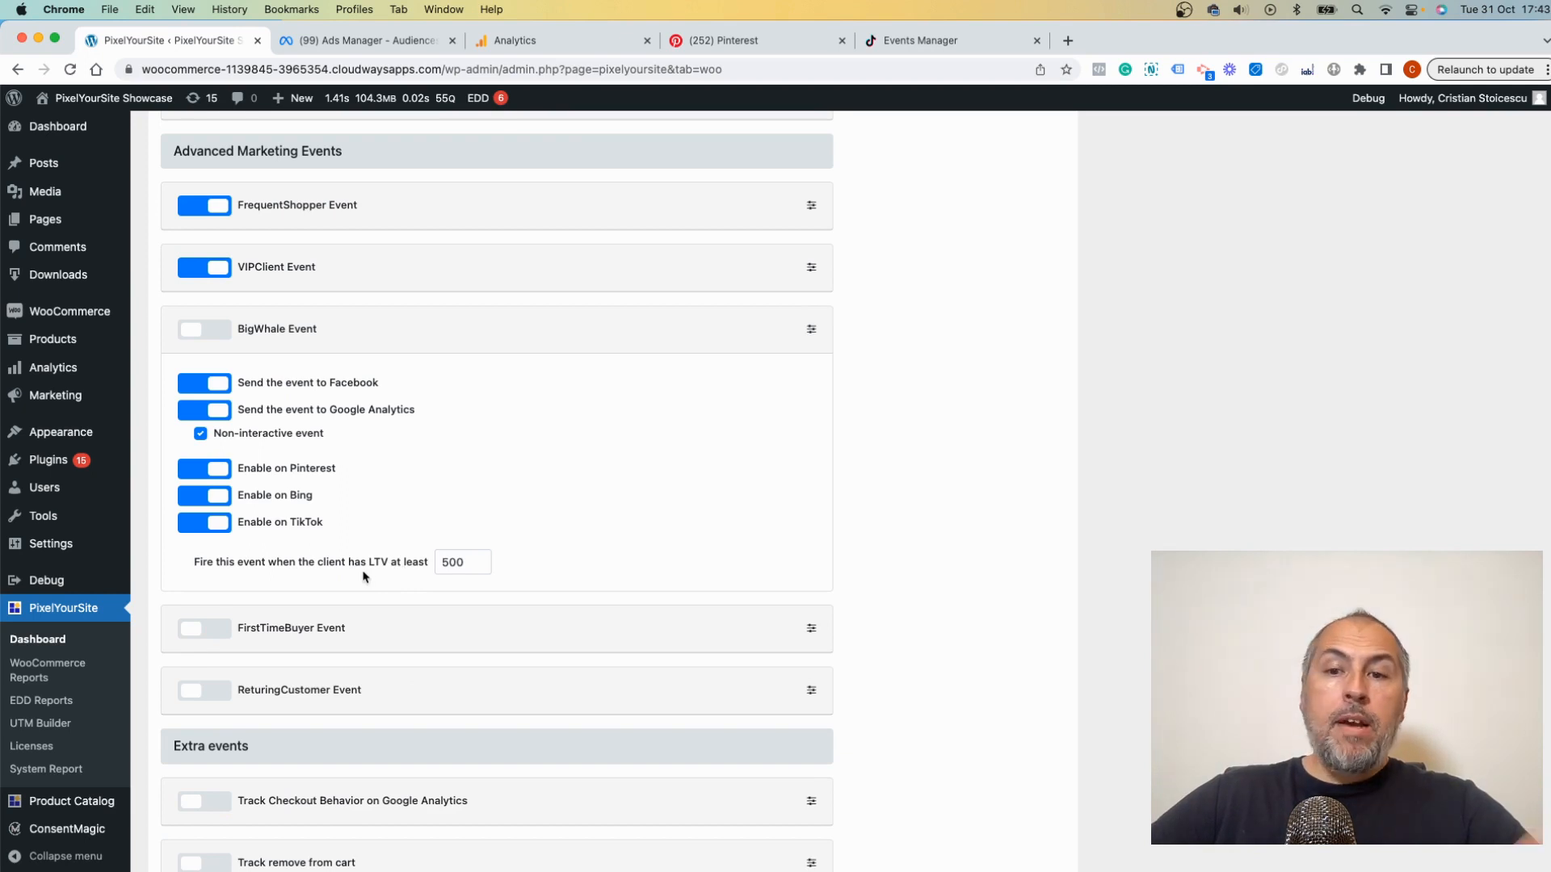
left_click(457, 562)
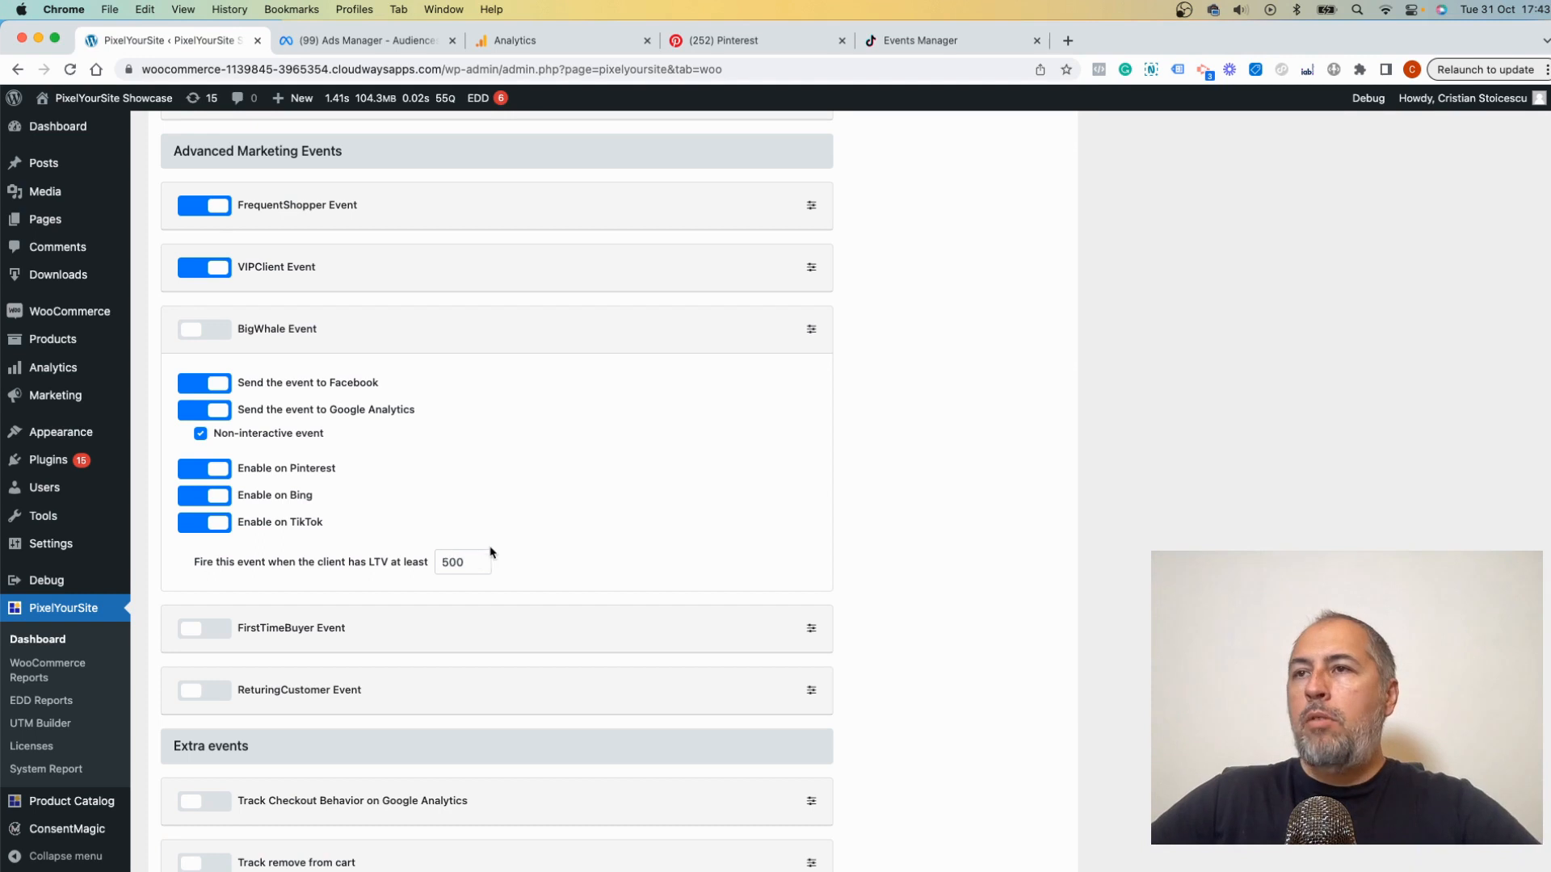
mouse_move(628, 562)
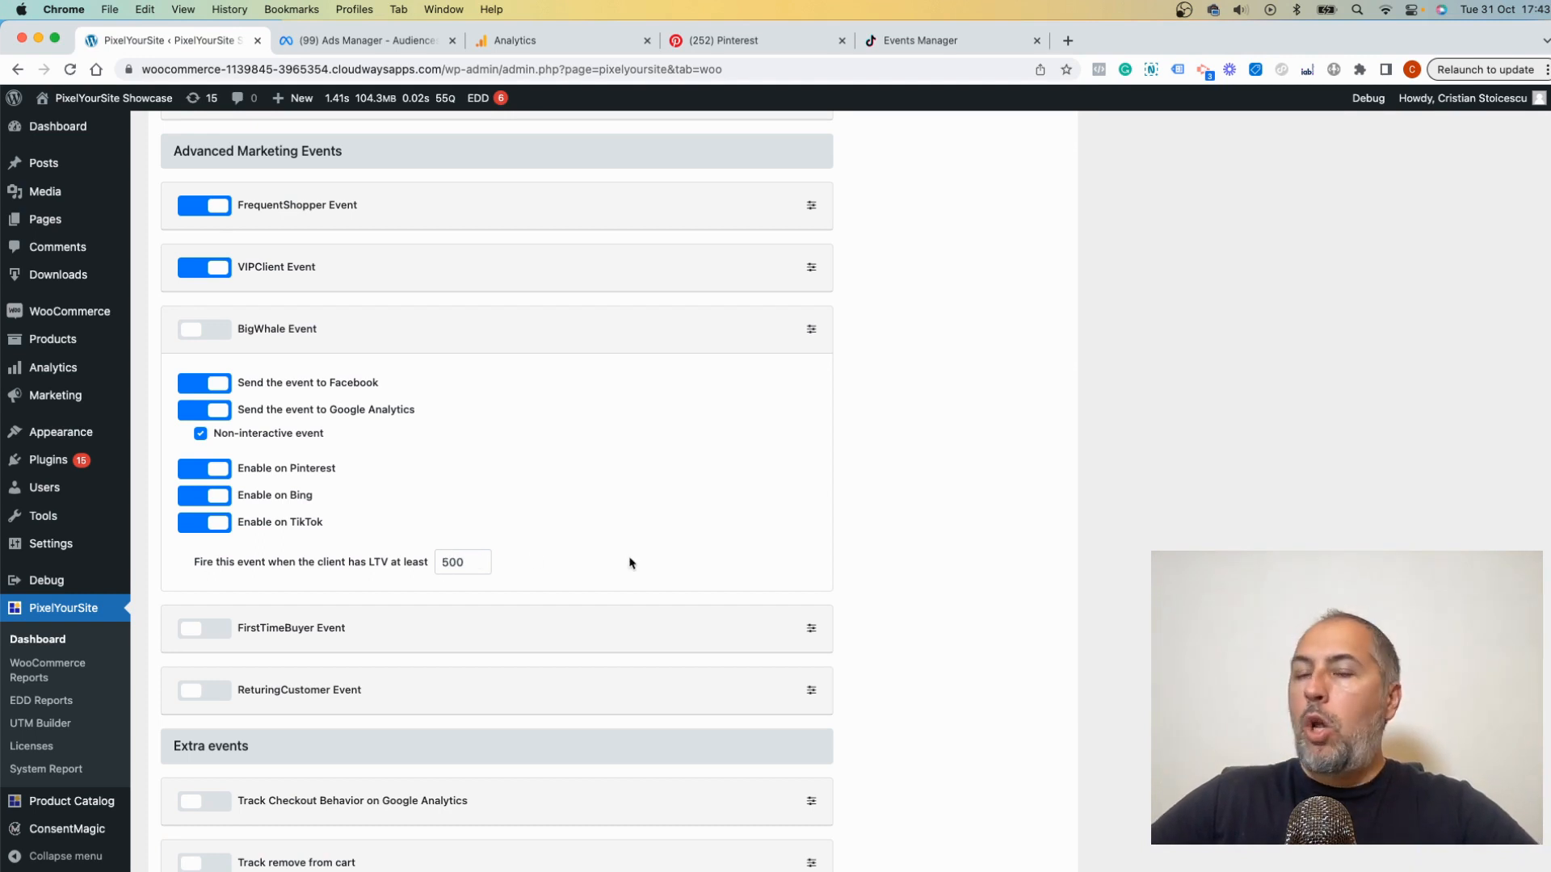
left_click(203, 328)
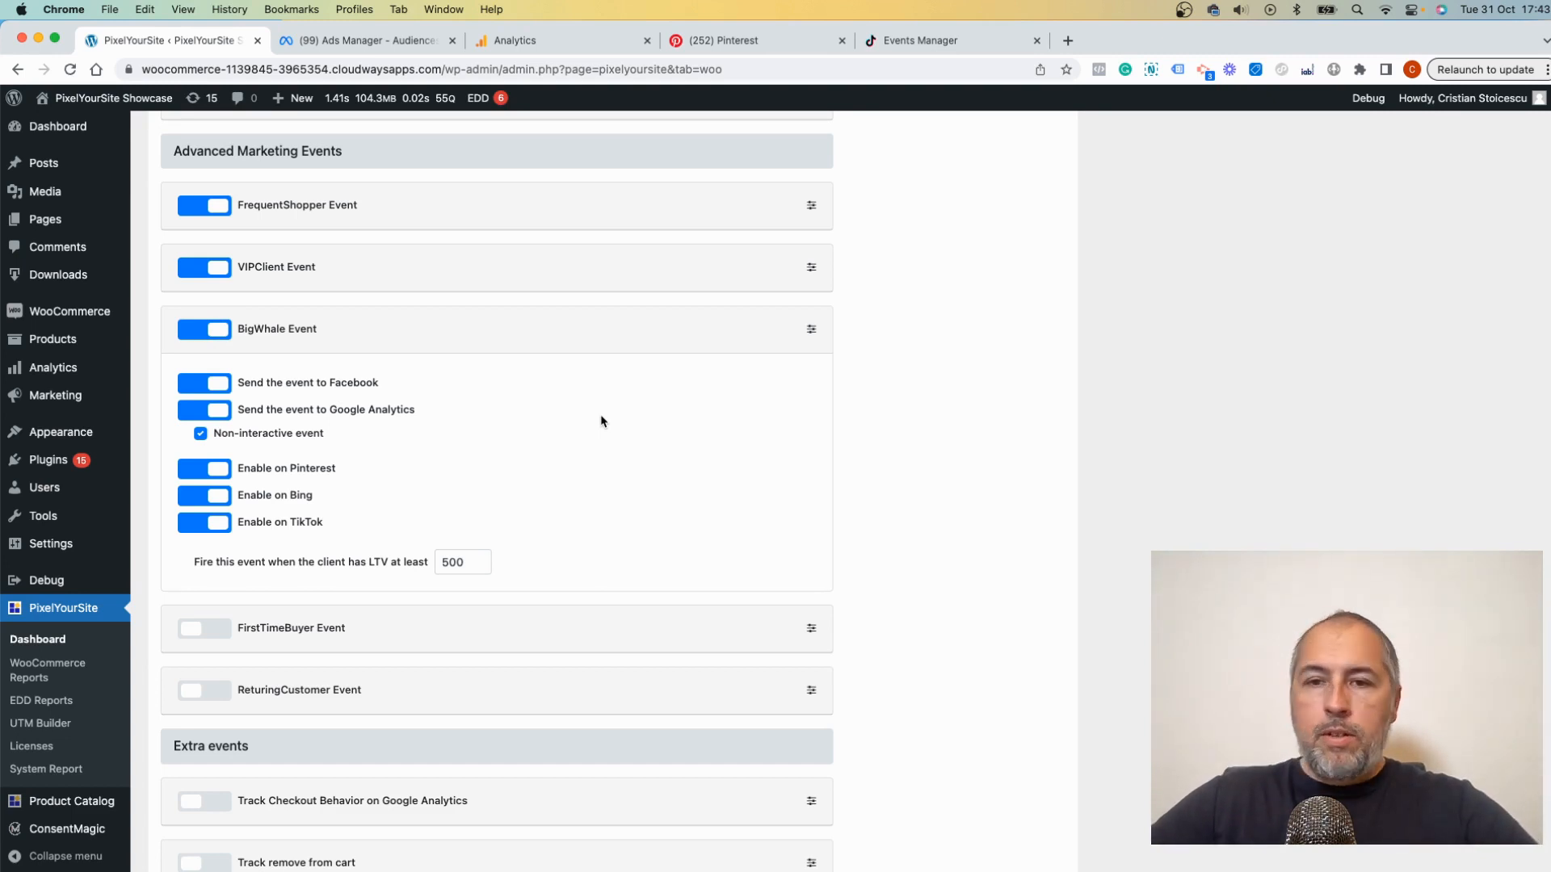
left_click(809, 336)
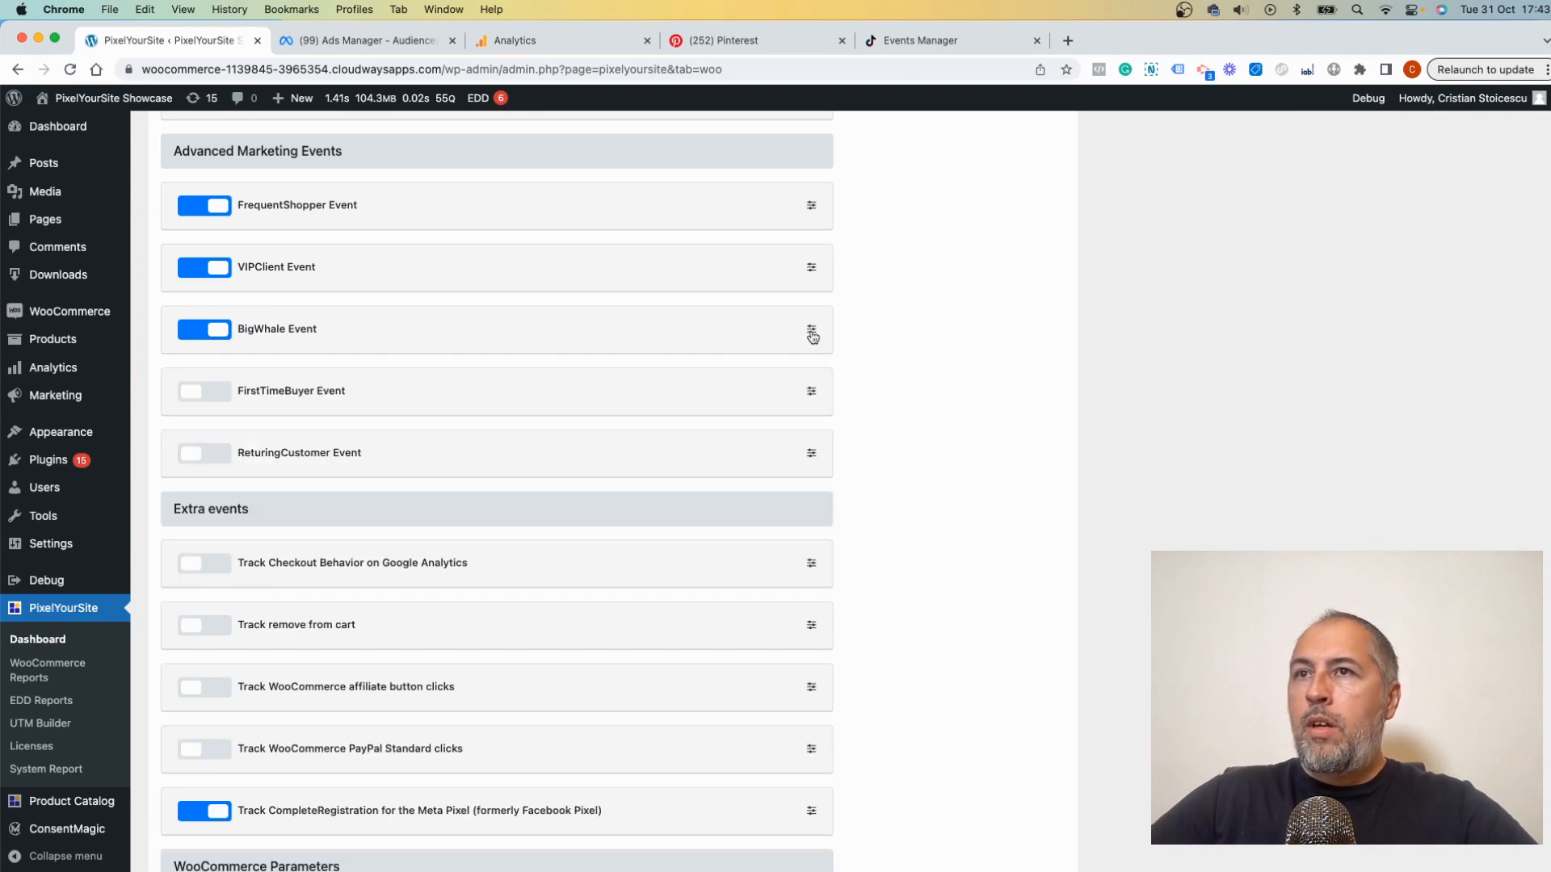
mouse_move(811, 396)
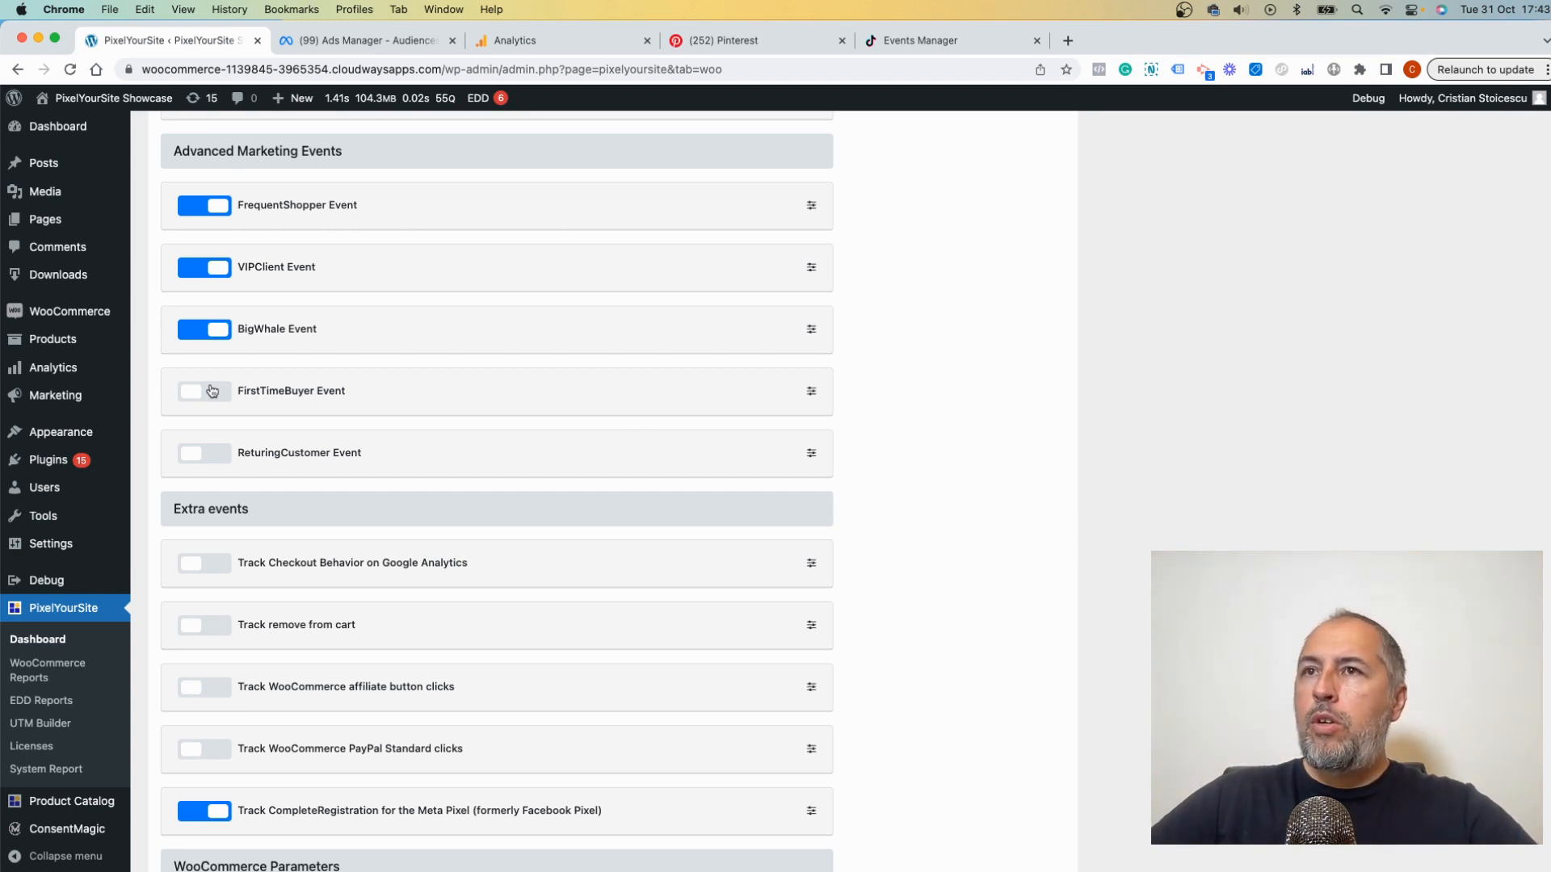
Switch on FirstTimeBuyer and check the FirstTimeBuyer and ReturingCustomer event options
left_click(204, 391)
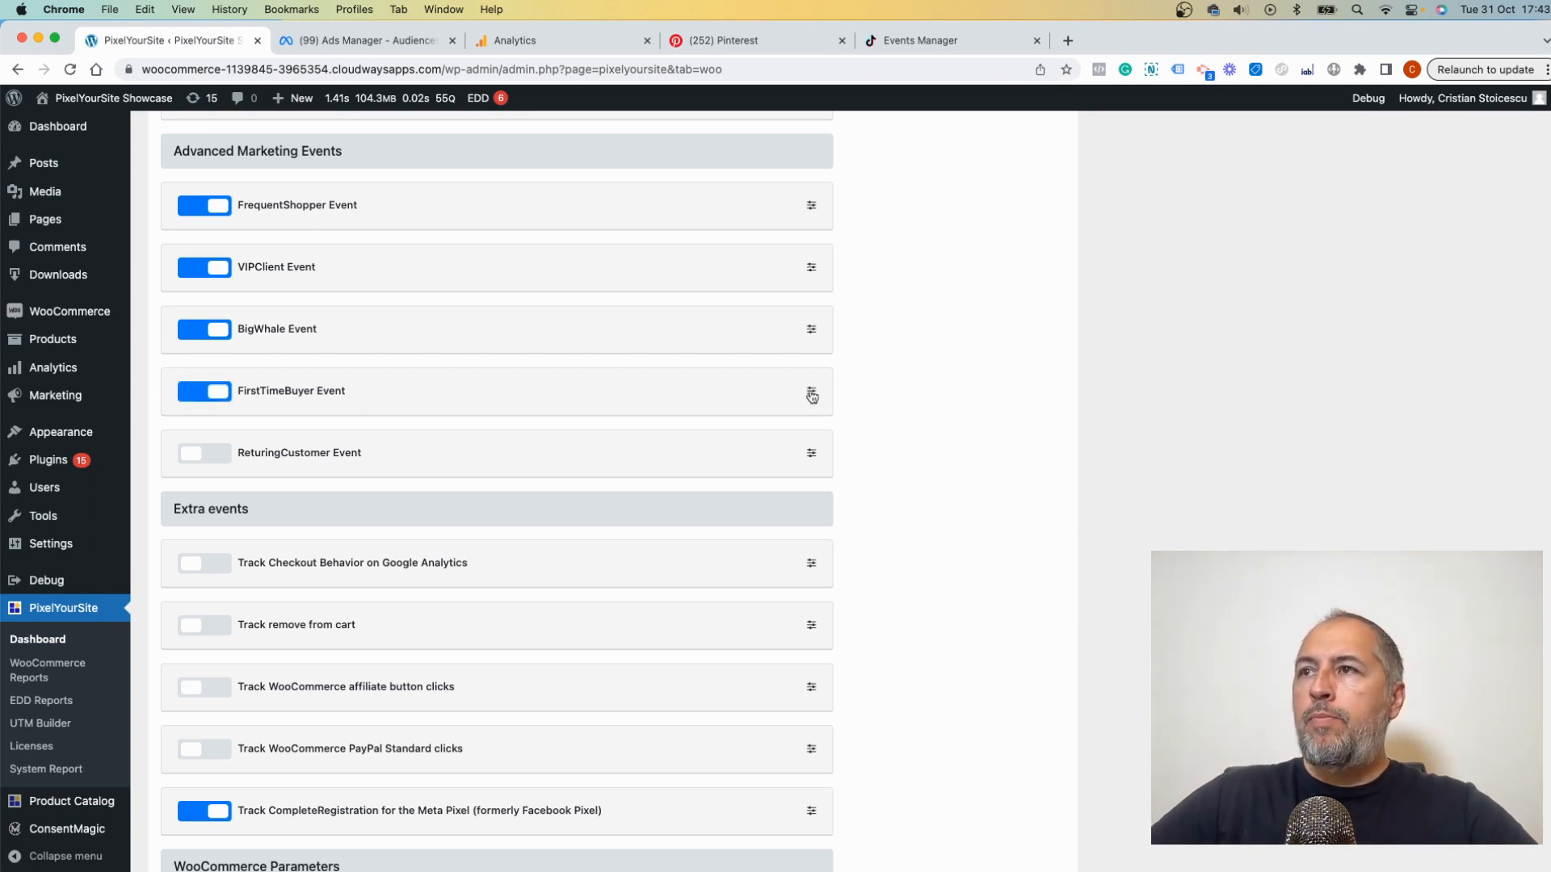
left_click(810, 390)
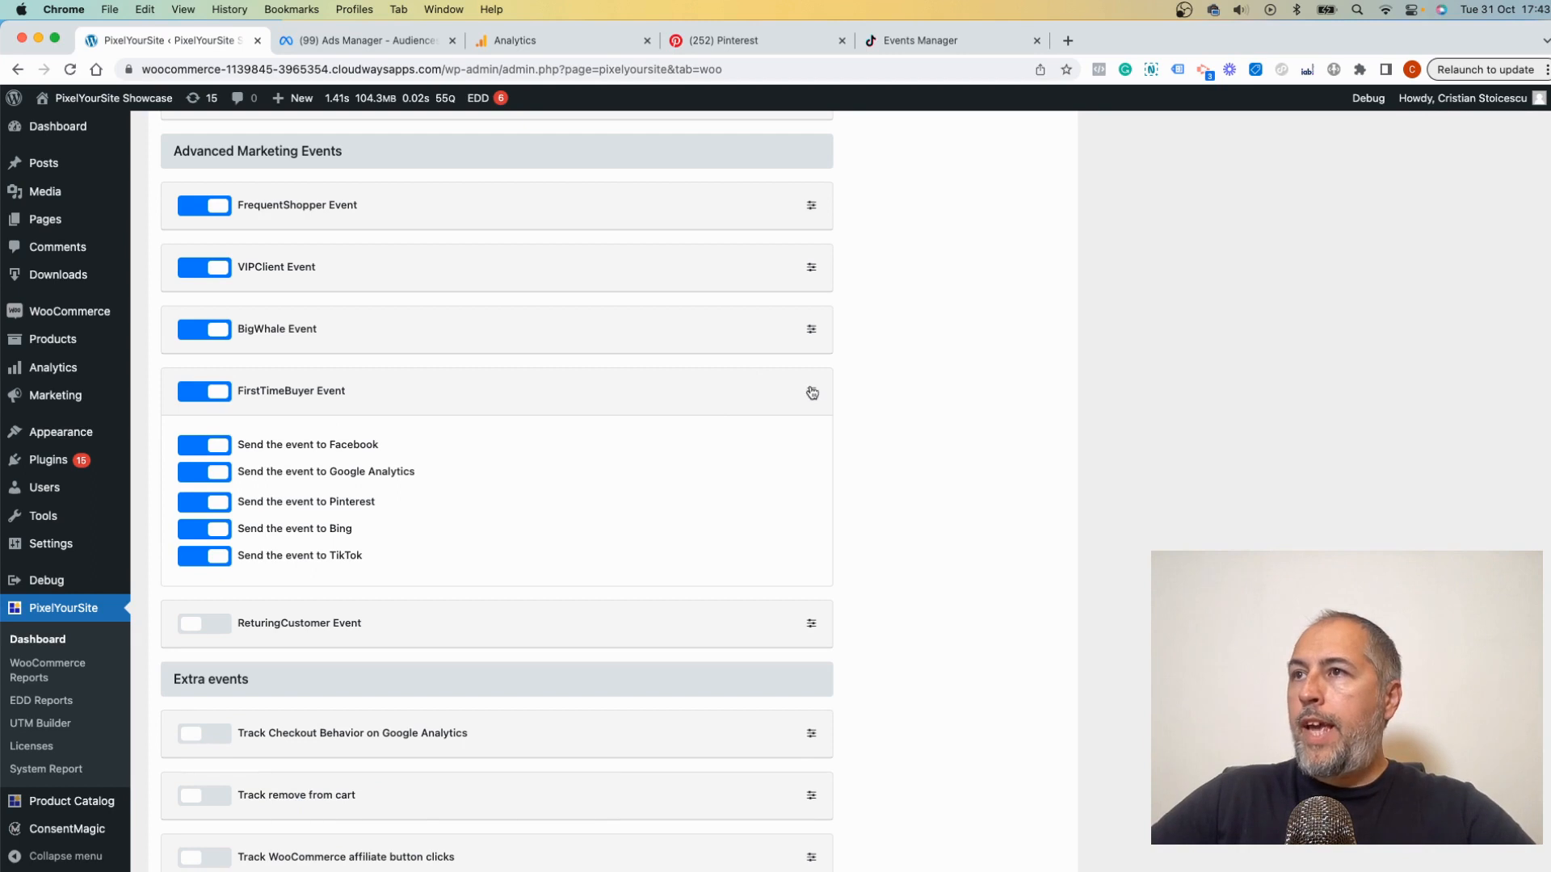
left_click(811, 393)
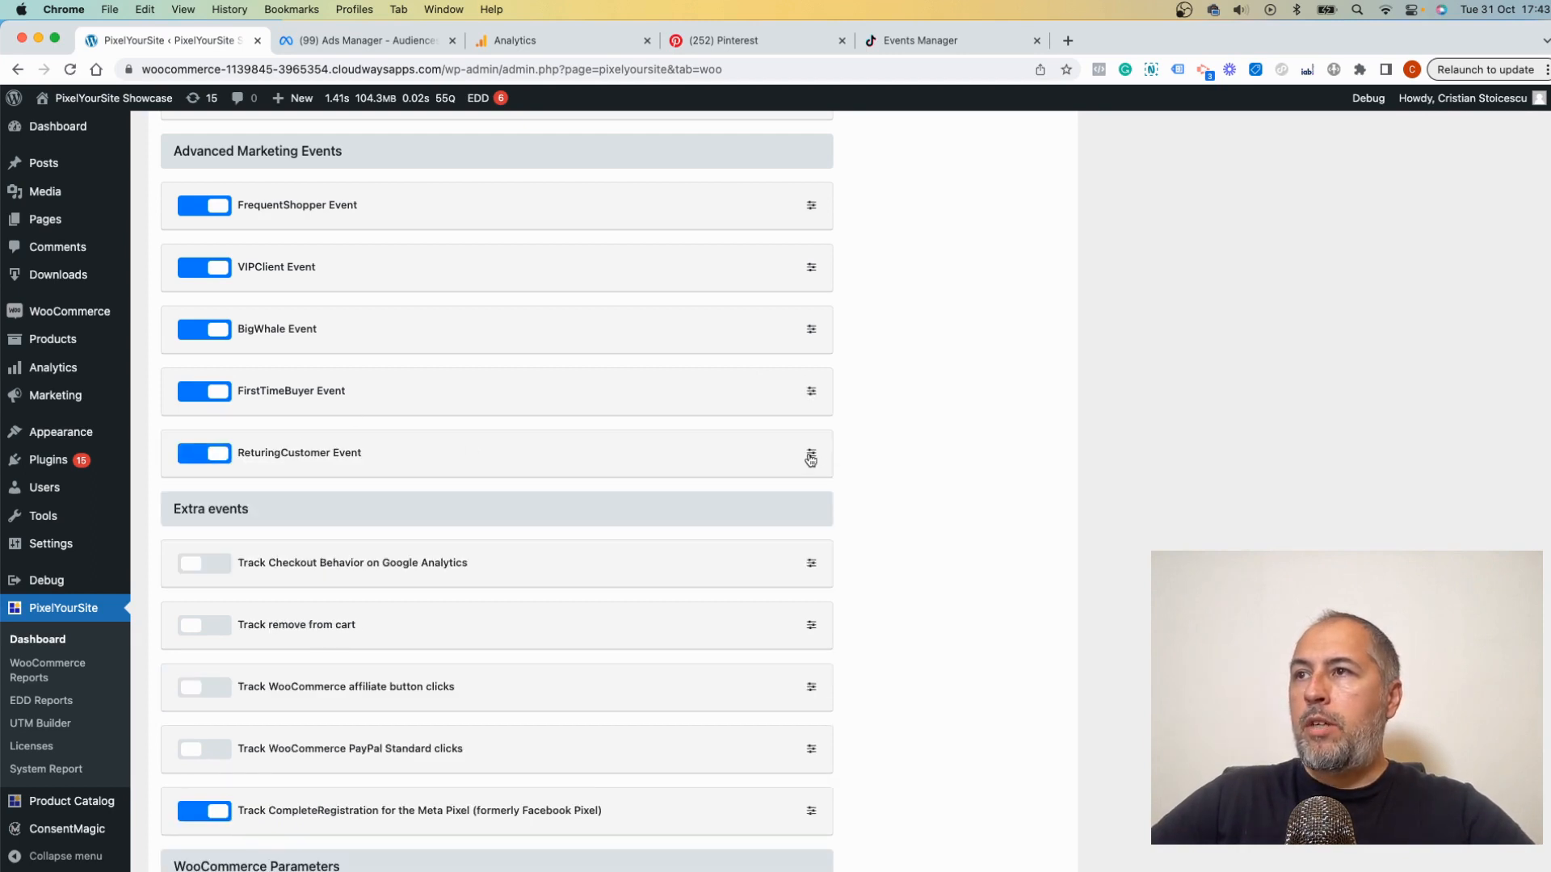
left_click(810, 459)
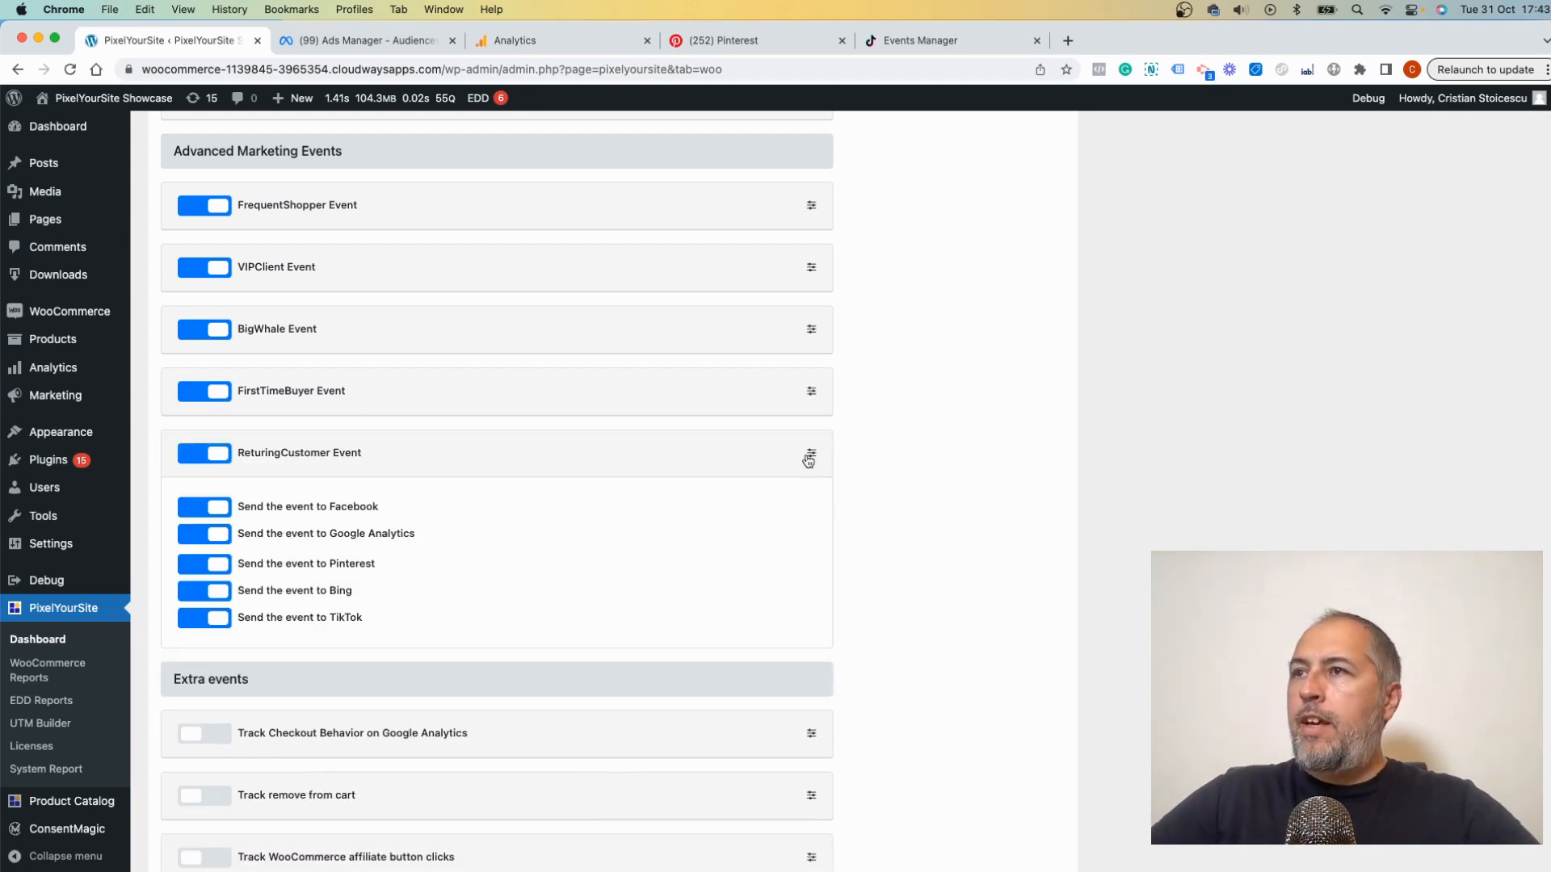
left_click(809, 457)
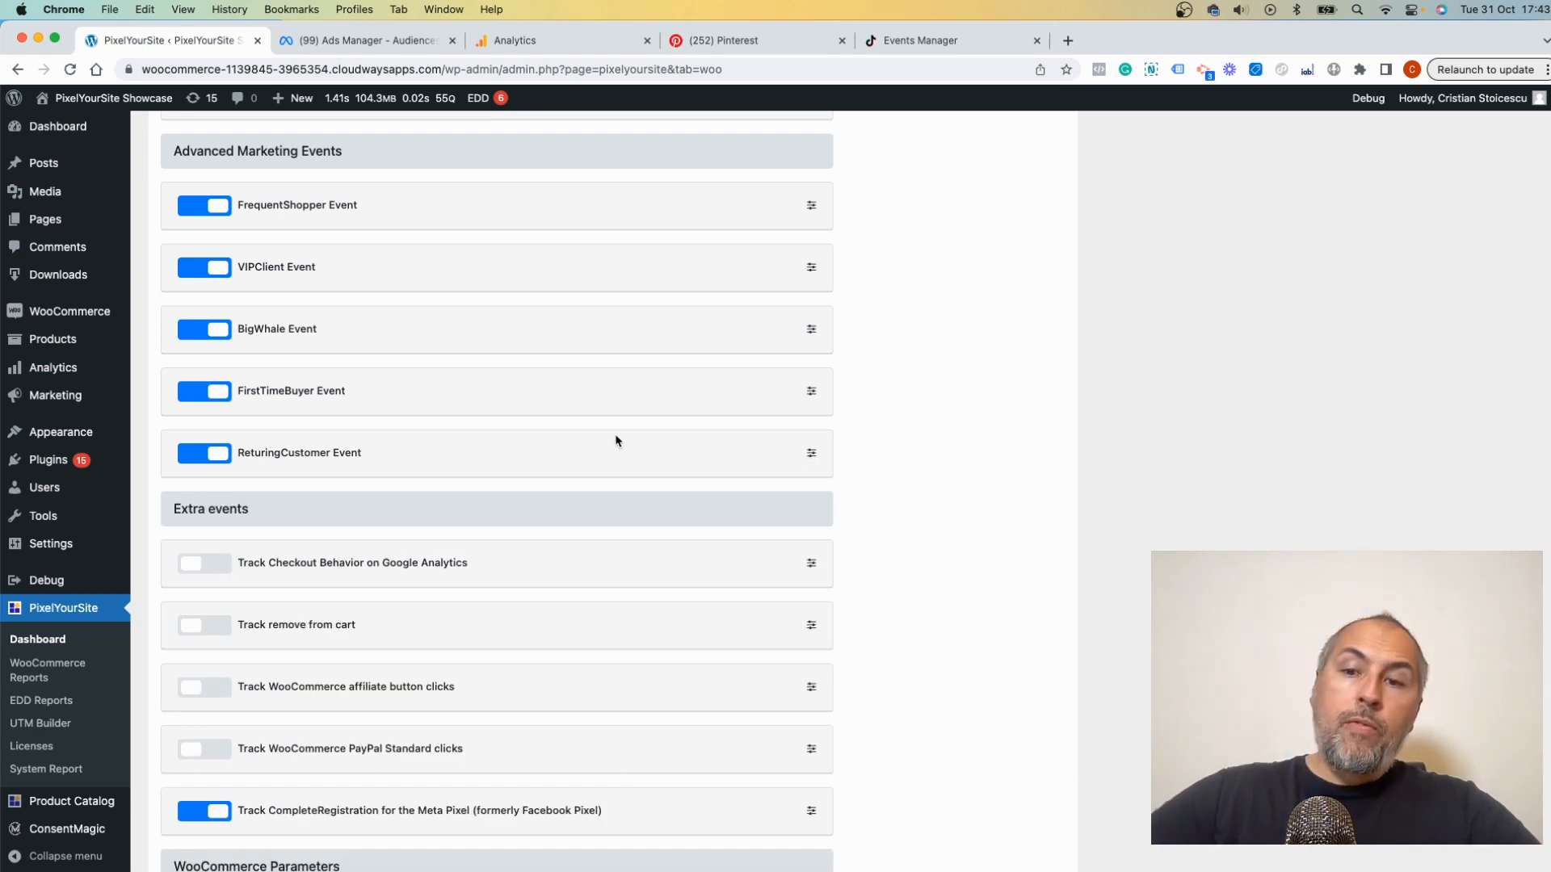
mouse_move(381, 215)
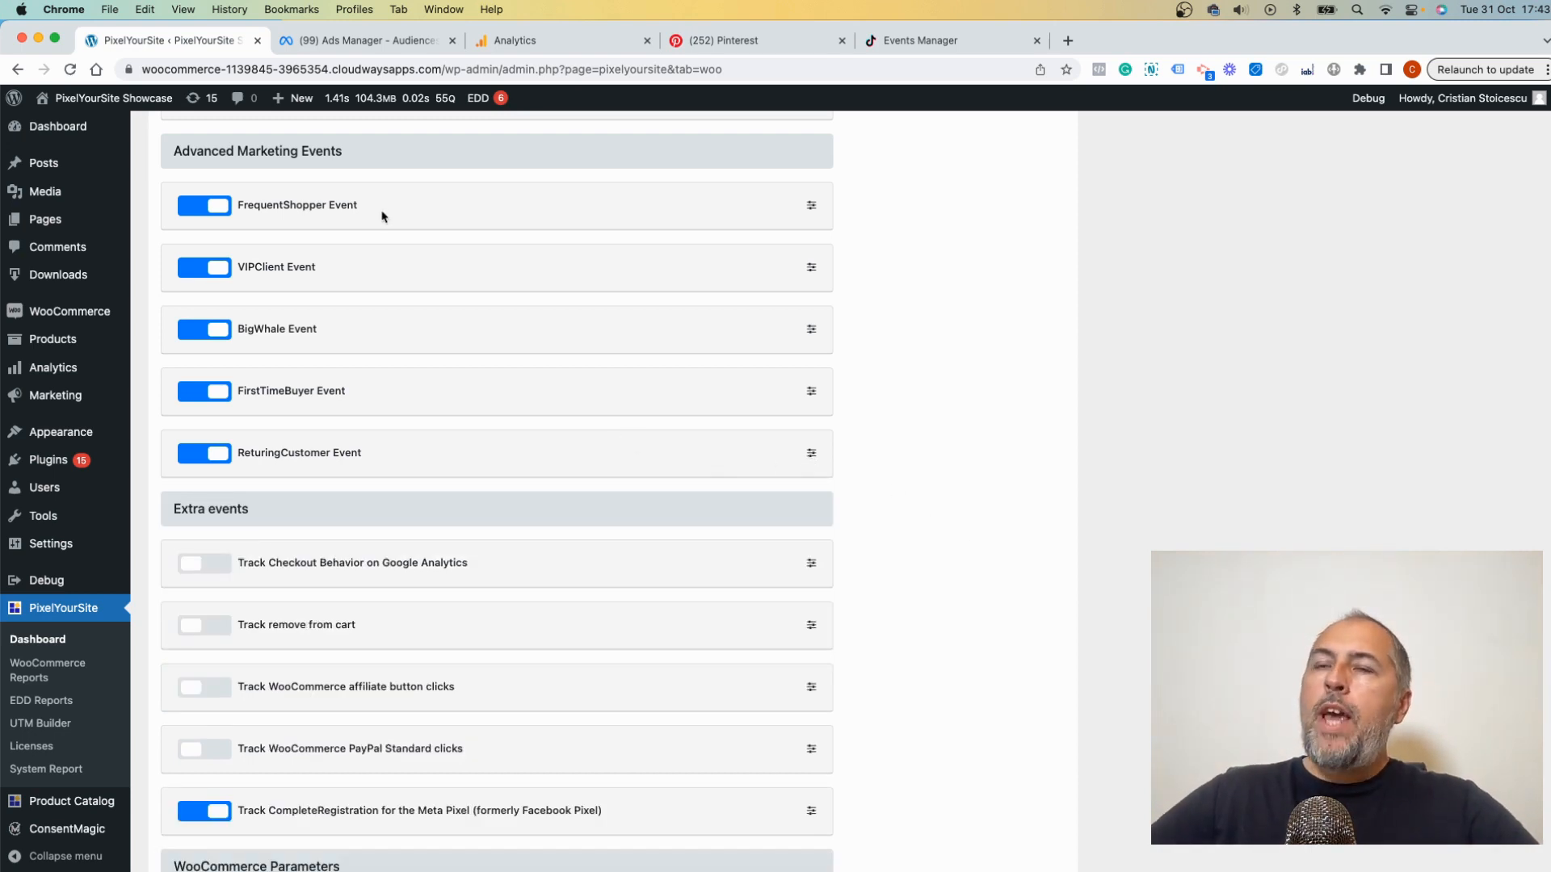
Save the WooCommerce settings with all five advanced marketing events enabled
scroll("down", 3)
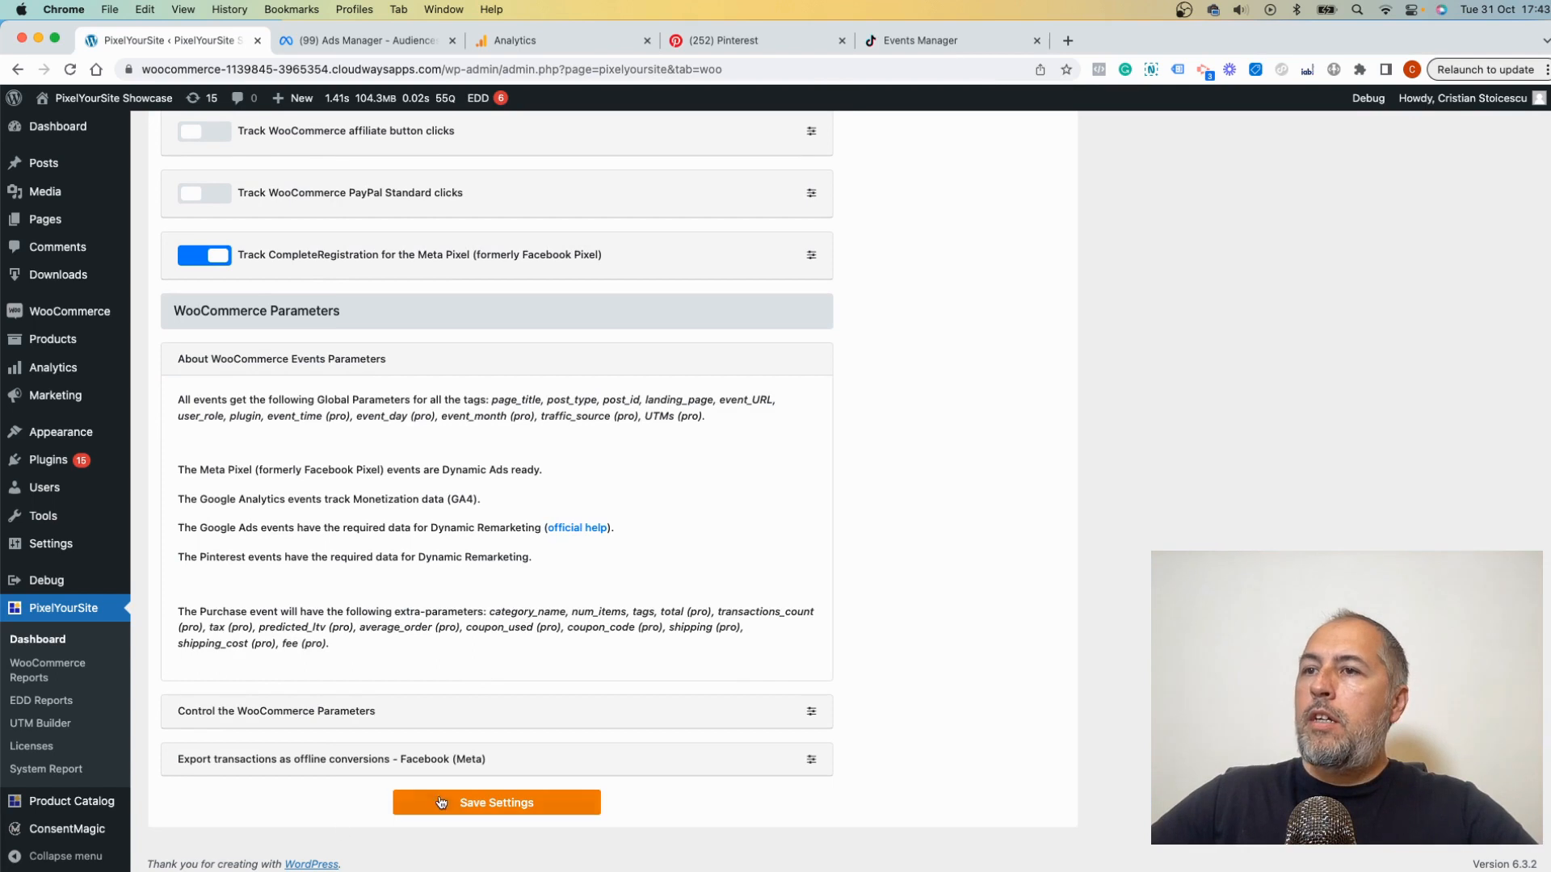
left_click(496, 803)
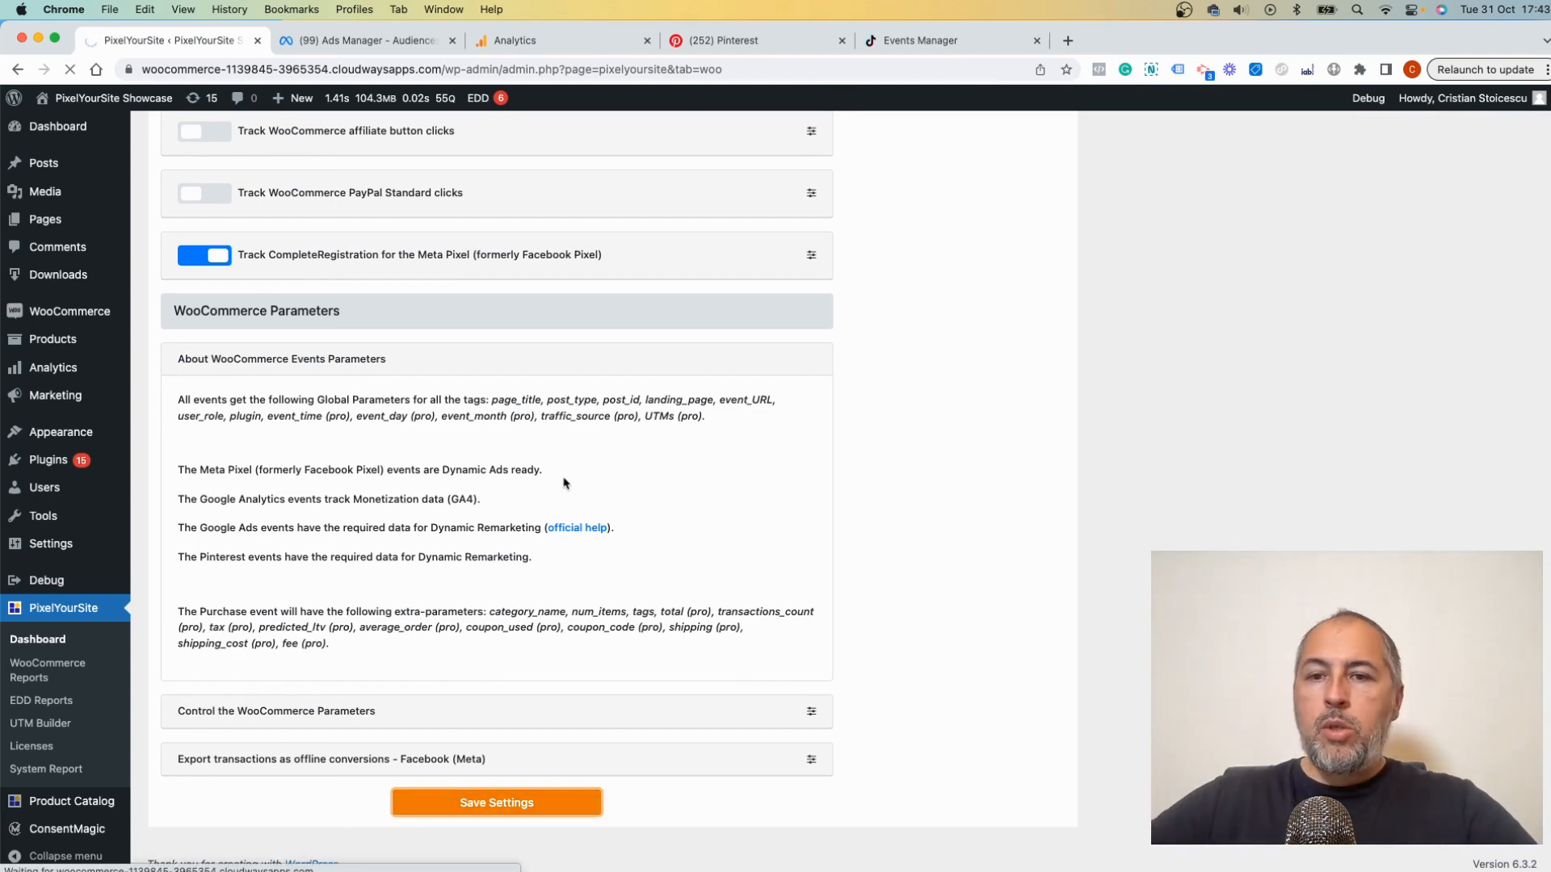
scroll("up", 3)
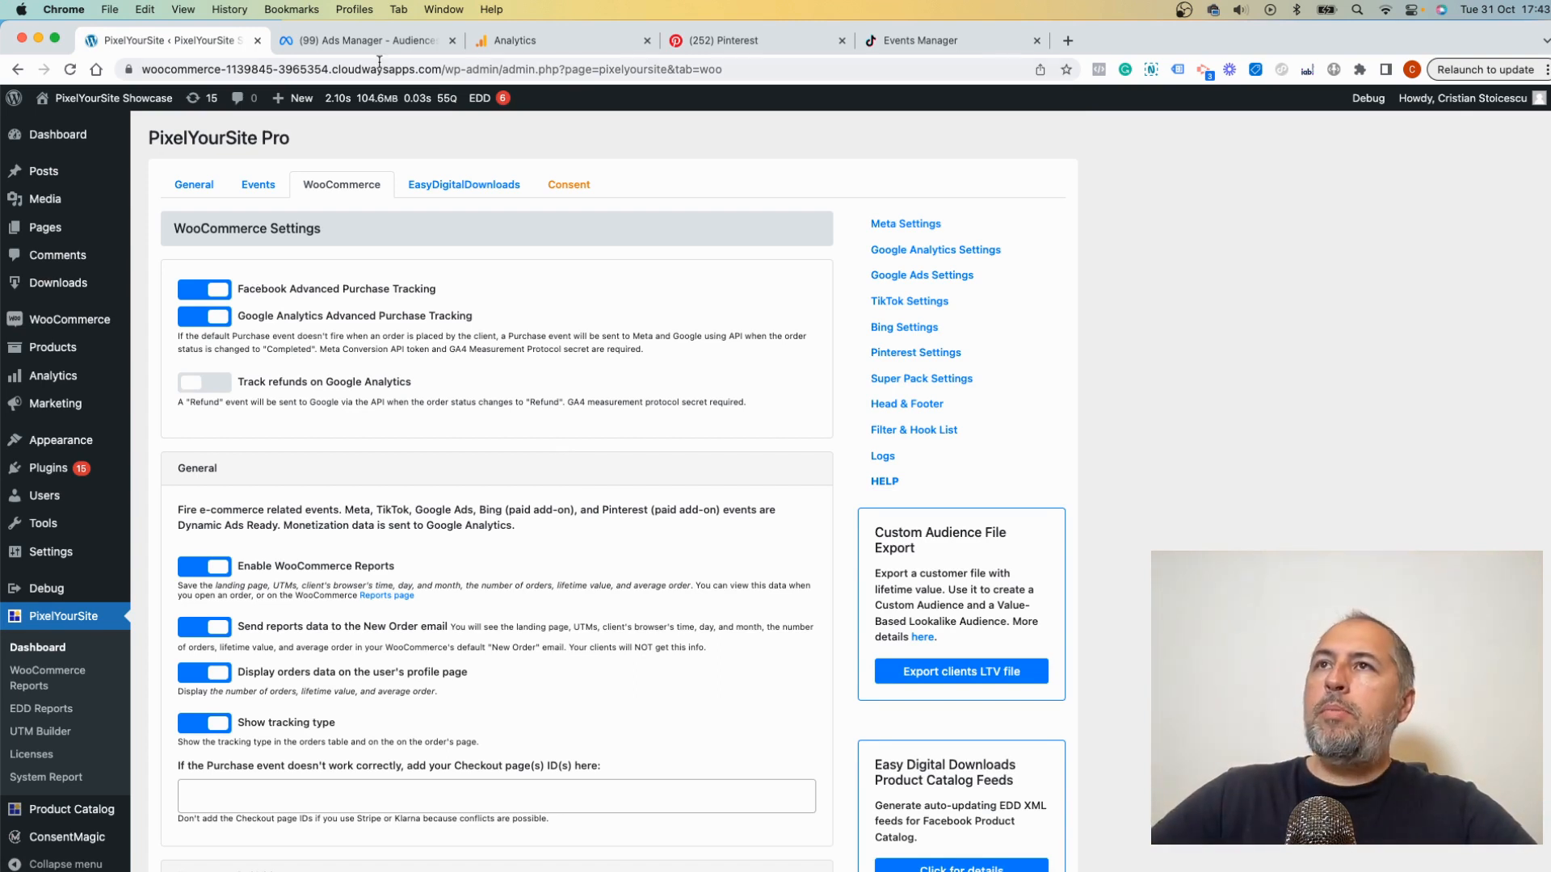
mouse_move(367, 41)
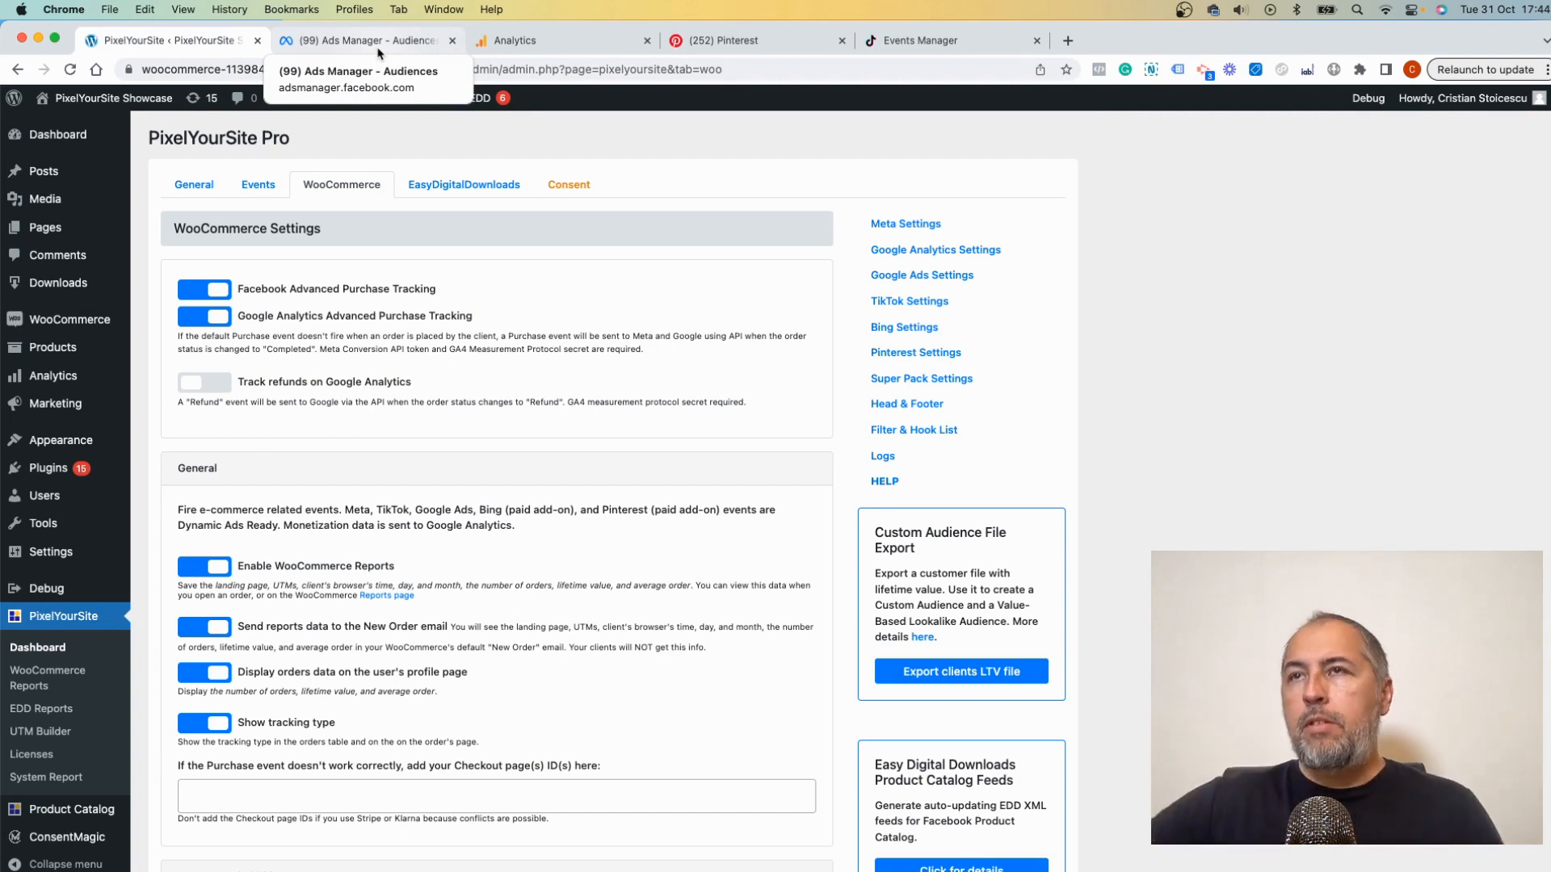
In Meta Ads Manager, begin a new custom audience sourced from website visitors
left_click(364, 41)
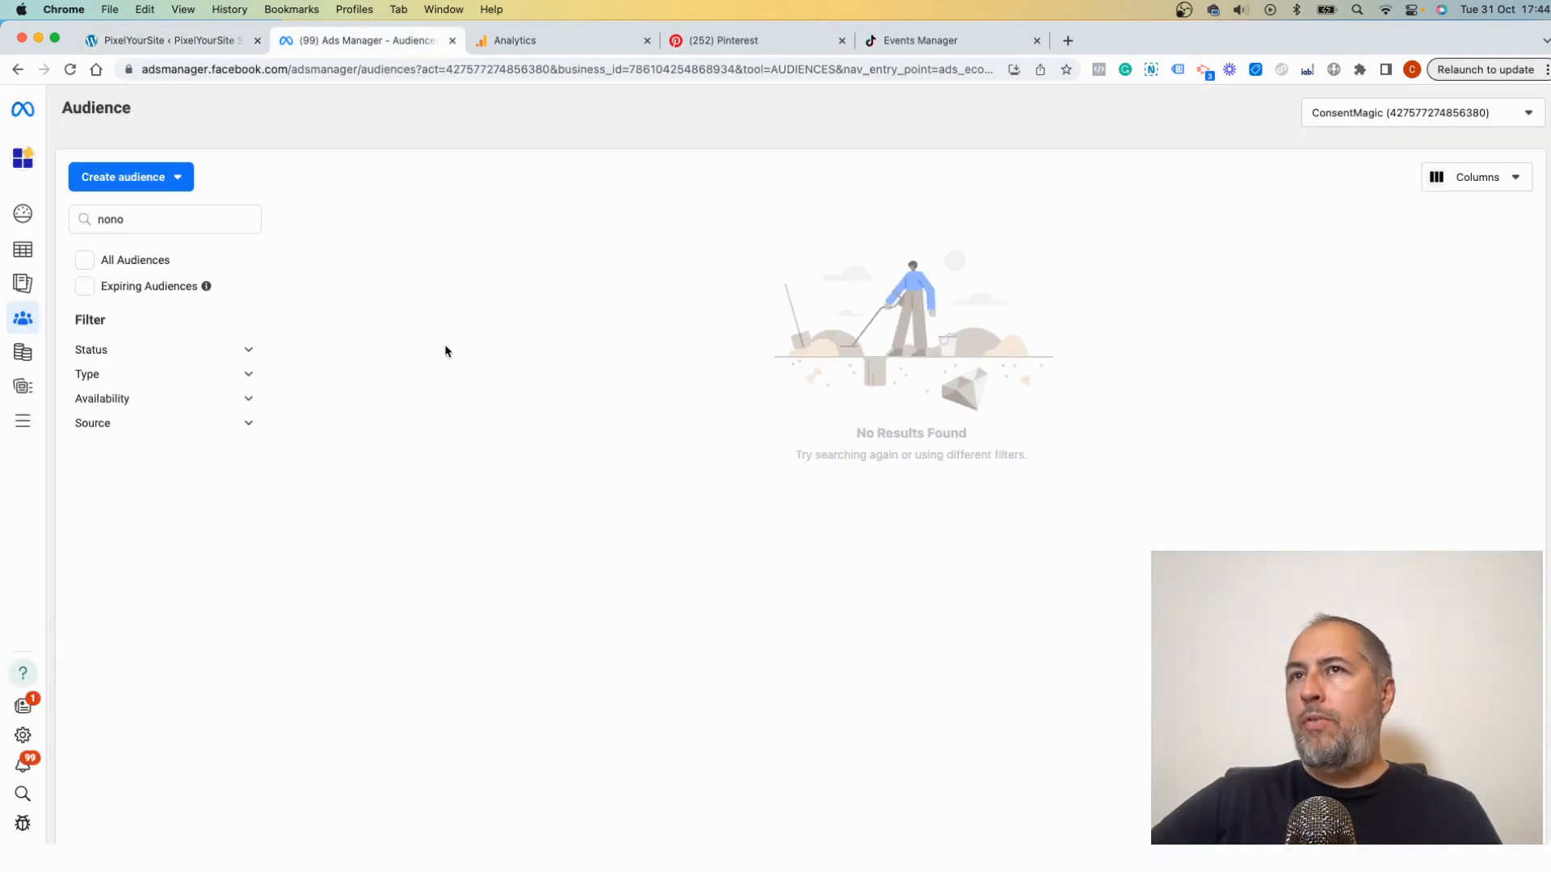
left_click(129, 178)
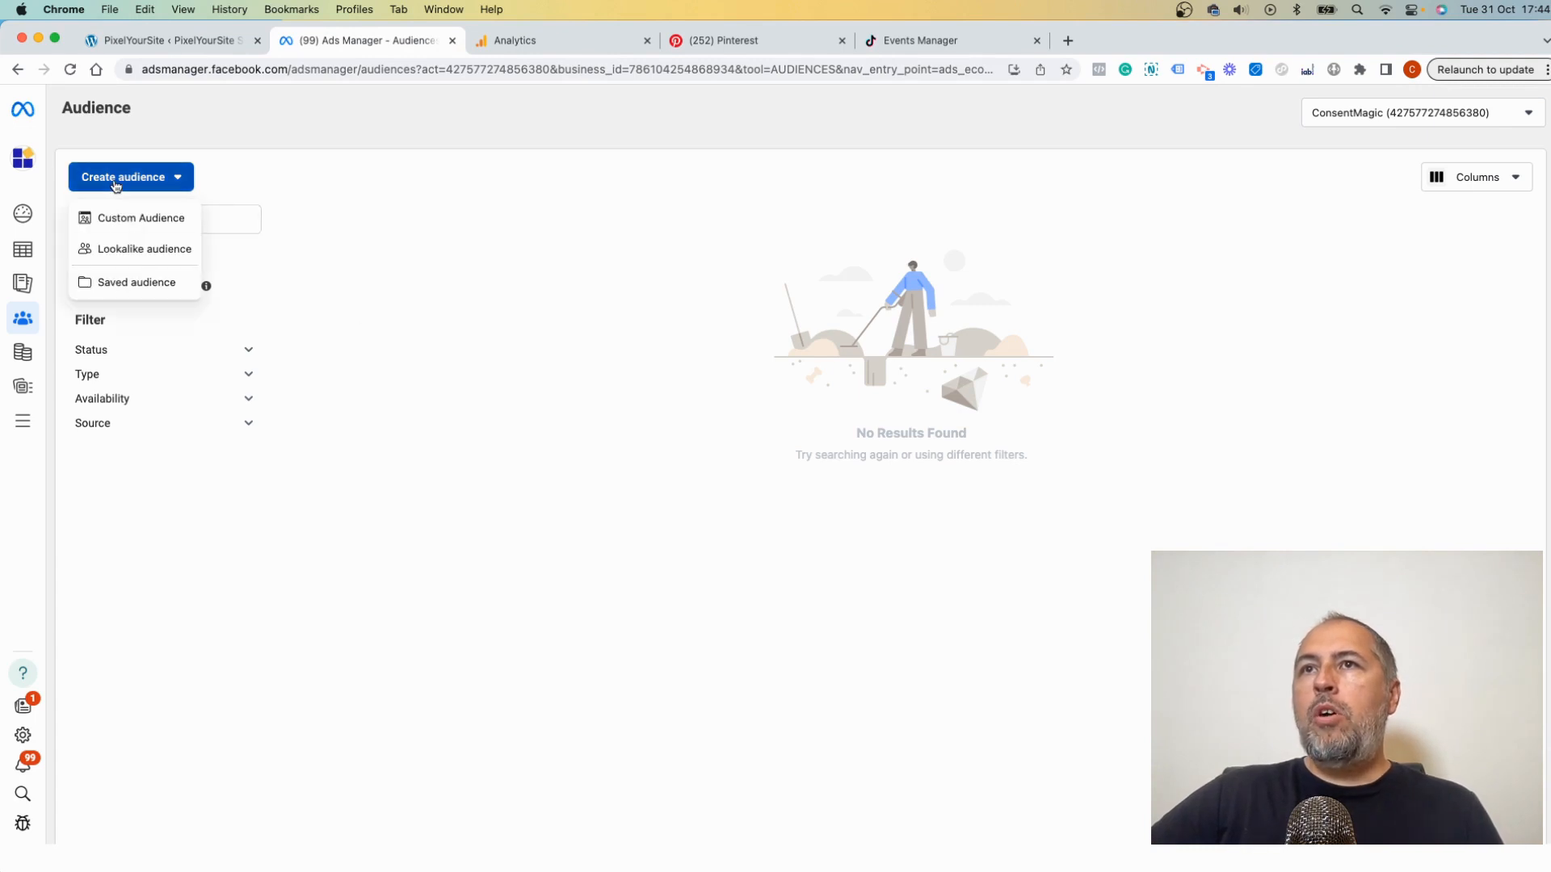
left_click(140, 218)
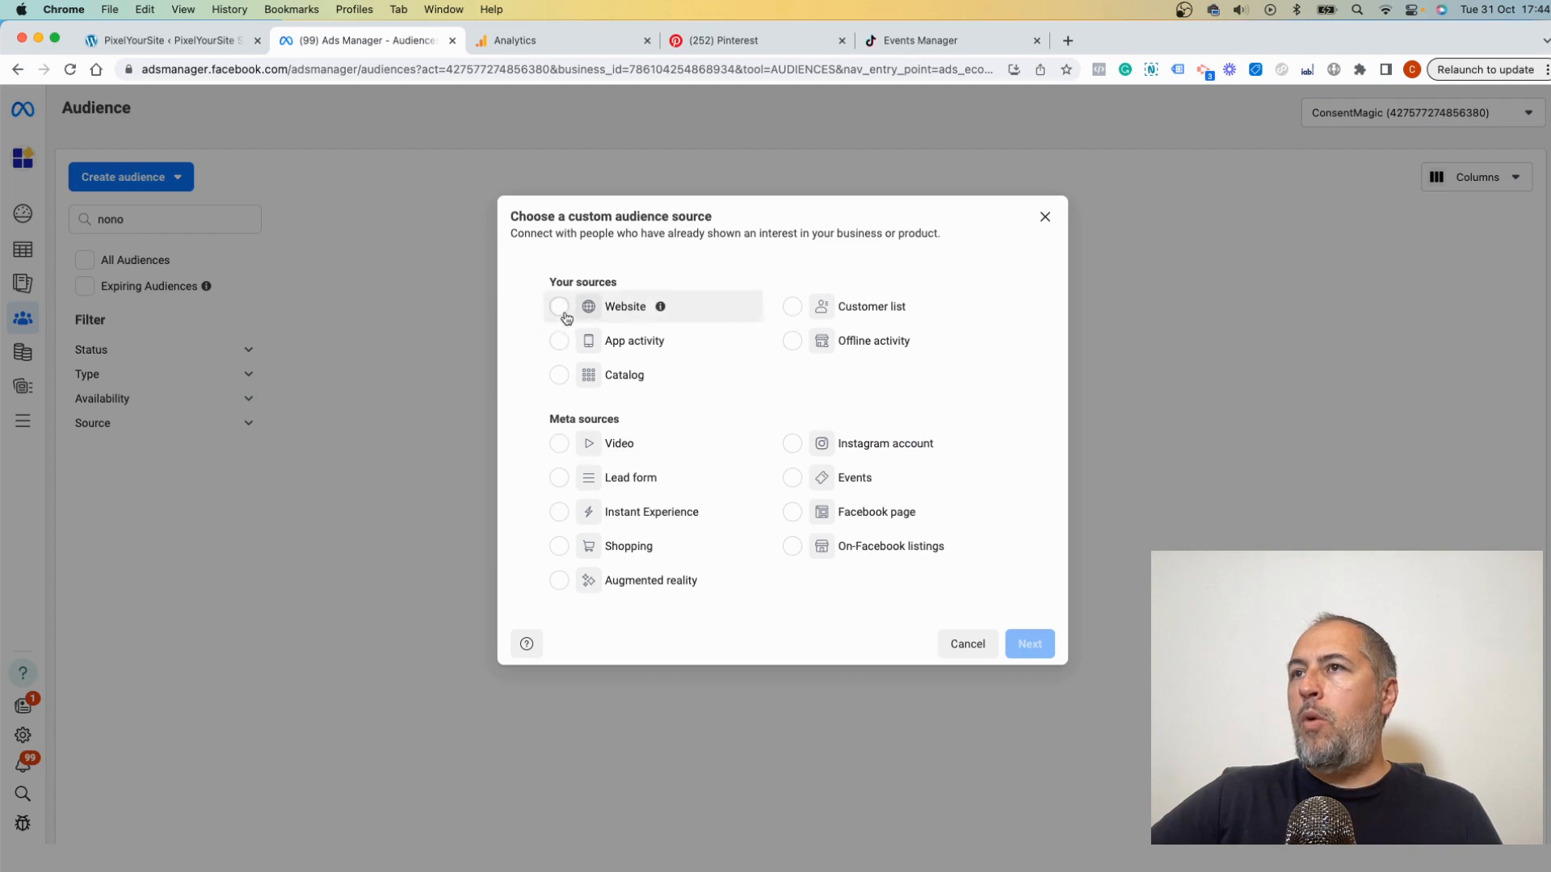
left_click(967, 645)
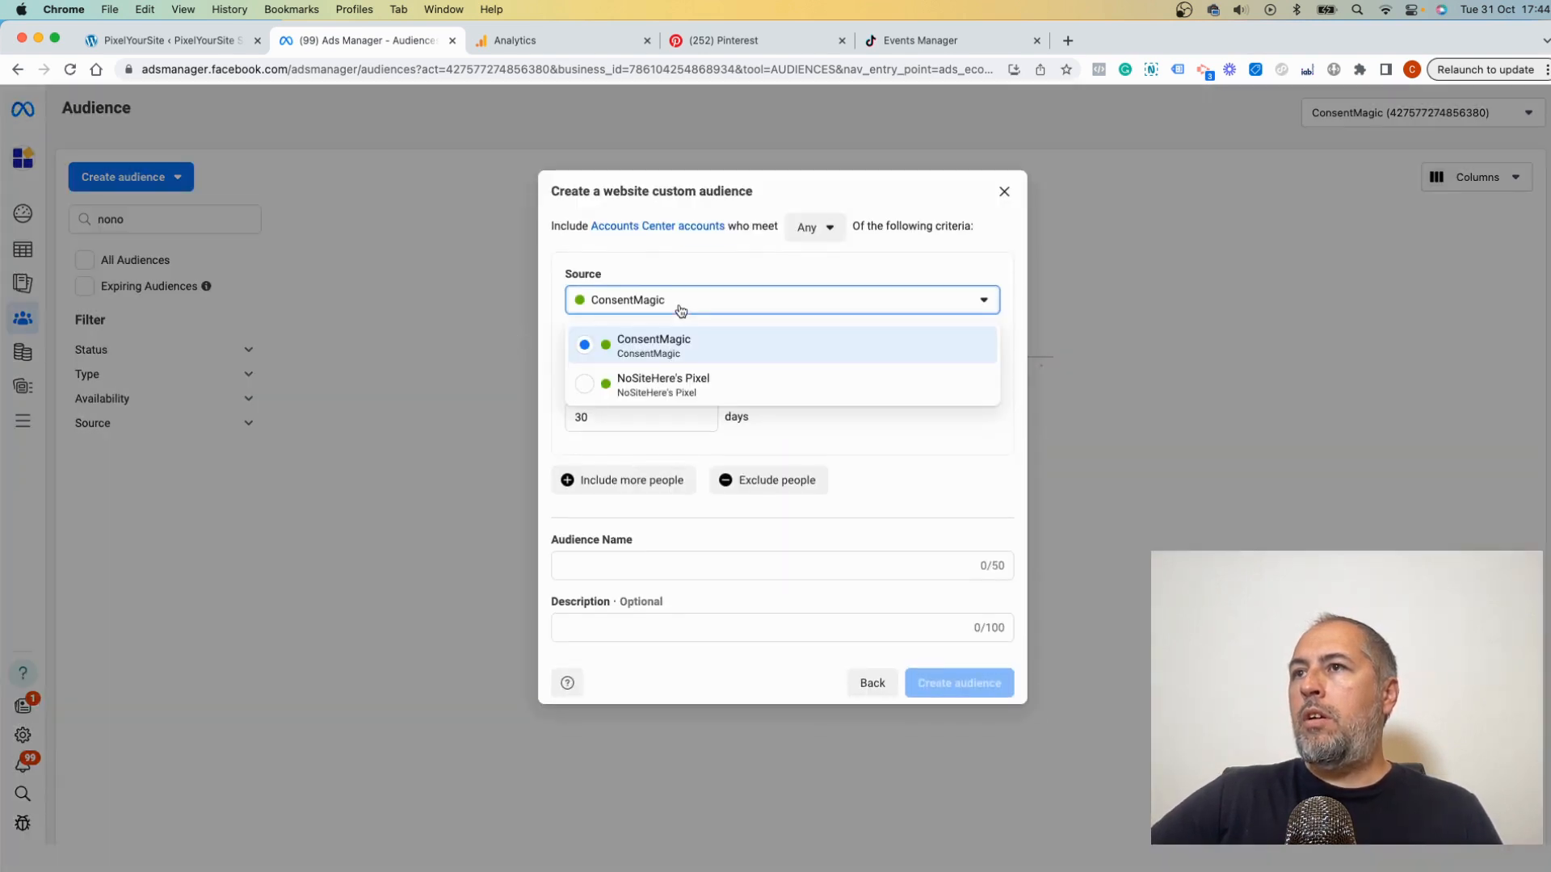
Use NoSiteHere's Pixel as source and pick the BigWhale event for the audience
left_click(663, 384)
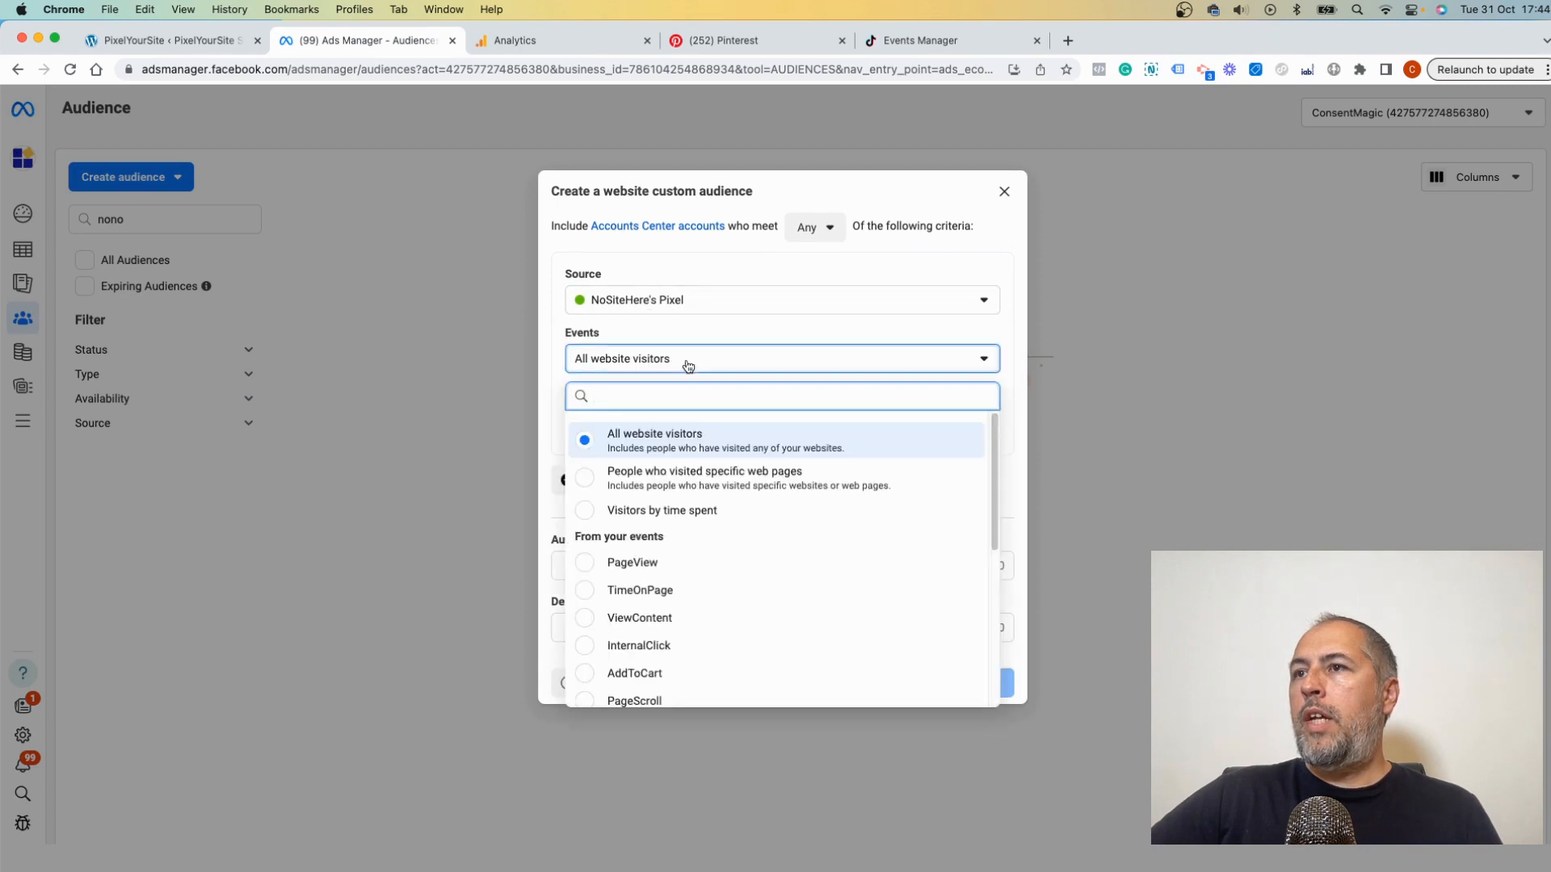
left_click(654, 439)
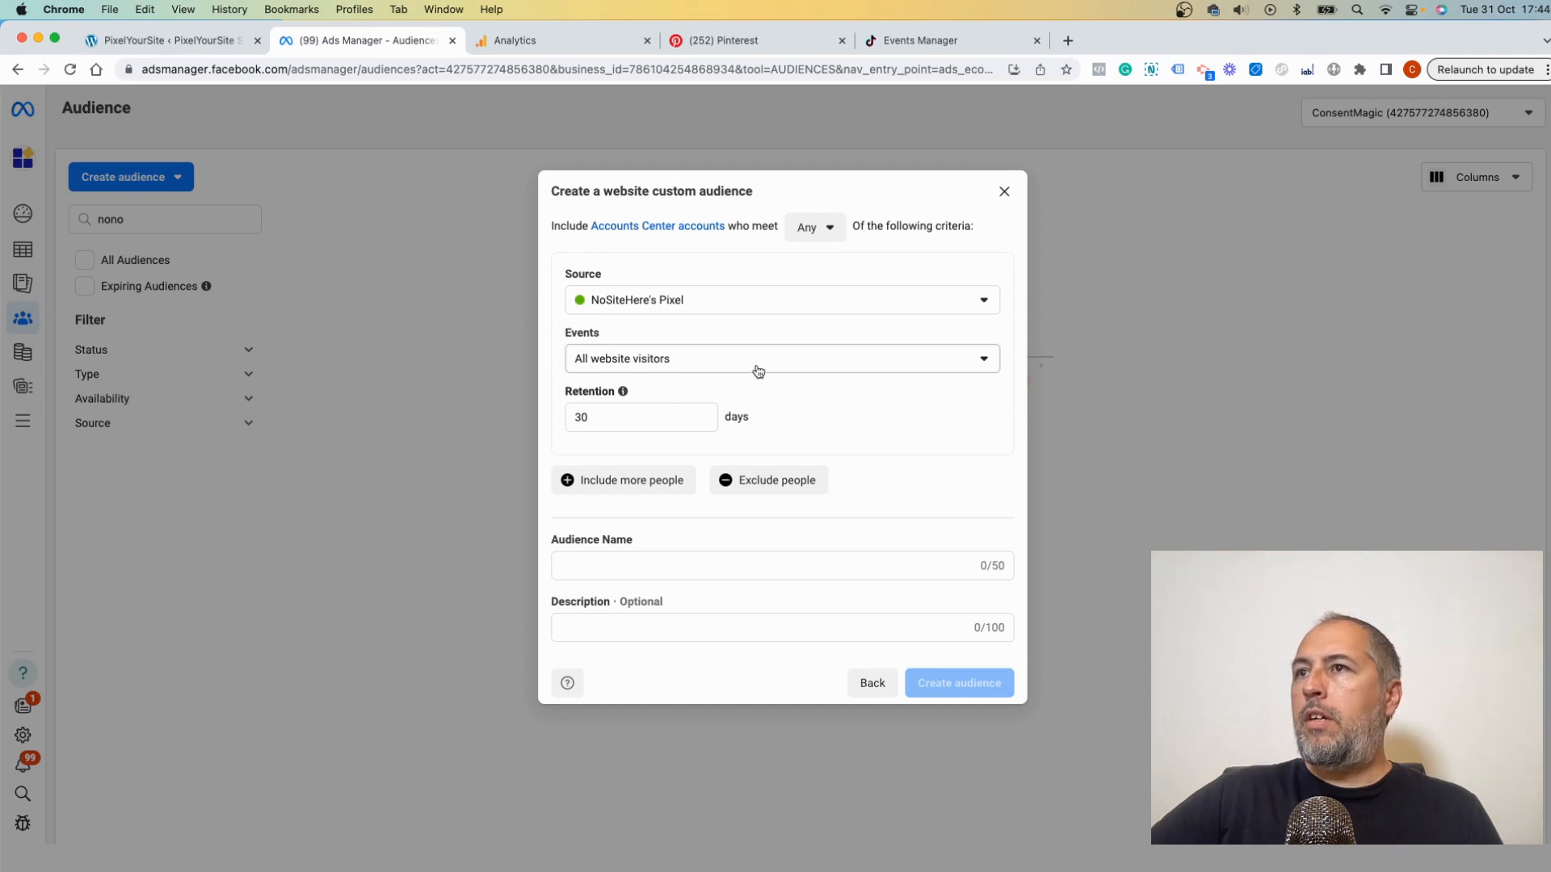
left_click(781, 358)
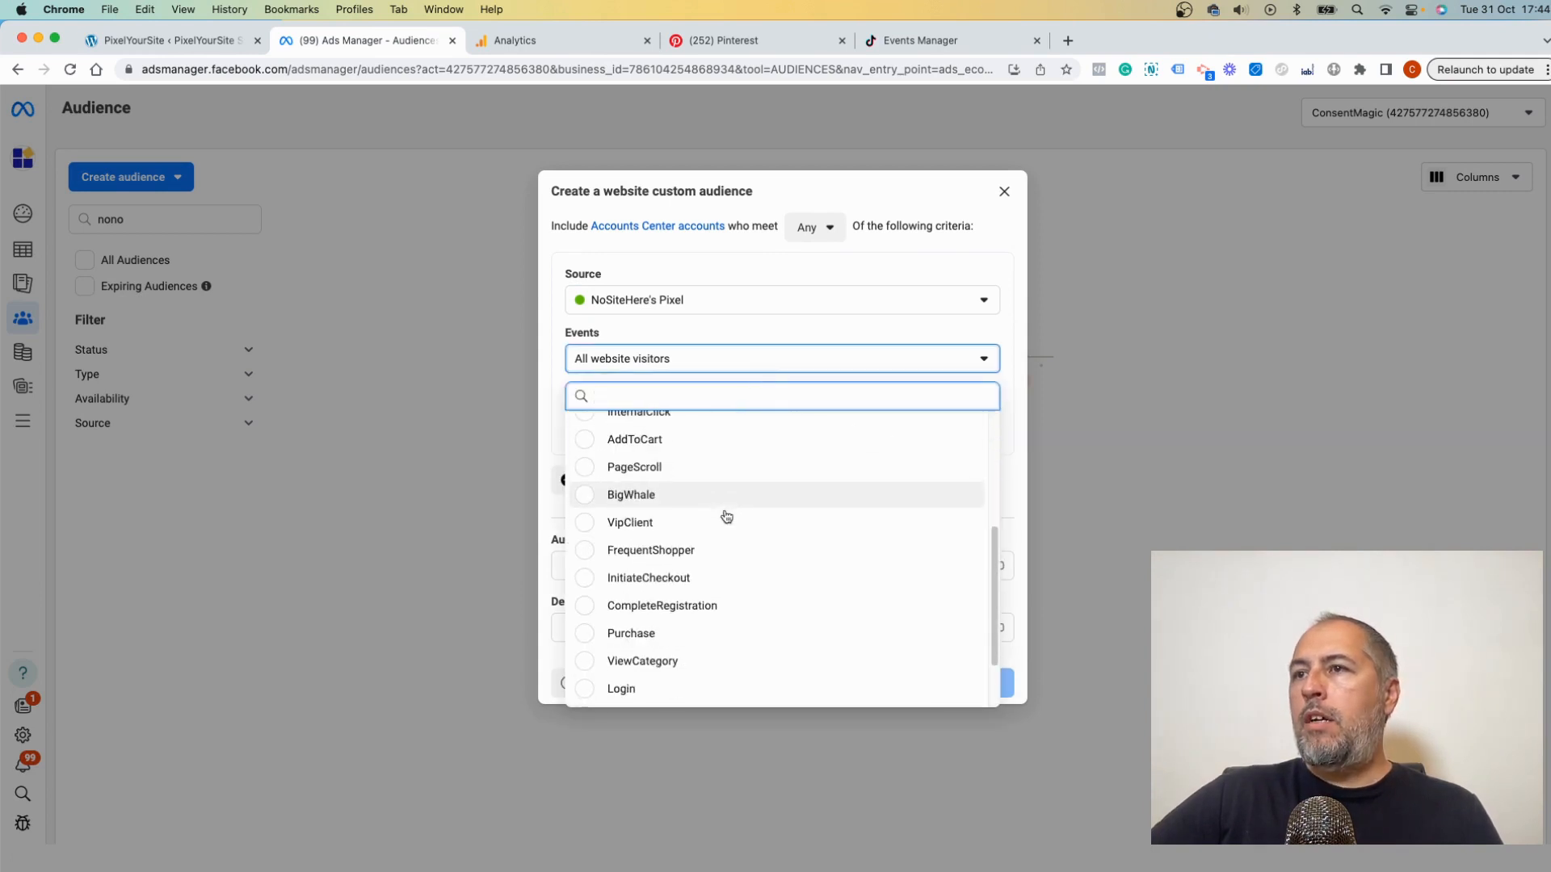
mouse_move(727, 517)
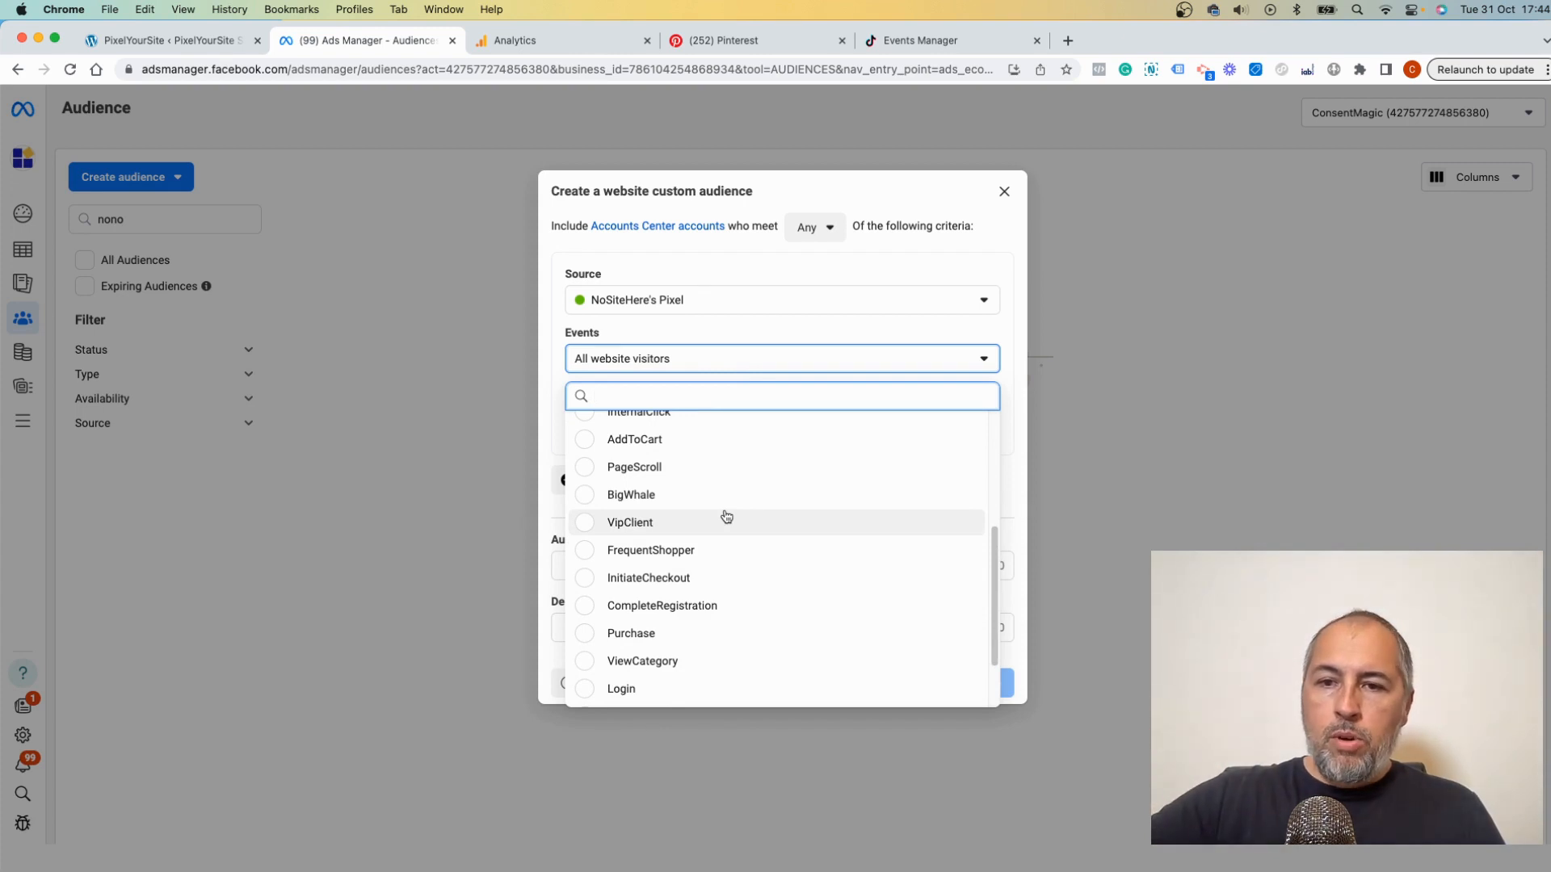
mouse_move(637, 631)
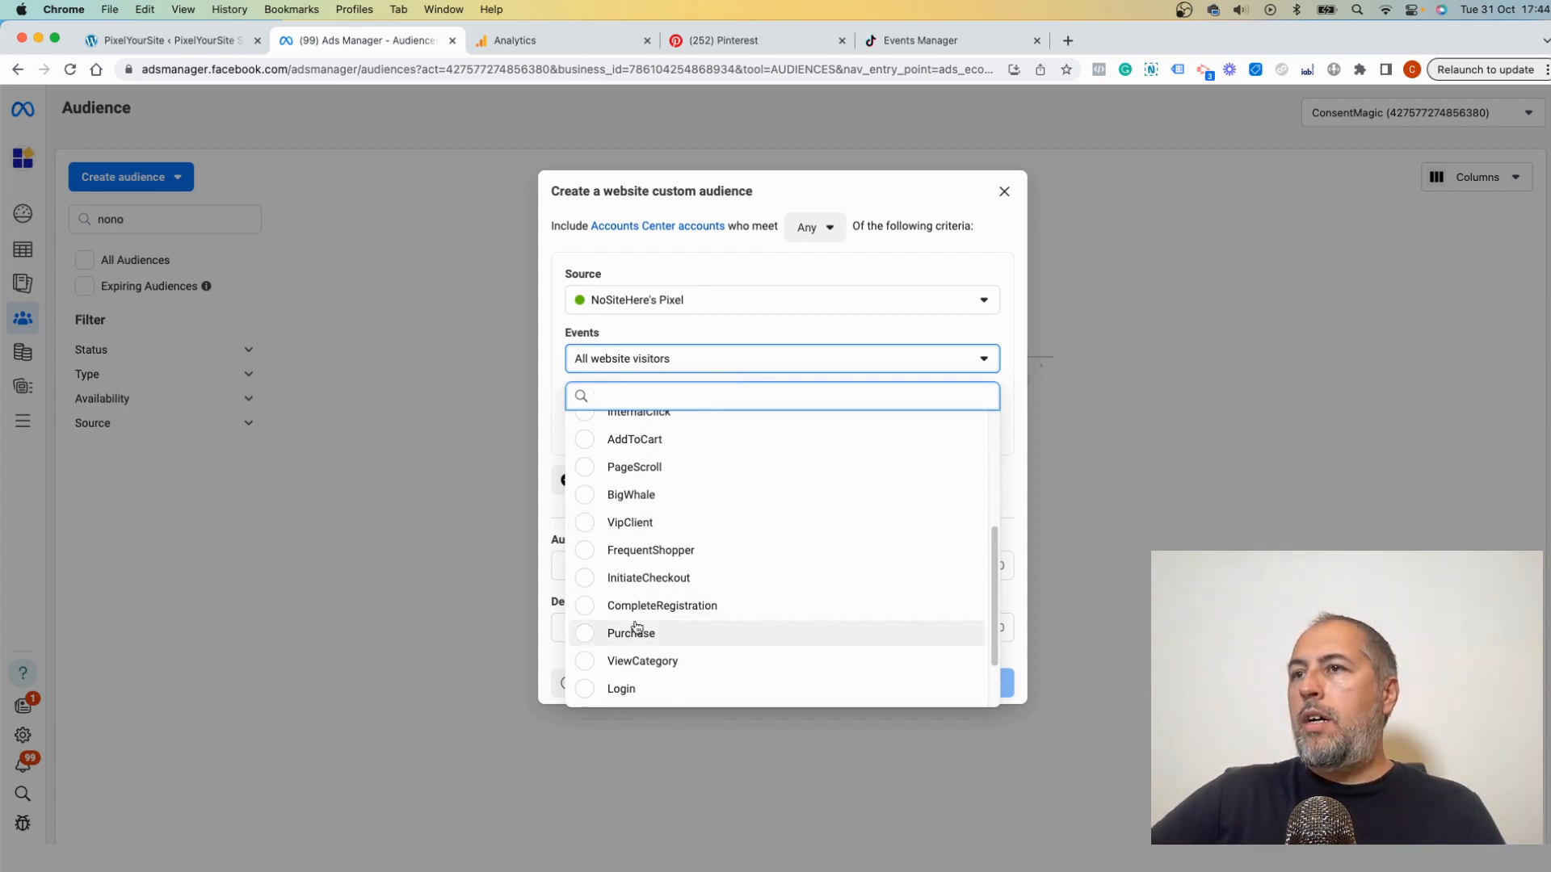
scroll("down", 3)
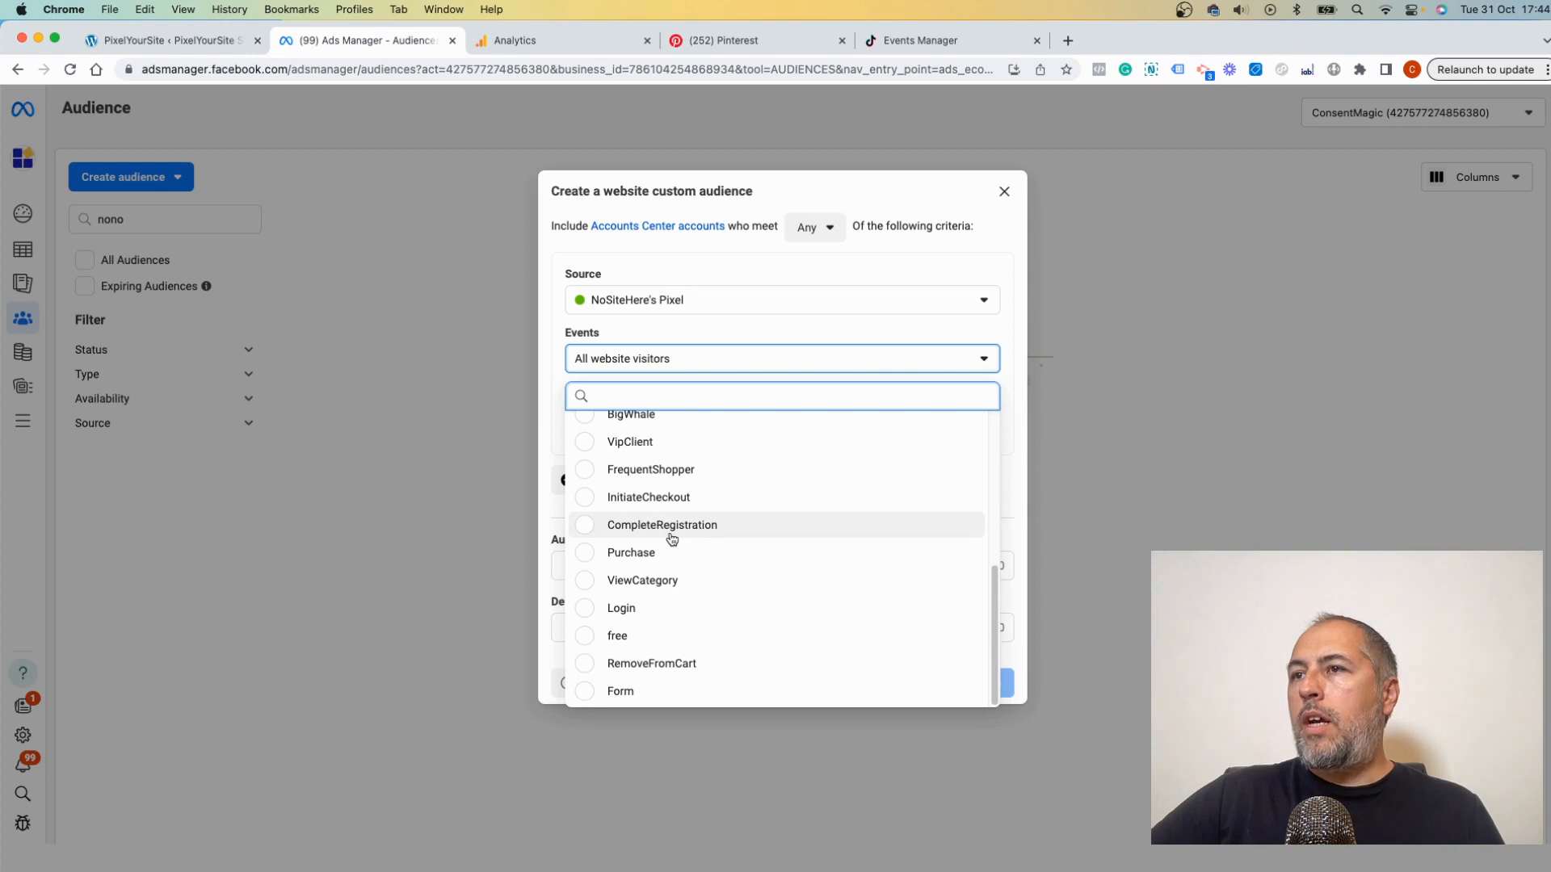
scroll("up", 3)
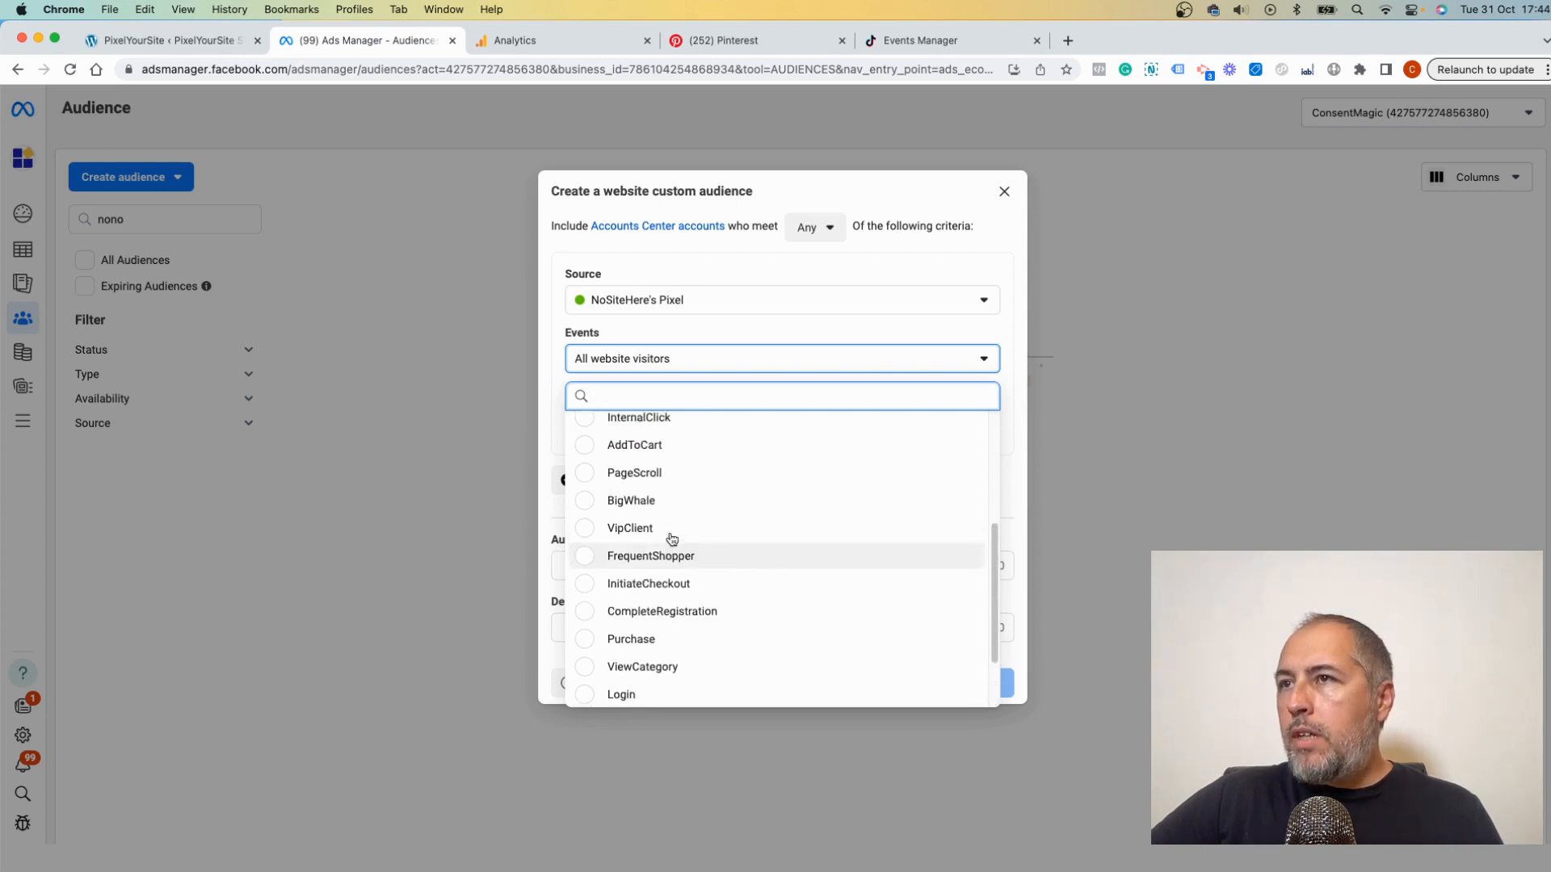
scroll("up", 3)
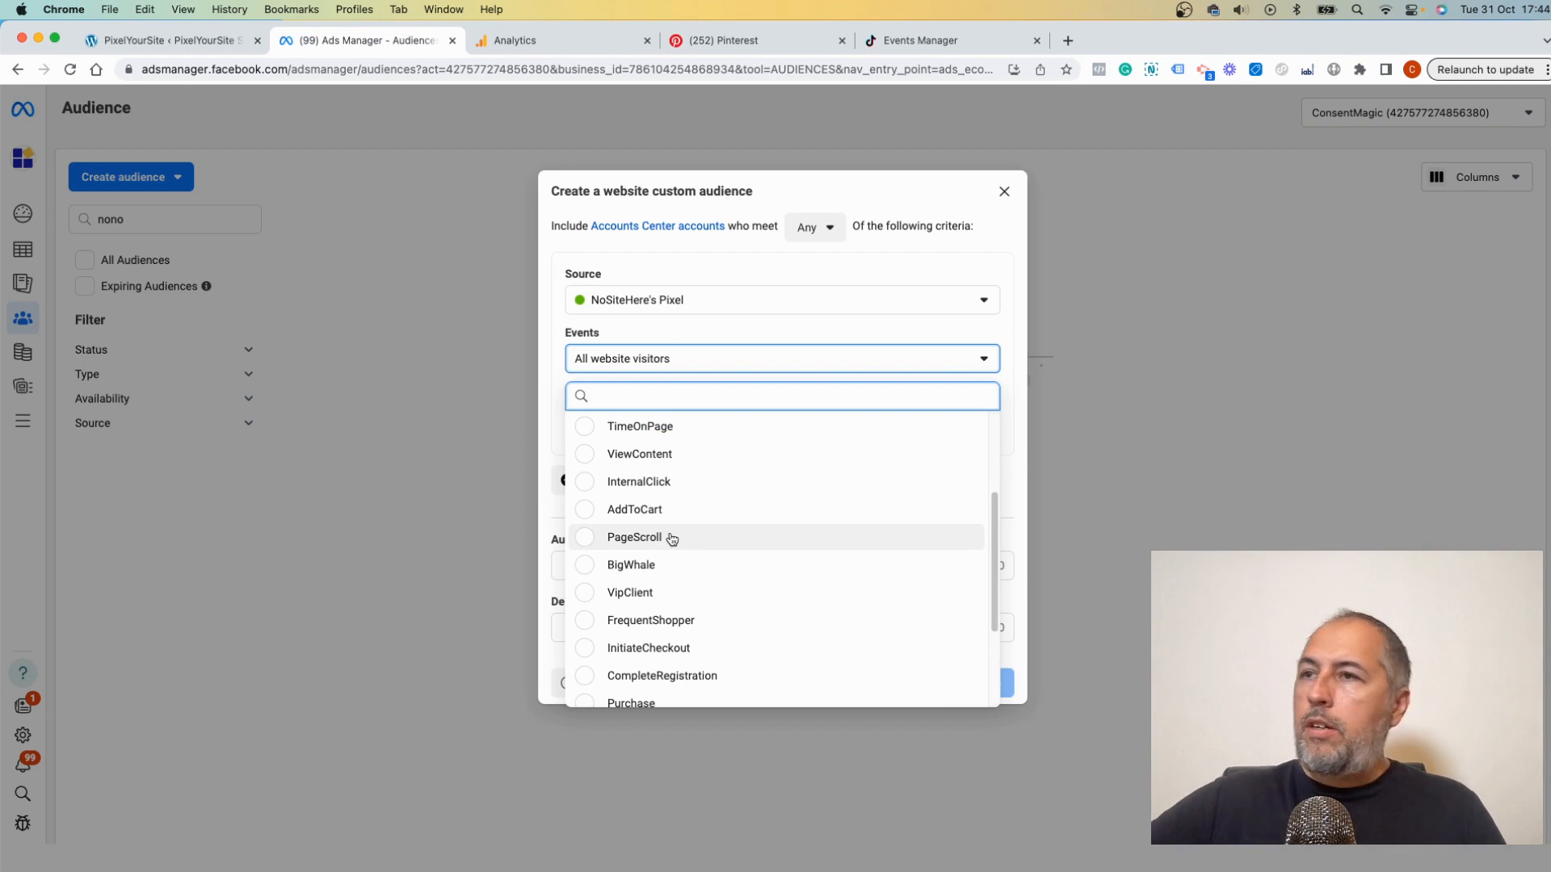
scroll("down", 3)
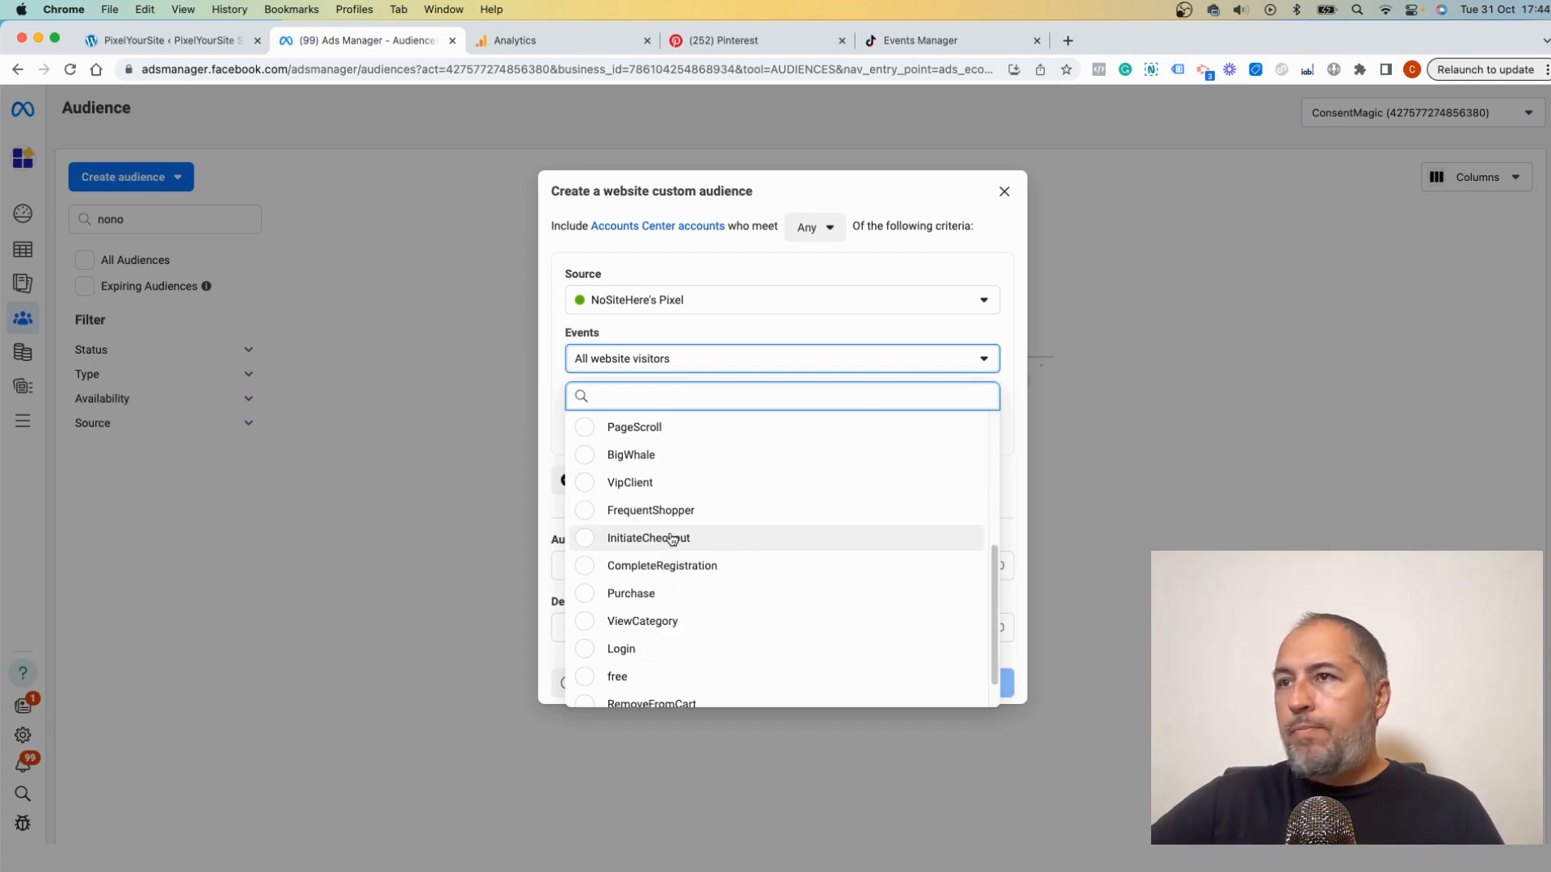
scroll("down", 3)
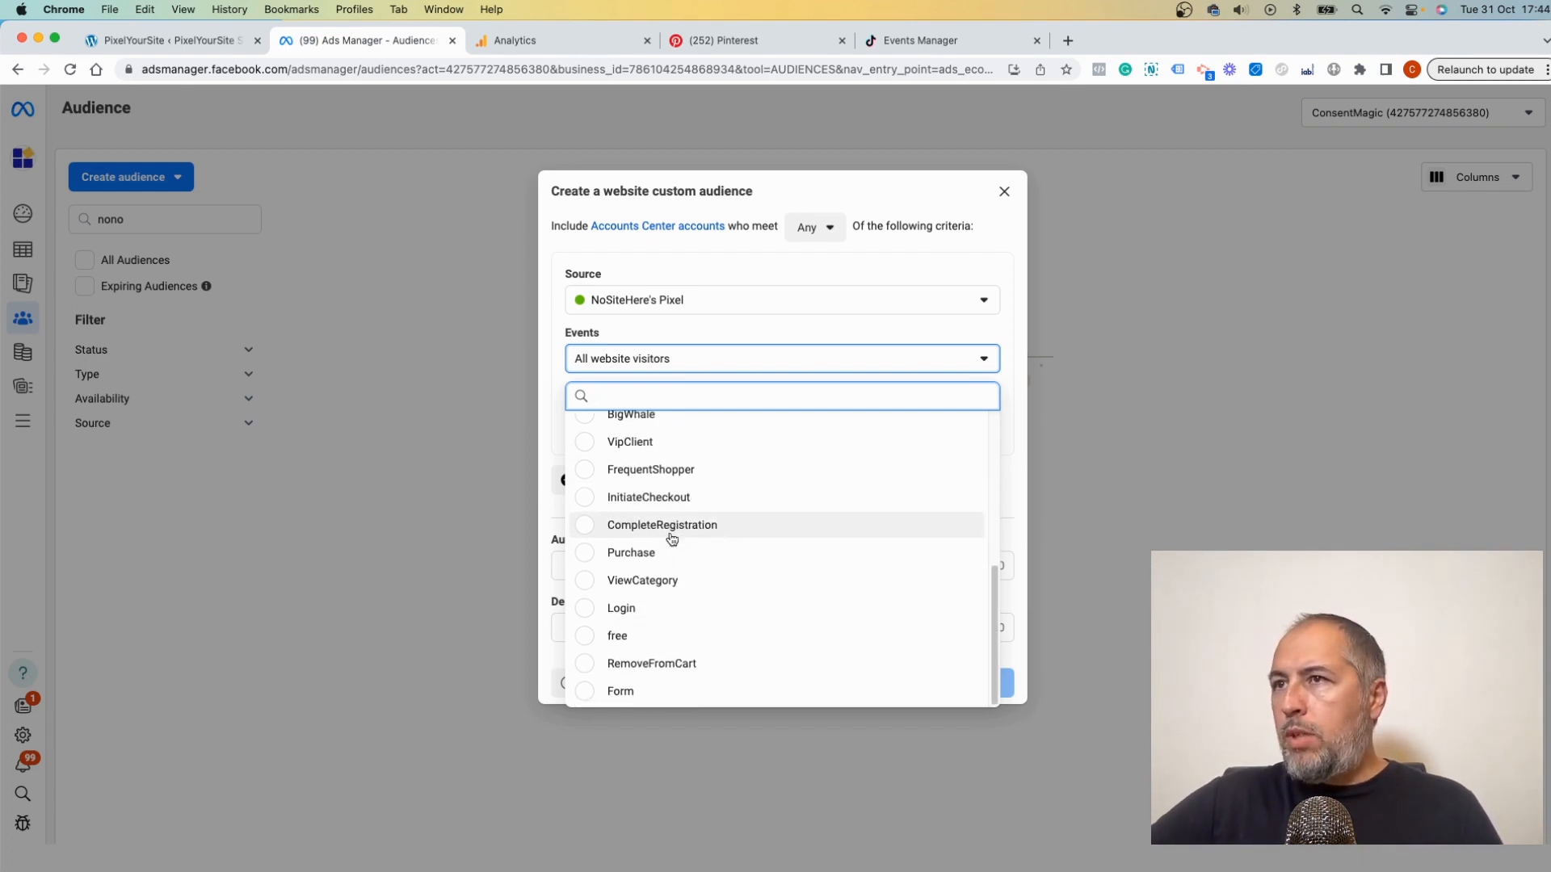
scroll("up", 3)
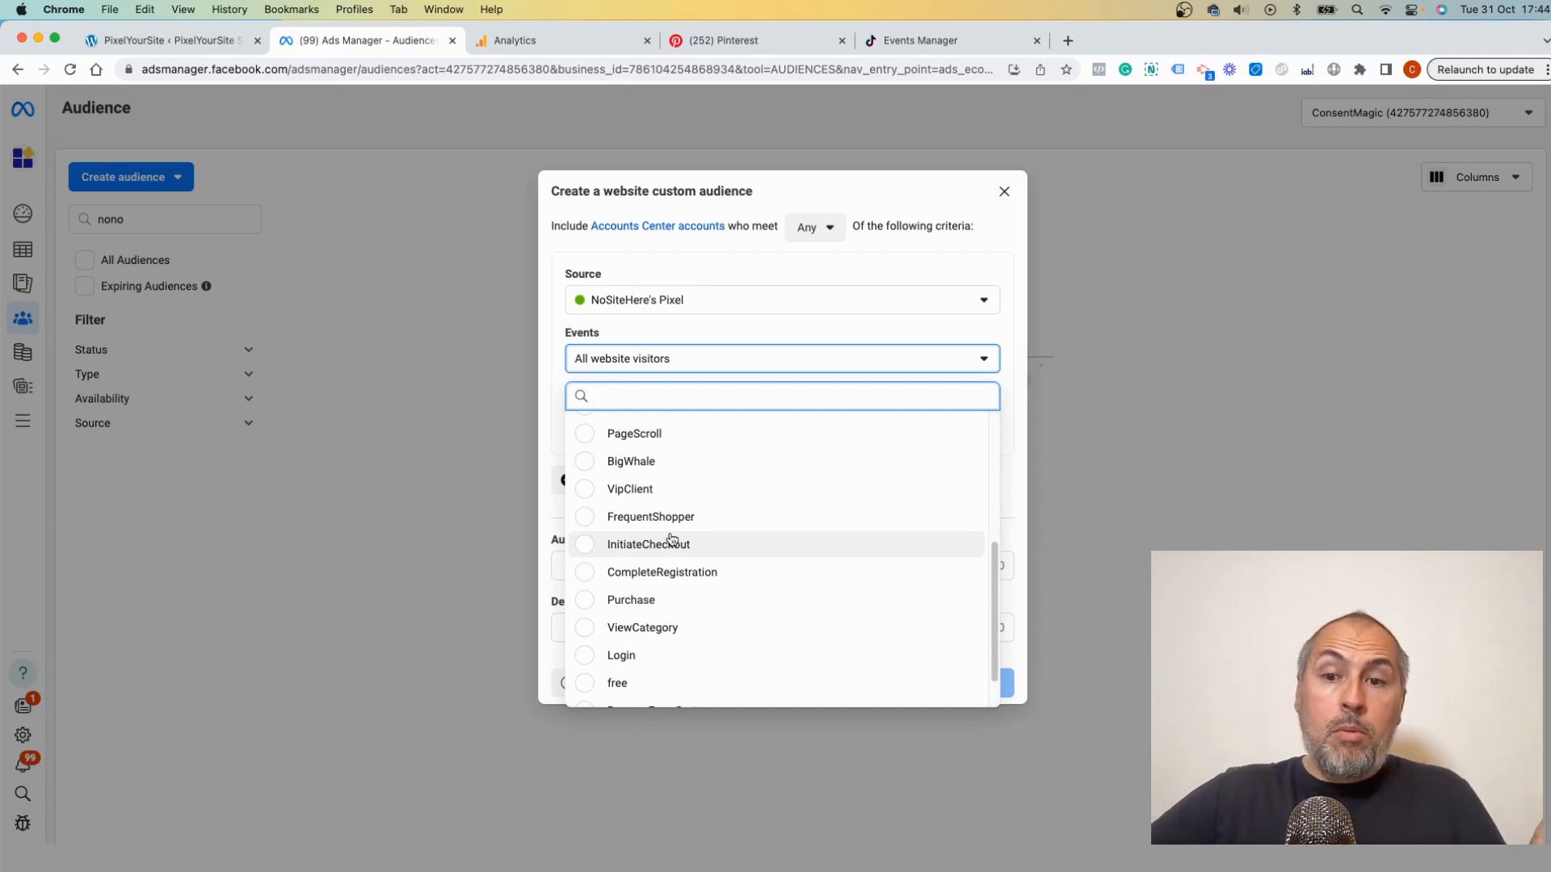
mouse_move(591, 522)
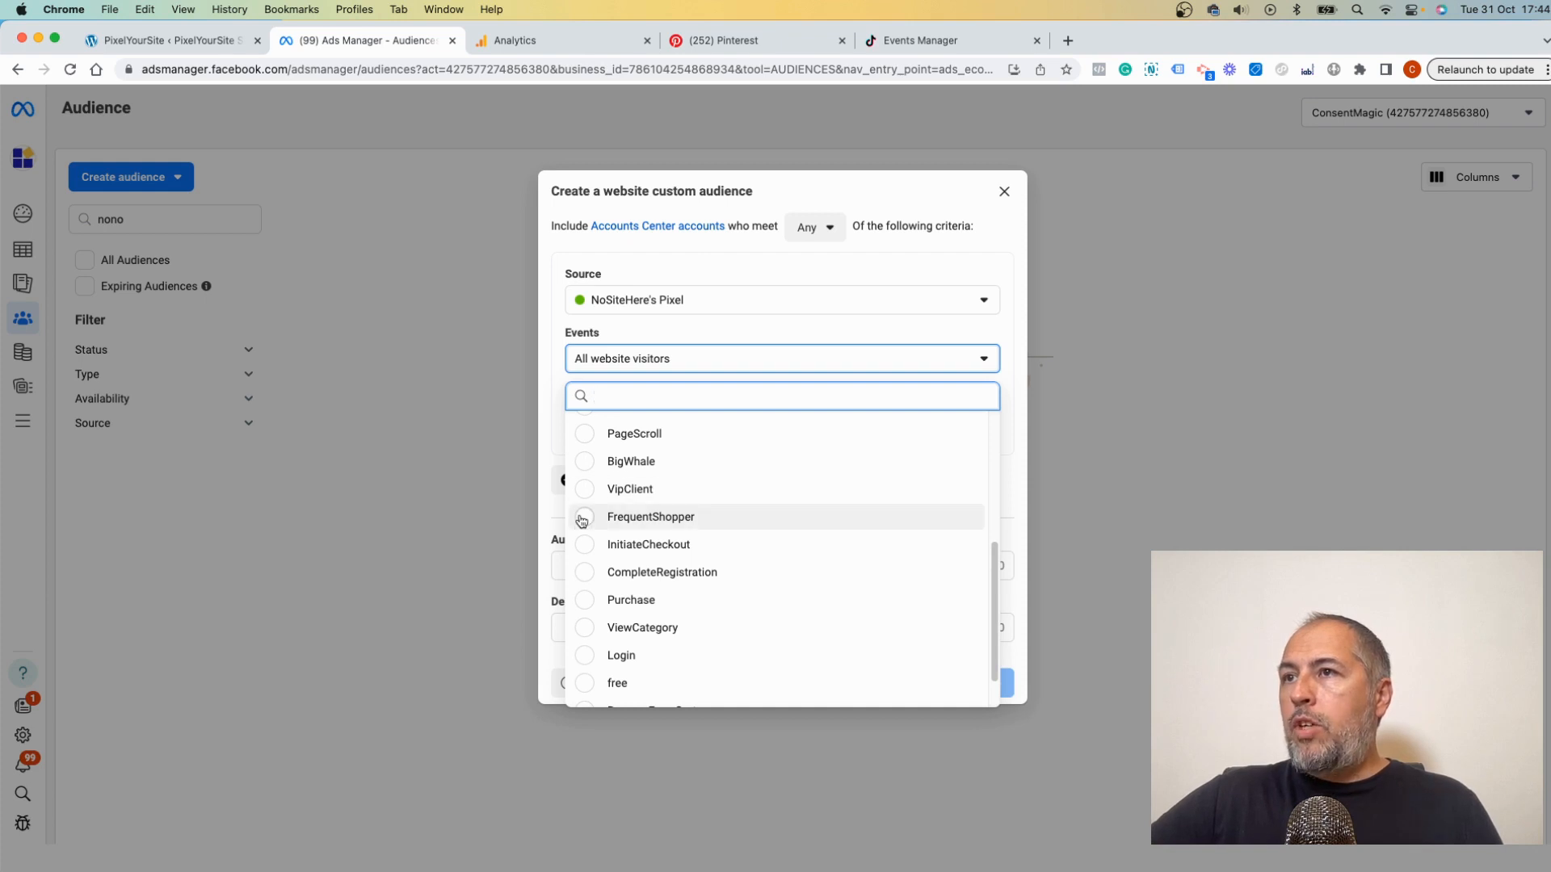
left_click(630, 460)
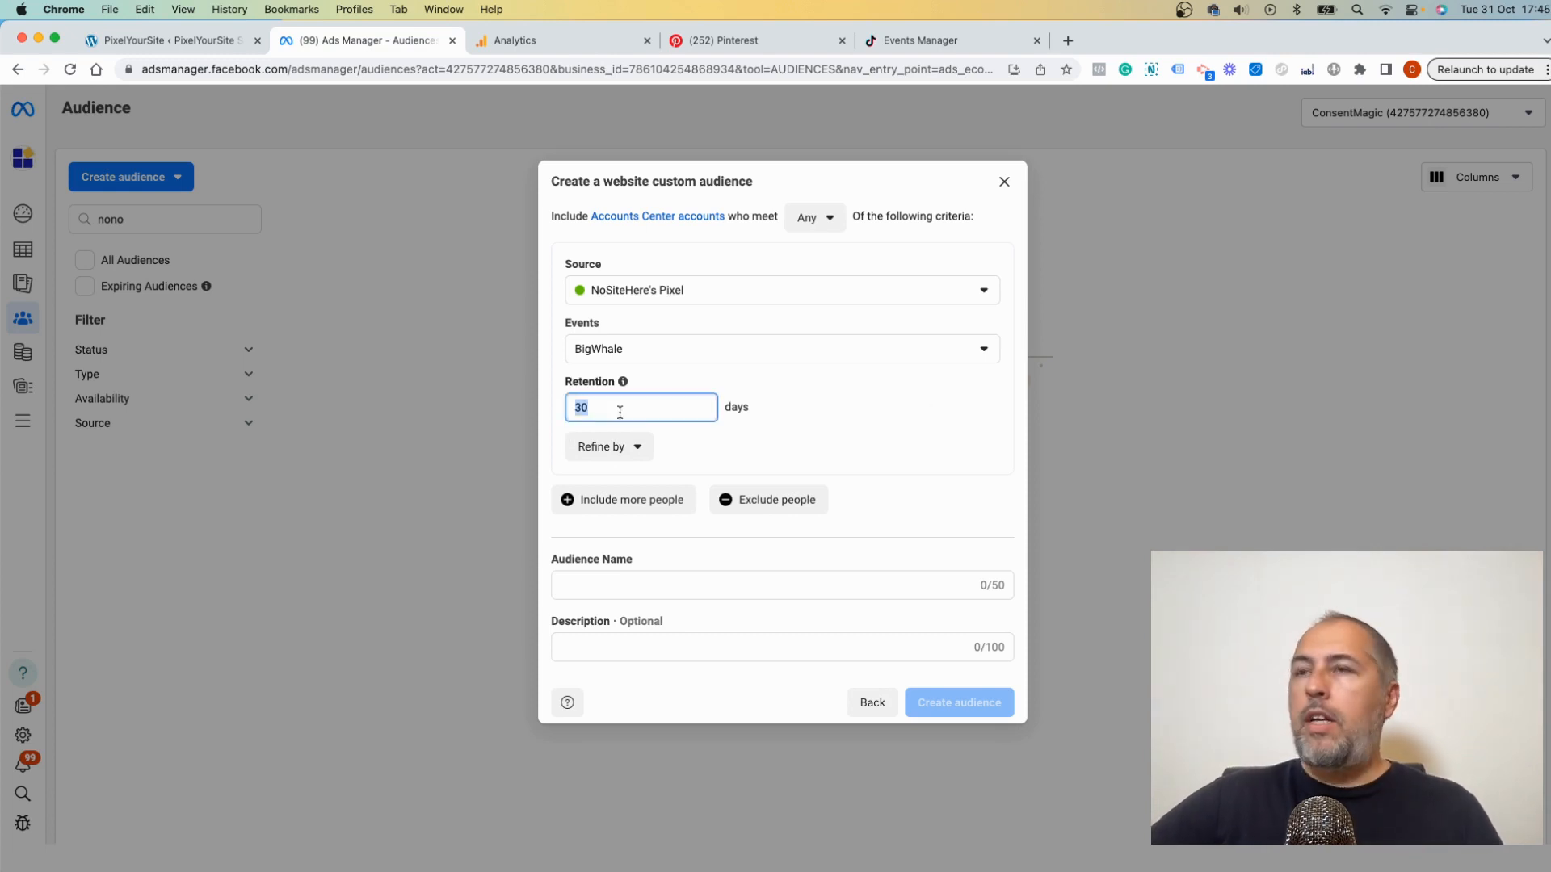
Set audience retention to 180 days, then return to the PixelYourSite settings tab
type("180")
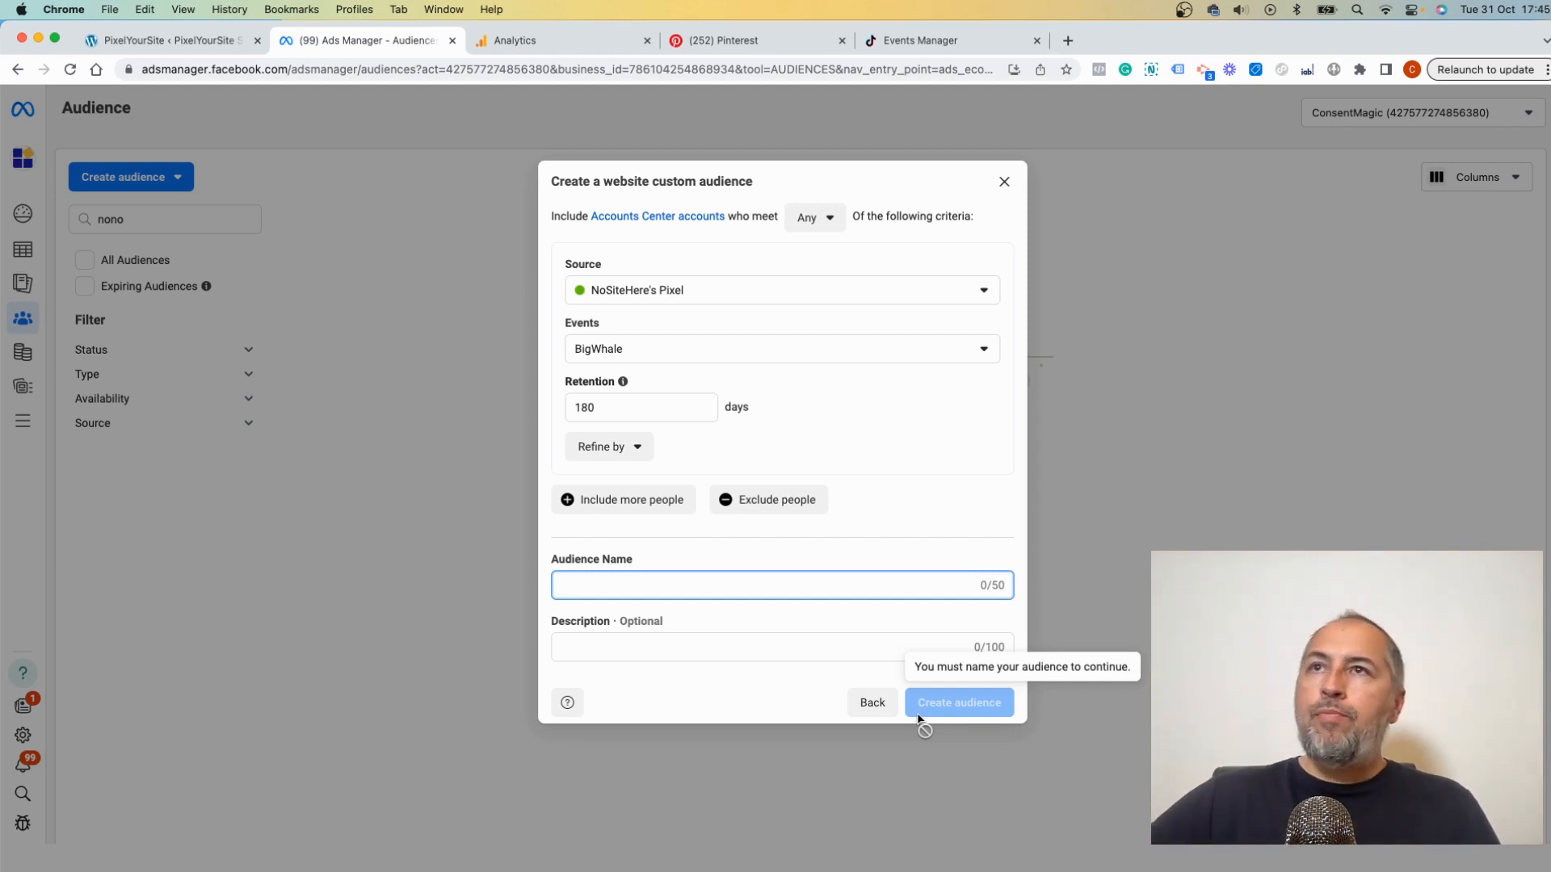
left_click(166, 40)
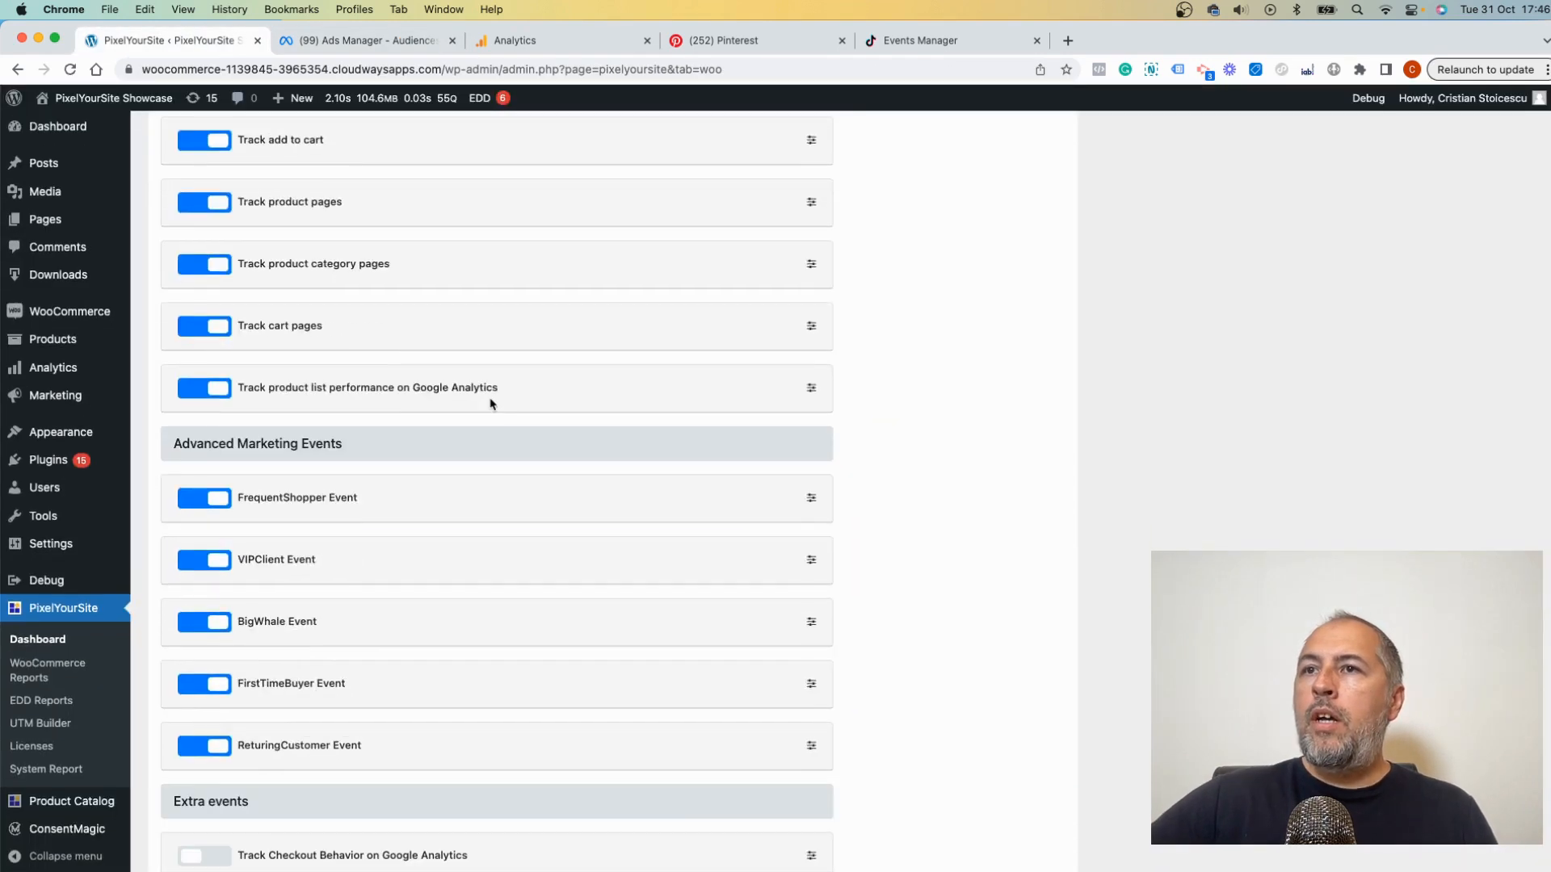
Switch to Google Analytics showing the NoSiteHere property's events list
scroll("down", 3)
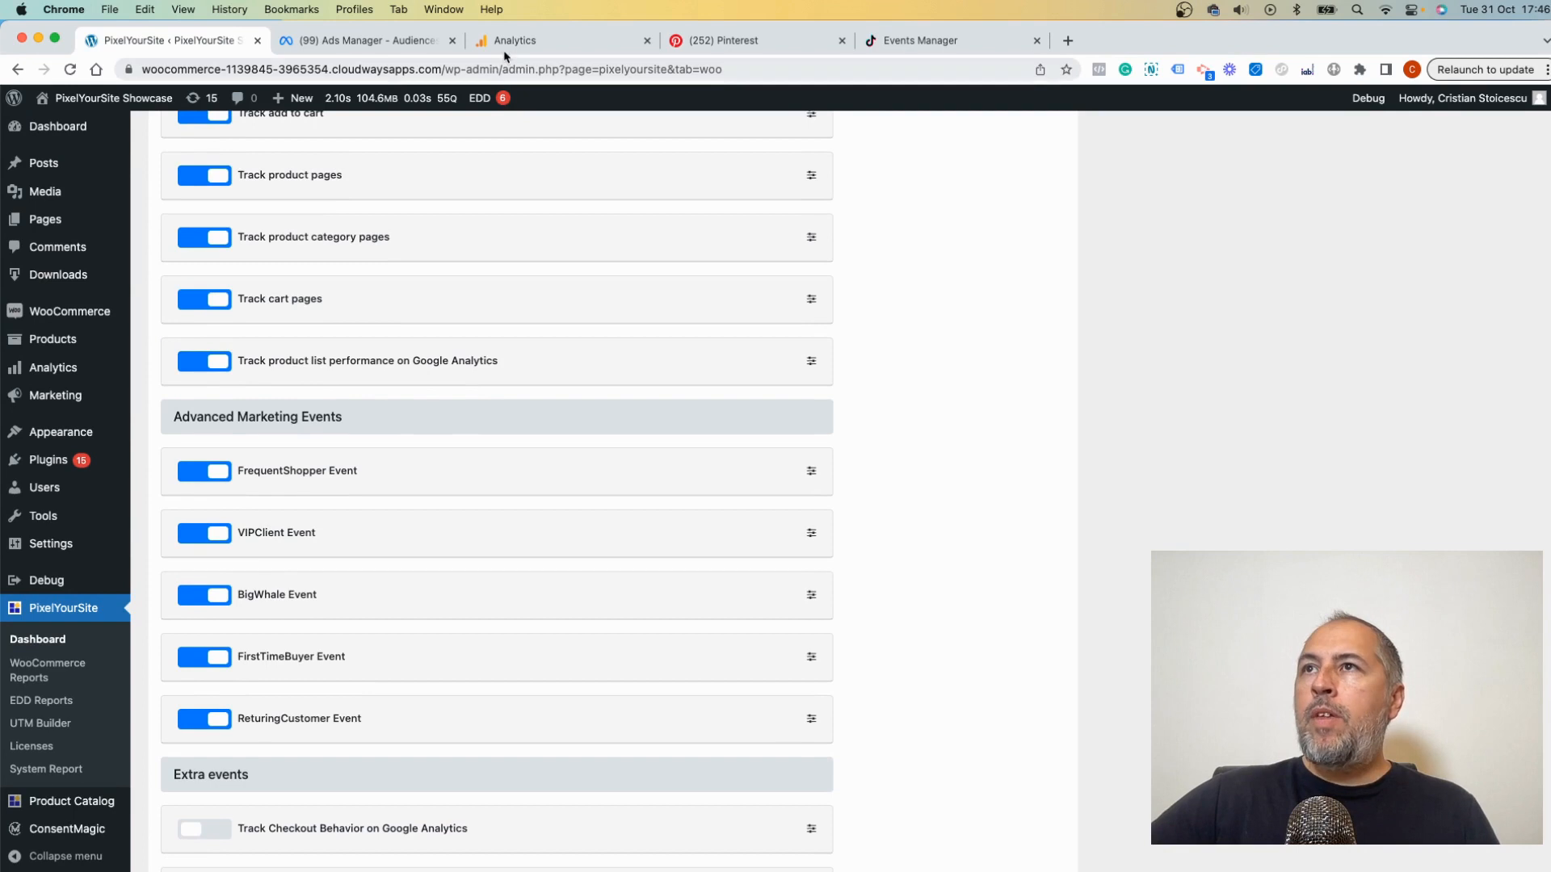
left_click(559, 40)
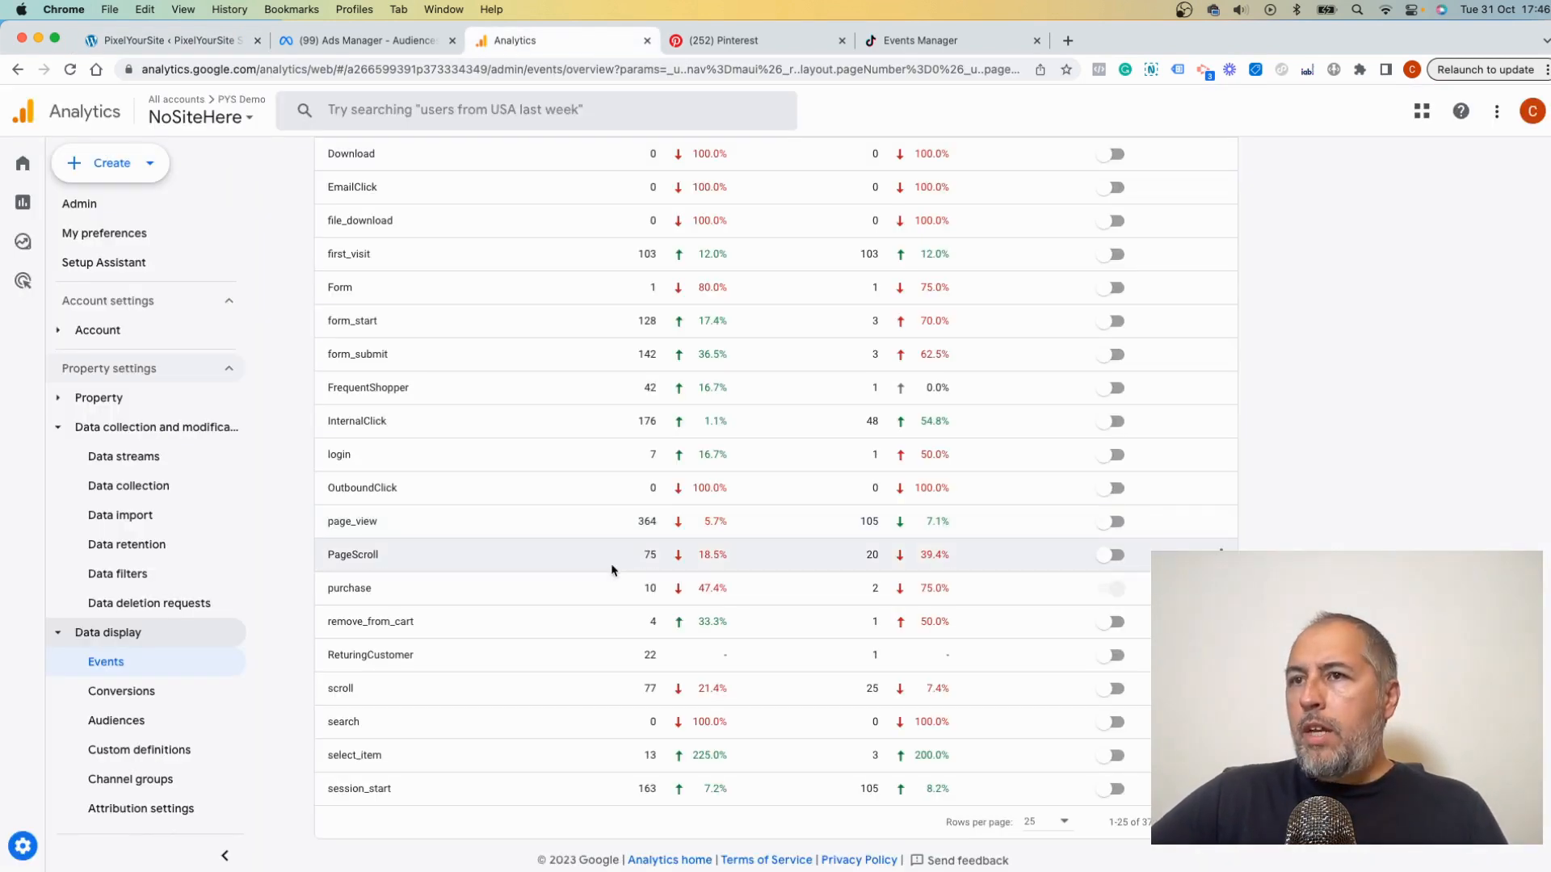
mouse_move(105, 662)
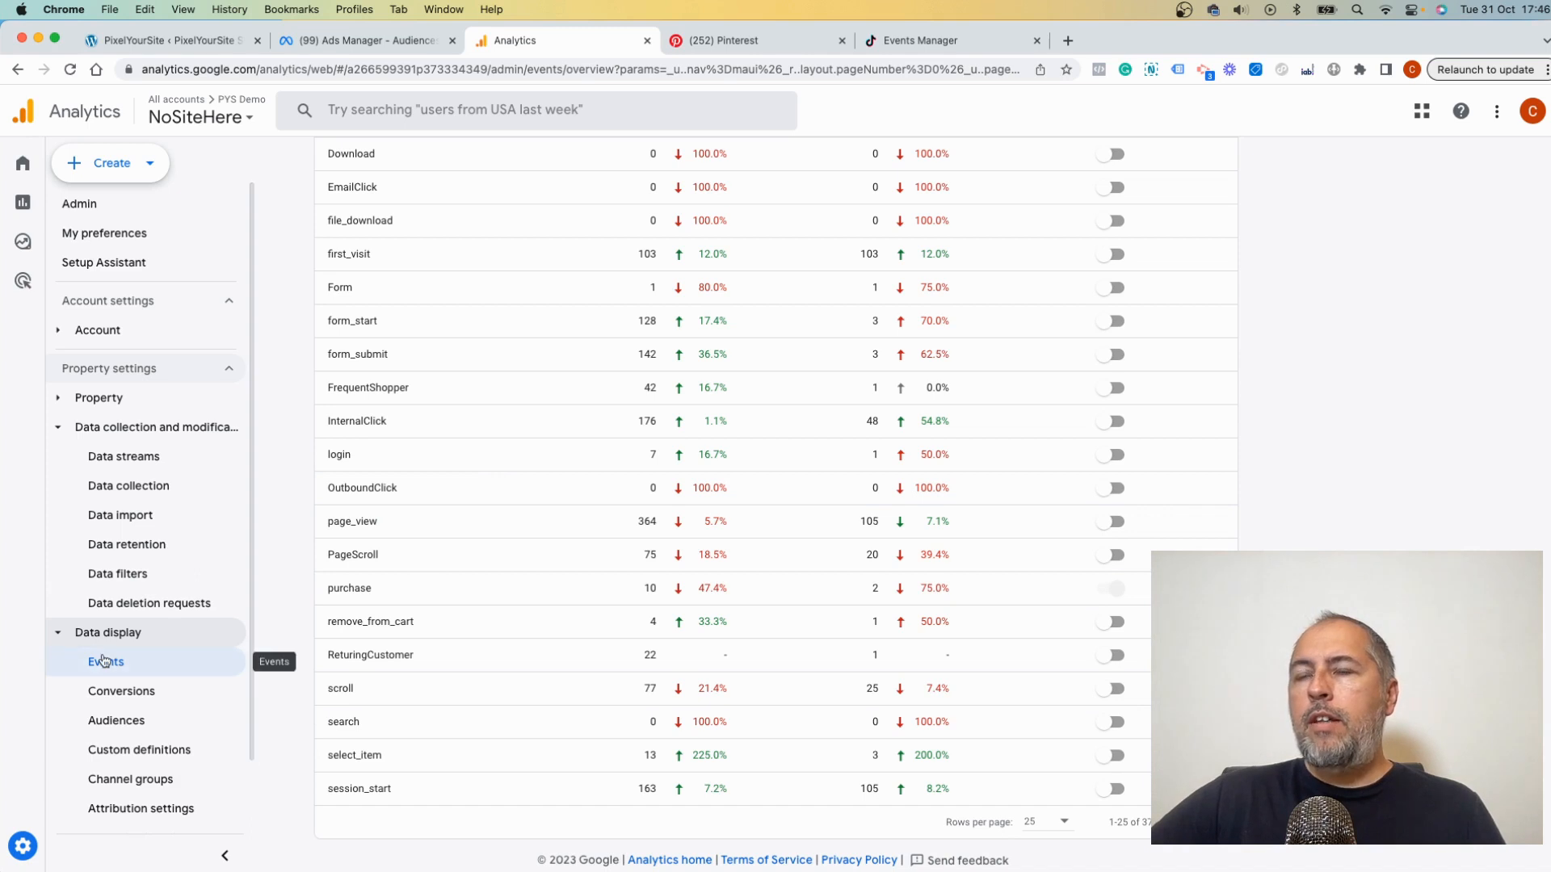
mouse_move(485, 551)
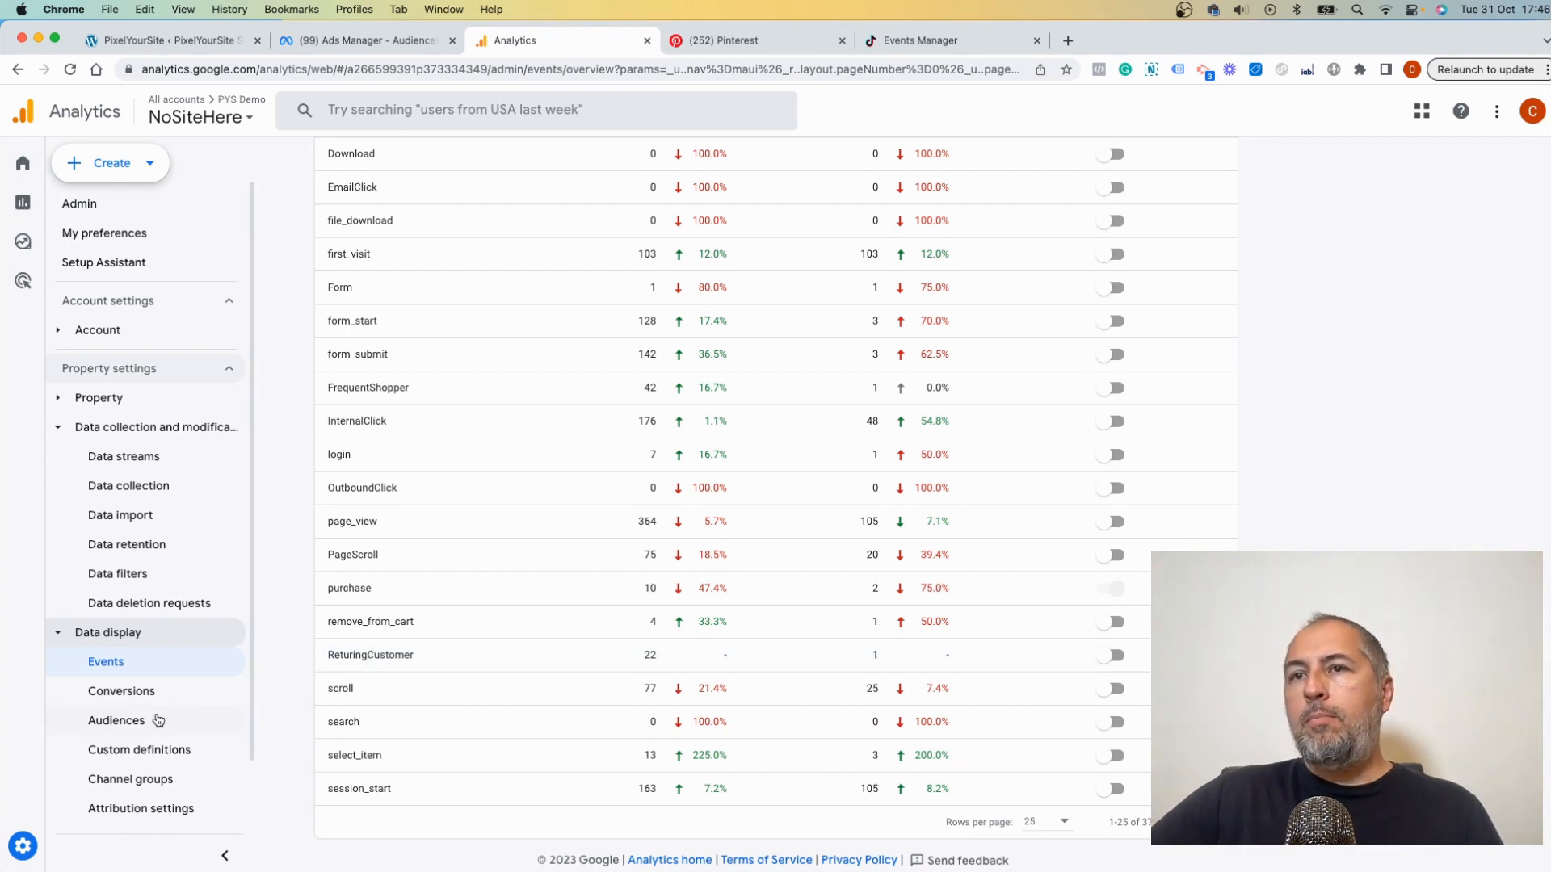
mouse_move(116, 721)
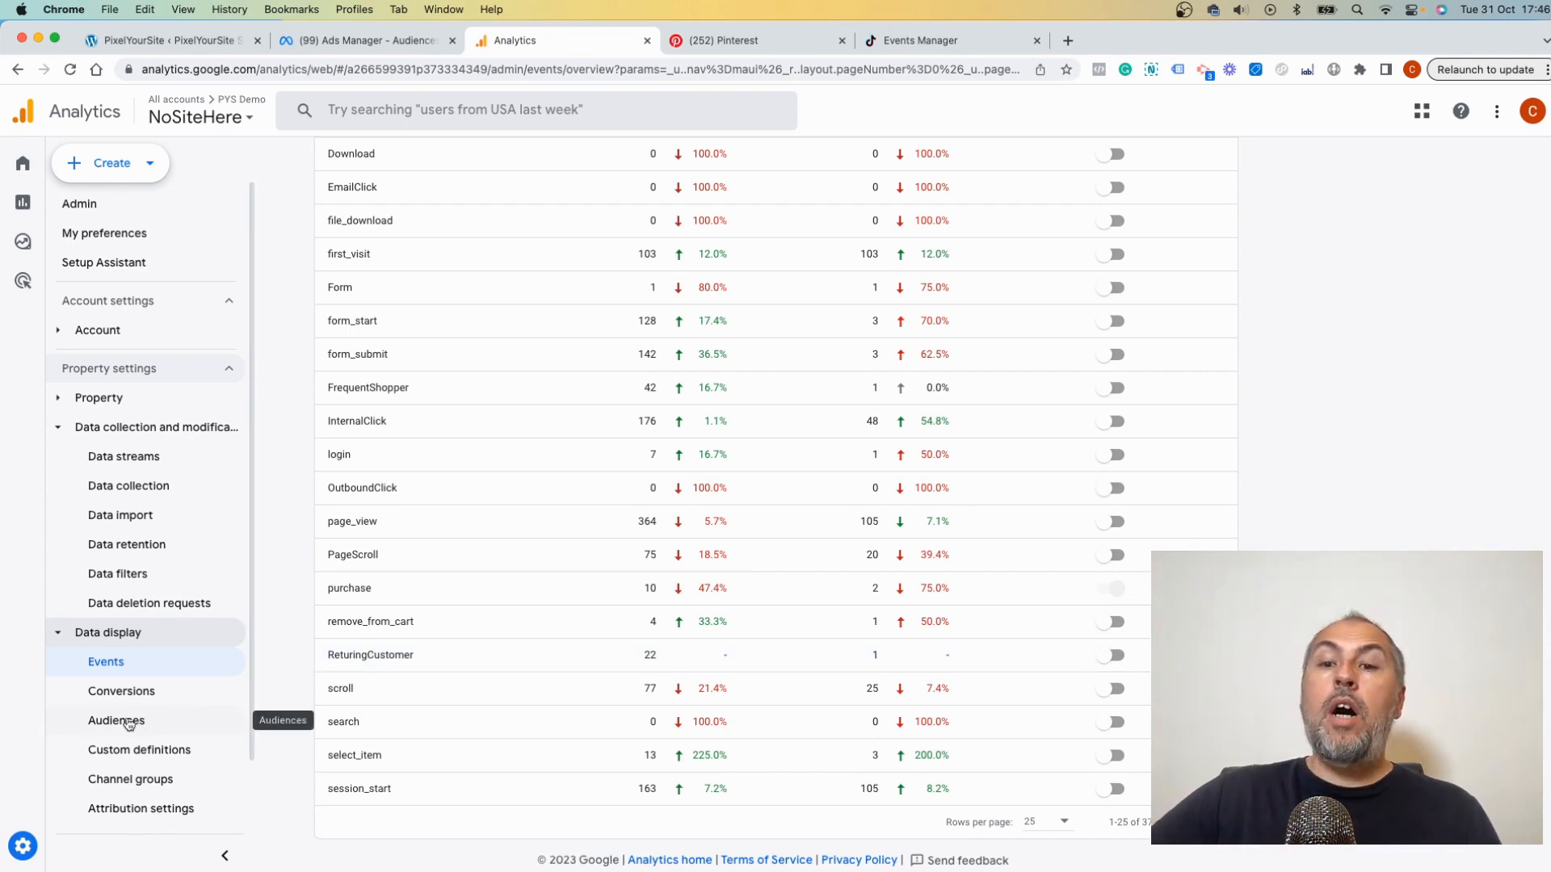
mouse_move(782, 473)
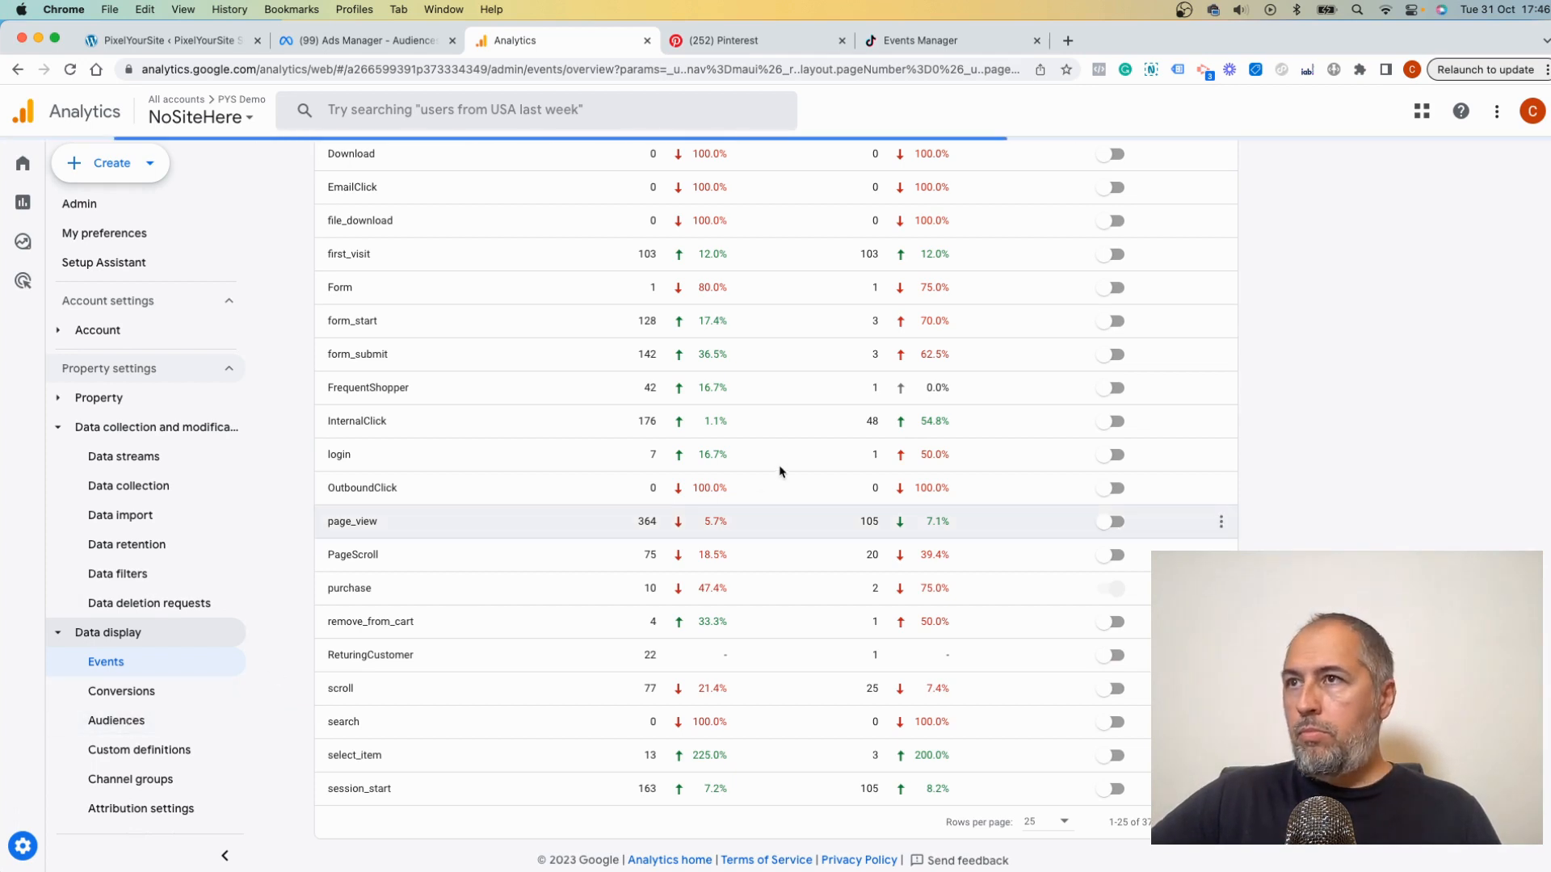
From the Audiences list, begin a custom audience from scratch and add a first condition
left_click(116, 721)
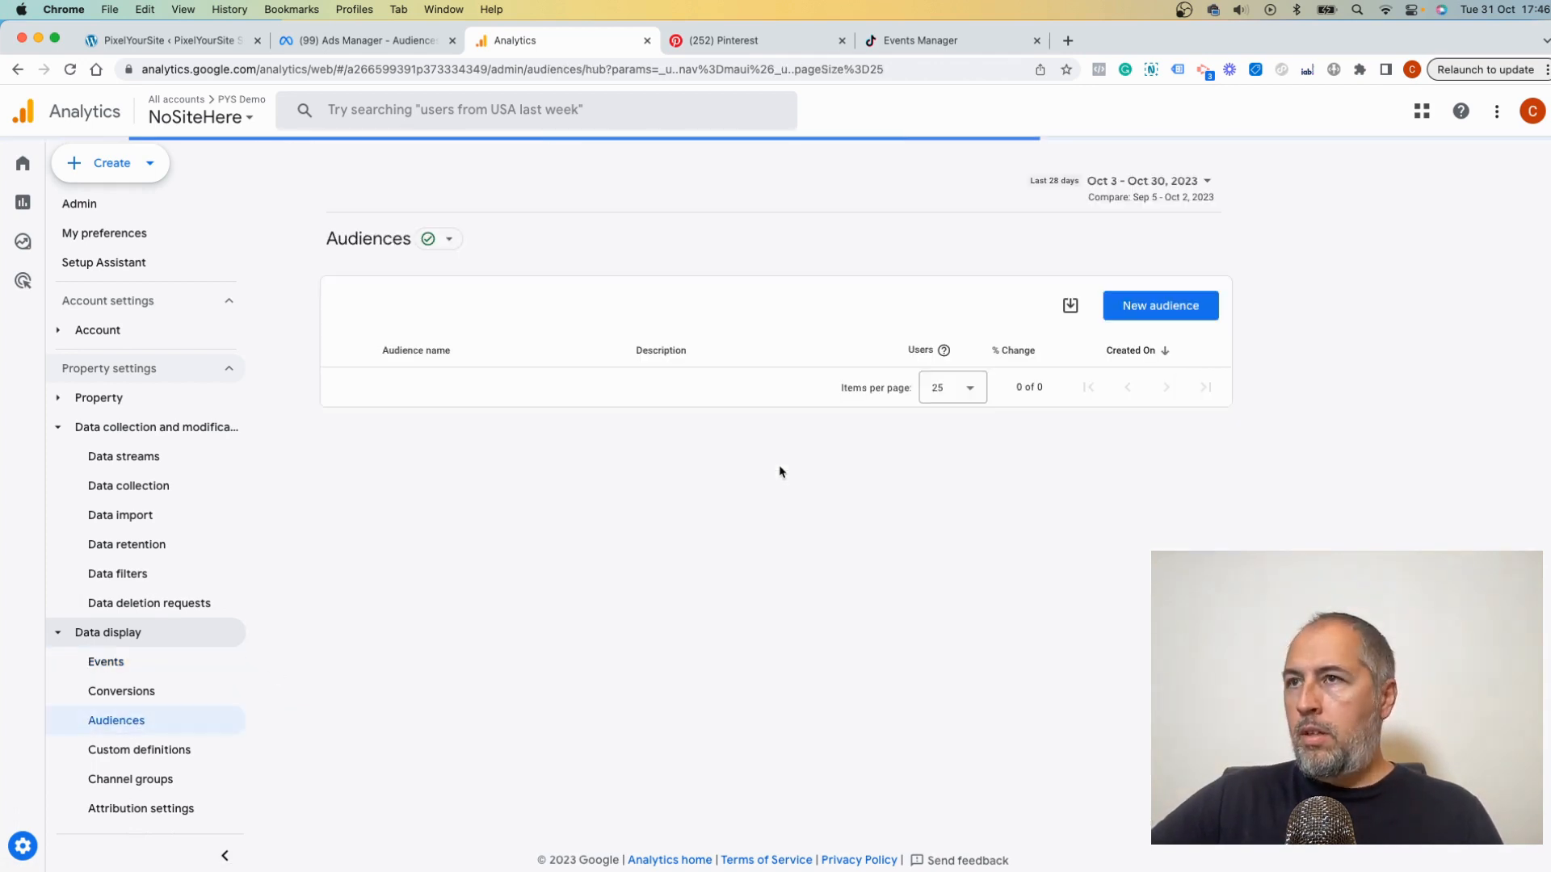
left_click(1160, 306)
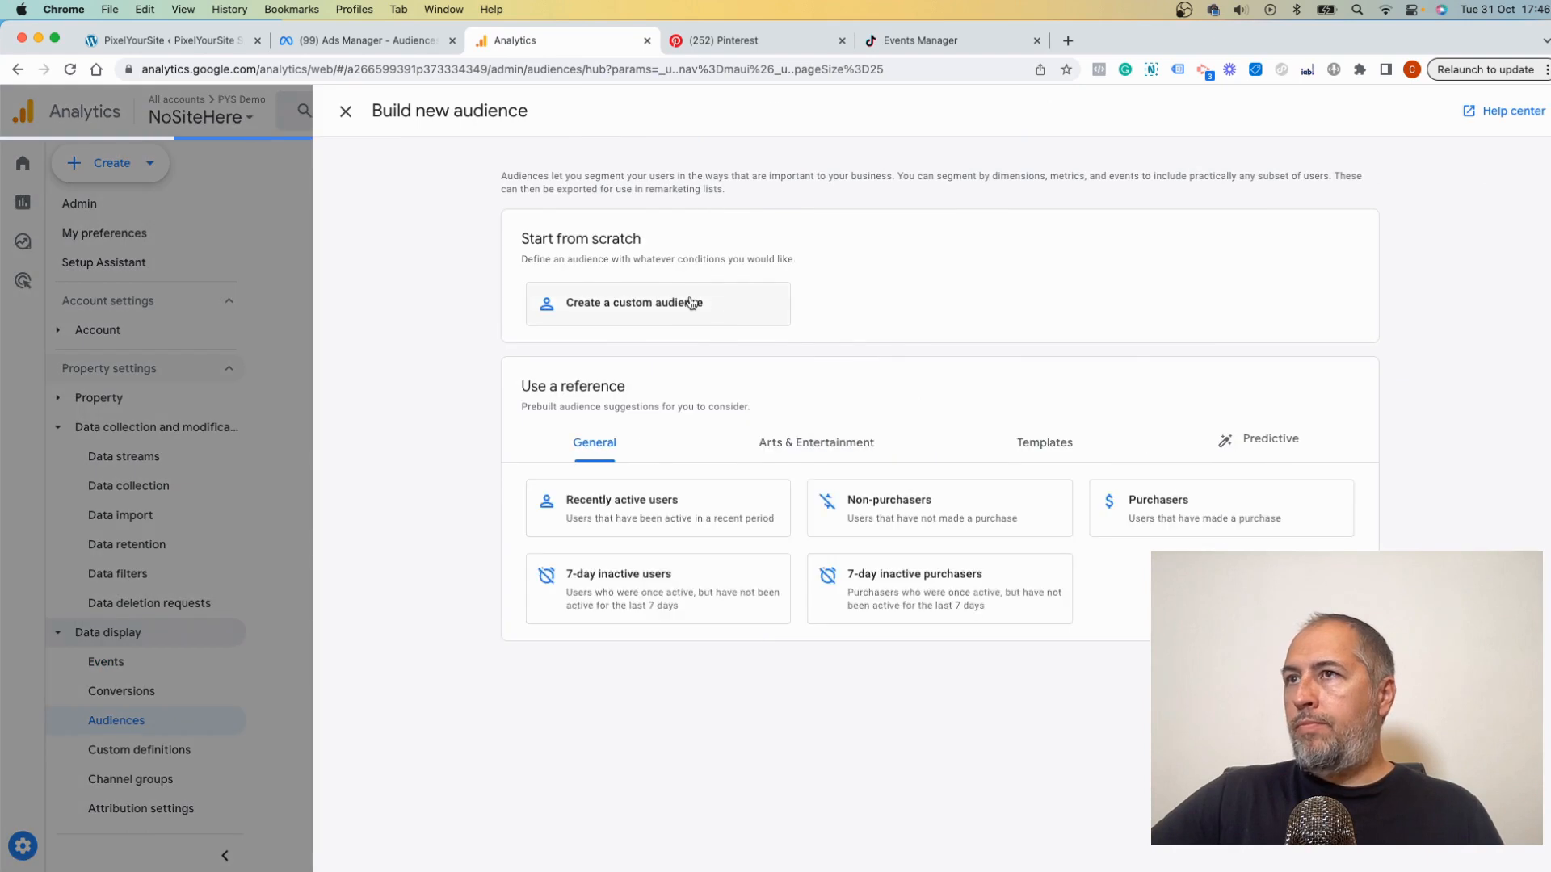
left_click(633, 302)
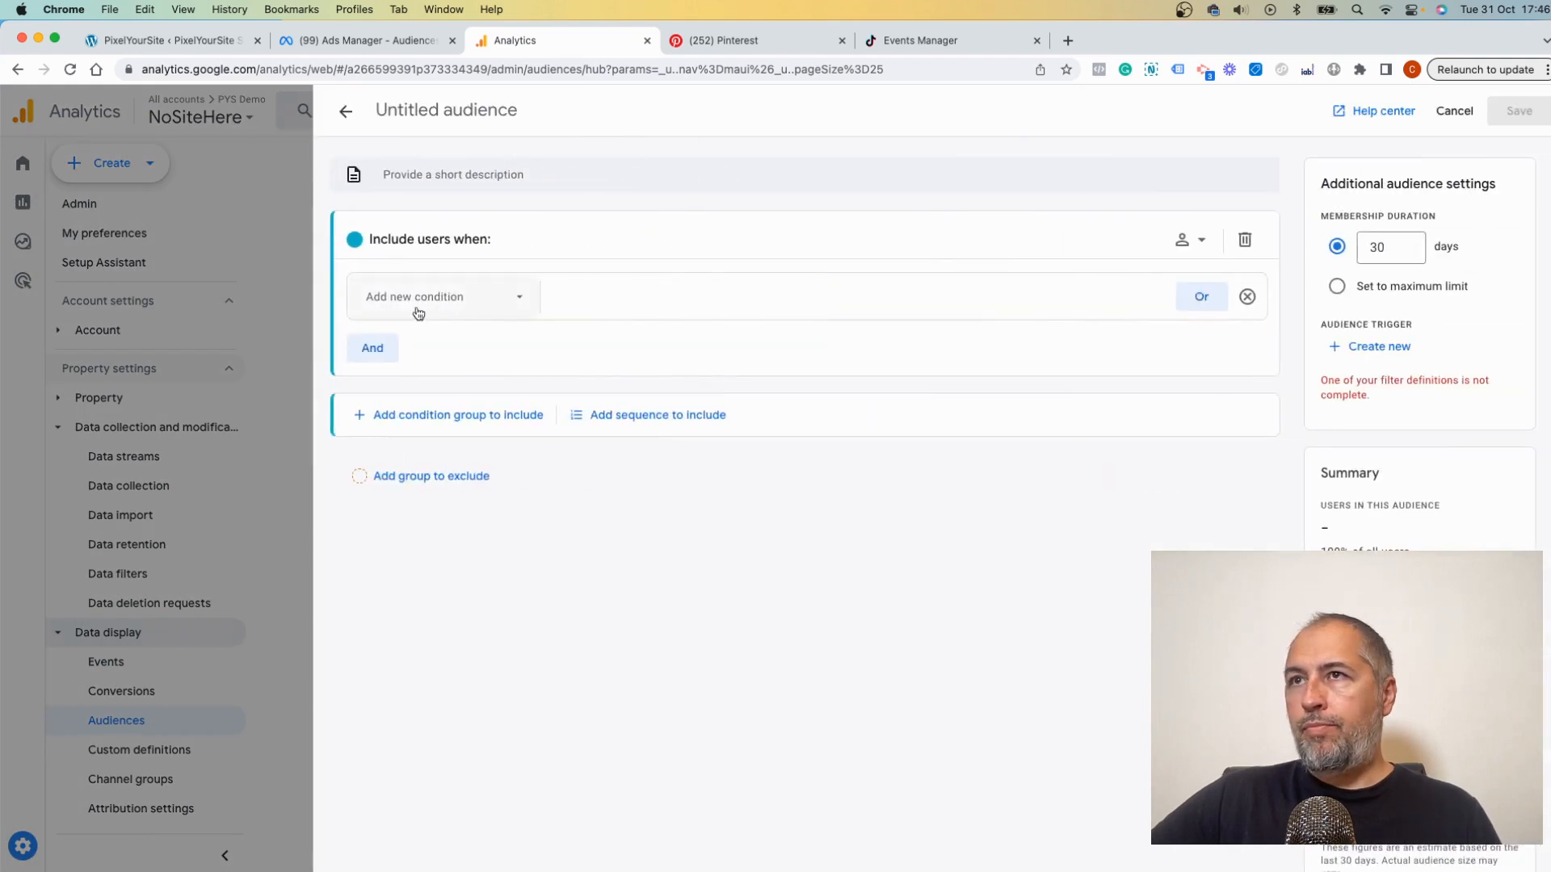
left_click(439, 297)
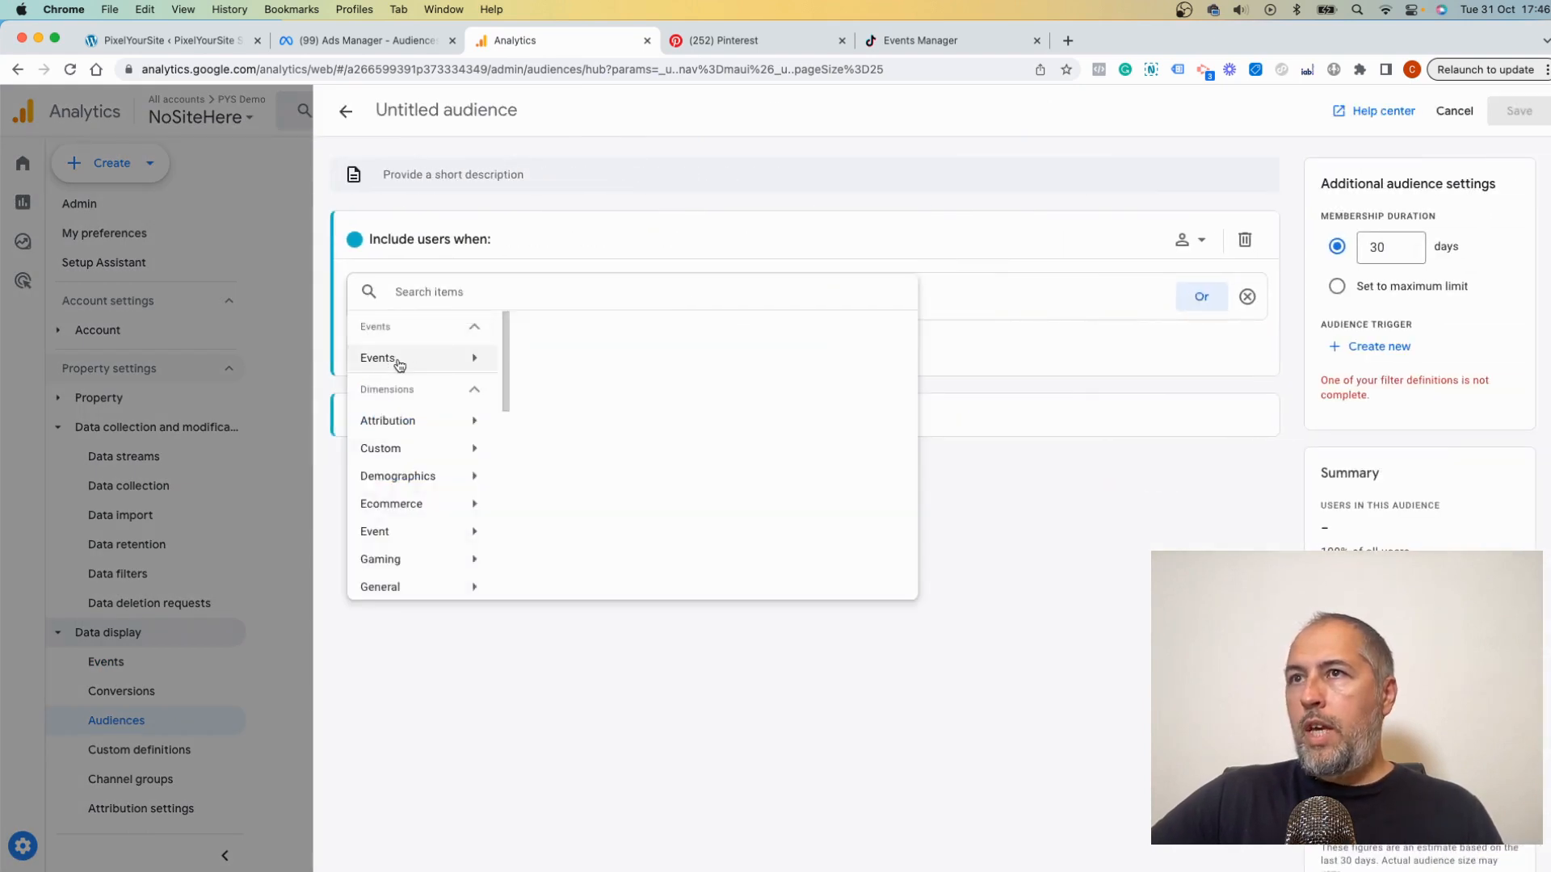
Condition the audience on the ReturingCustomer event, keep 30-day membership, and save it
left_click(378, 357)
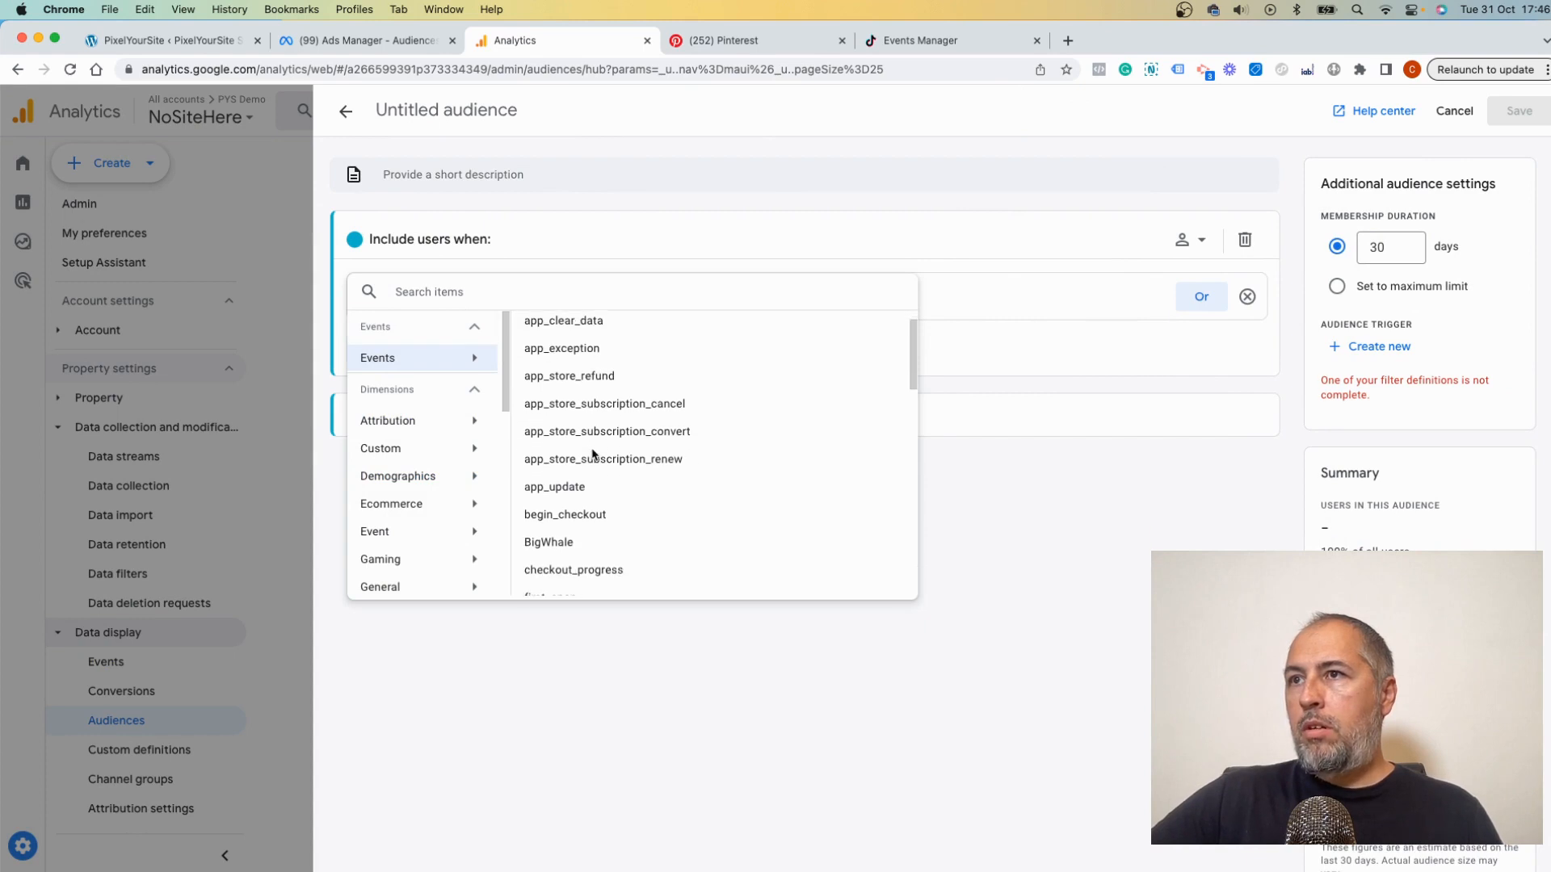
scroll("down", 3)
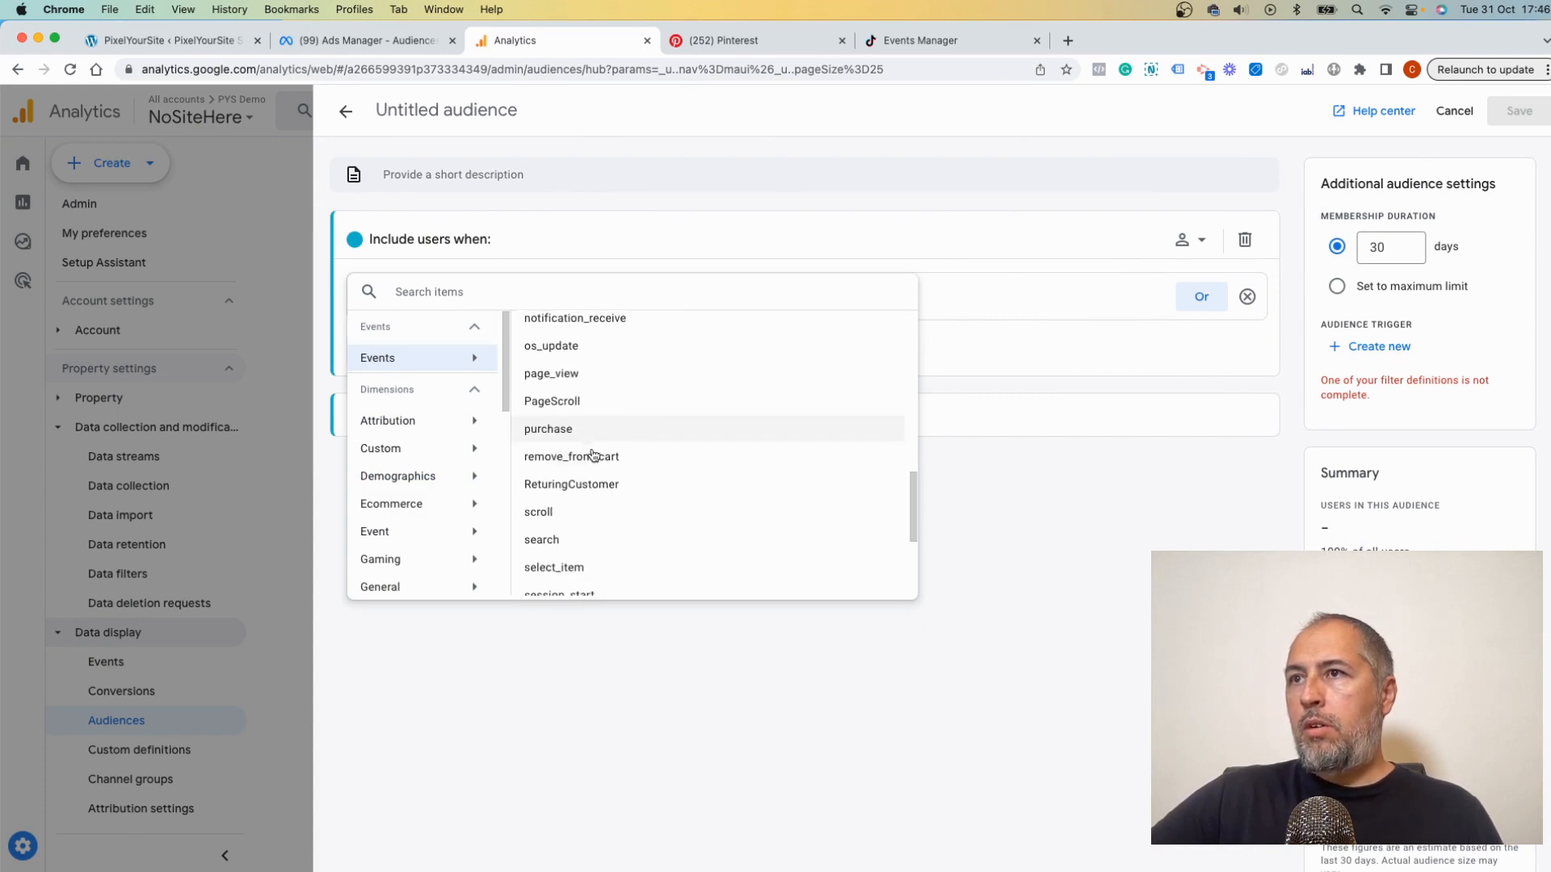
left_click(571, 483)
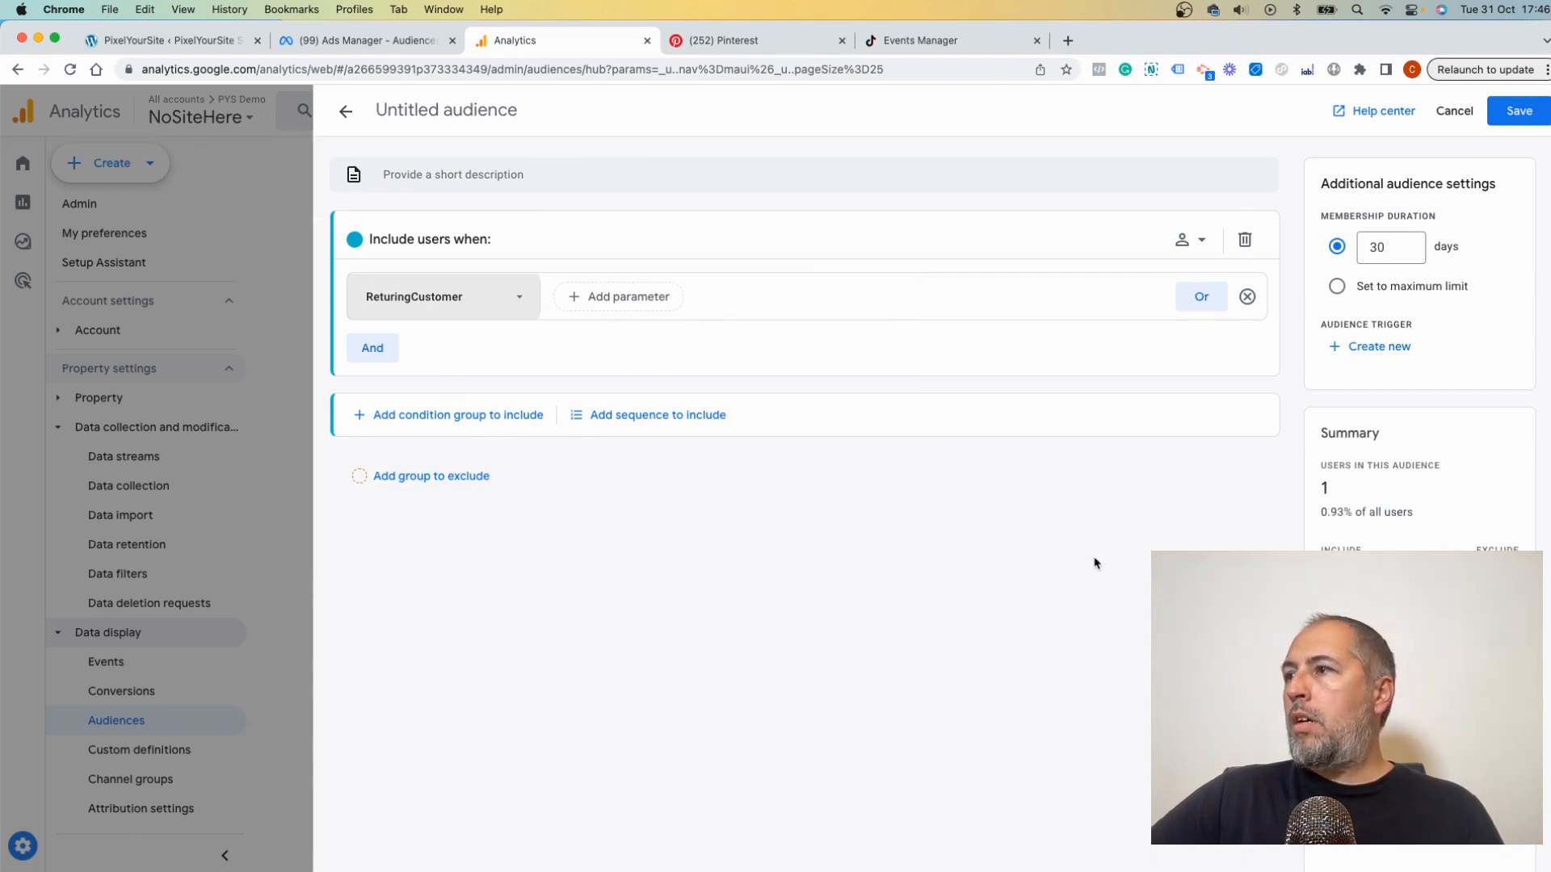
mouse_move(945, 414)
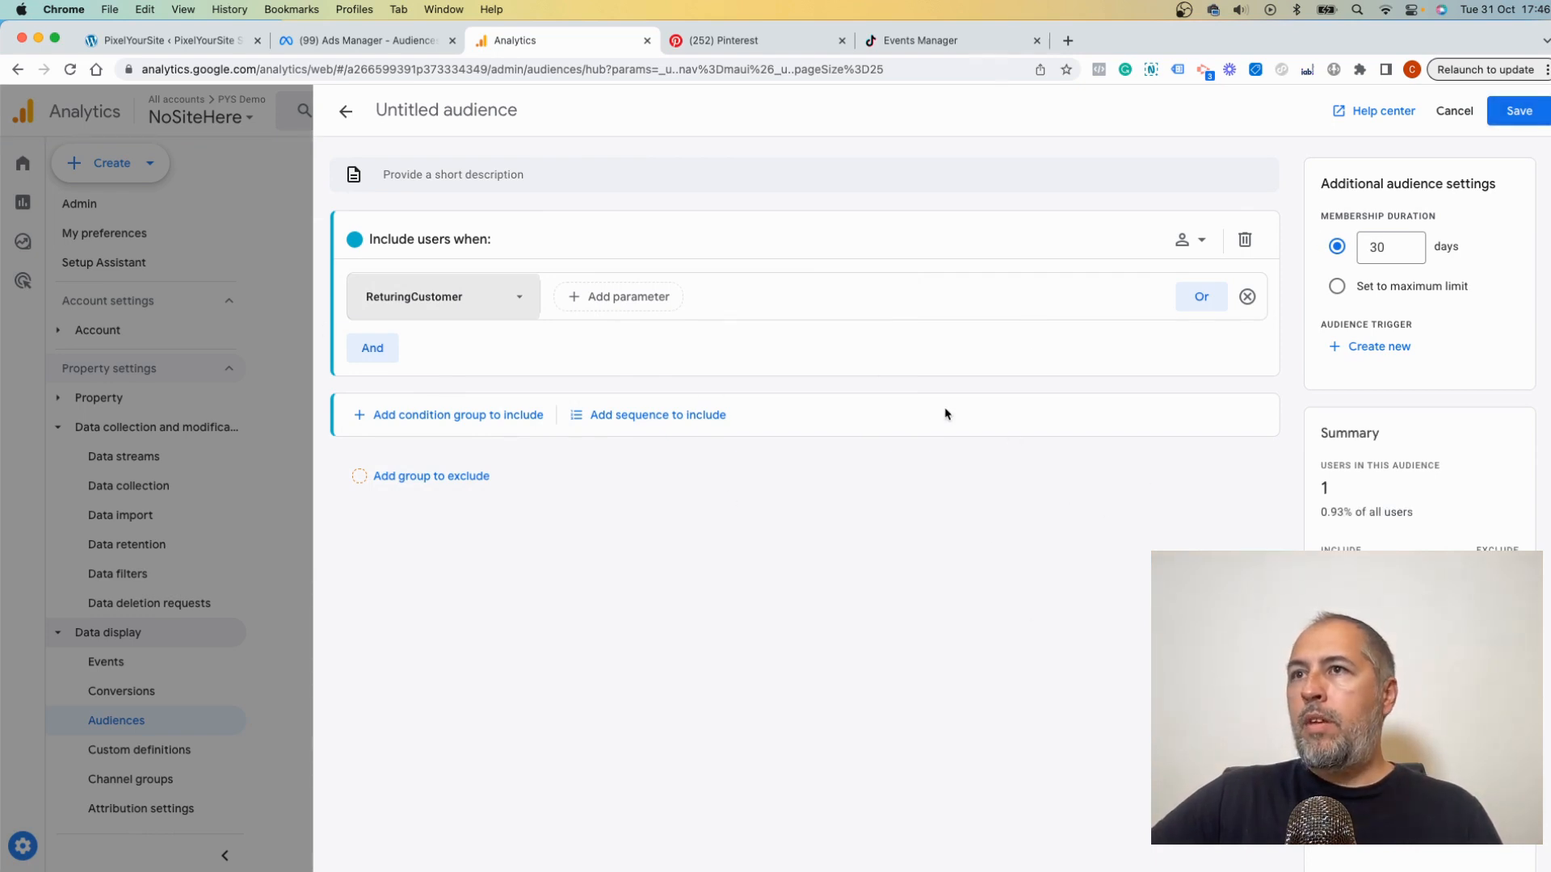
mouse_move(1095, 264)
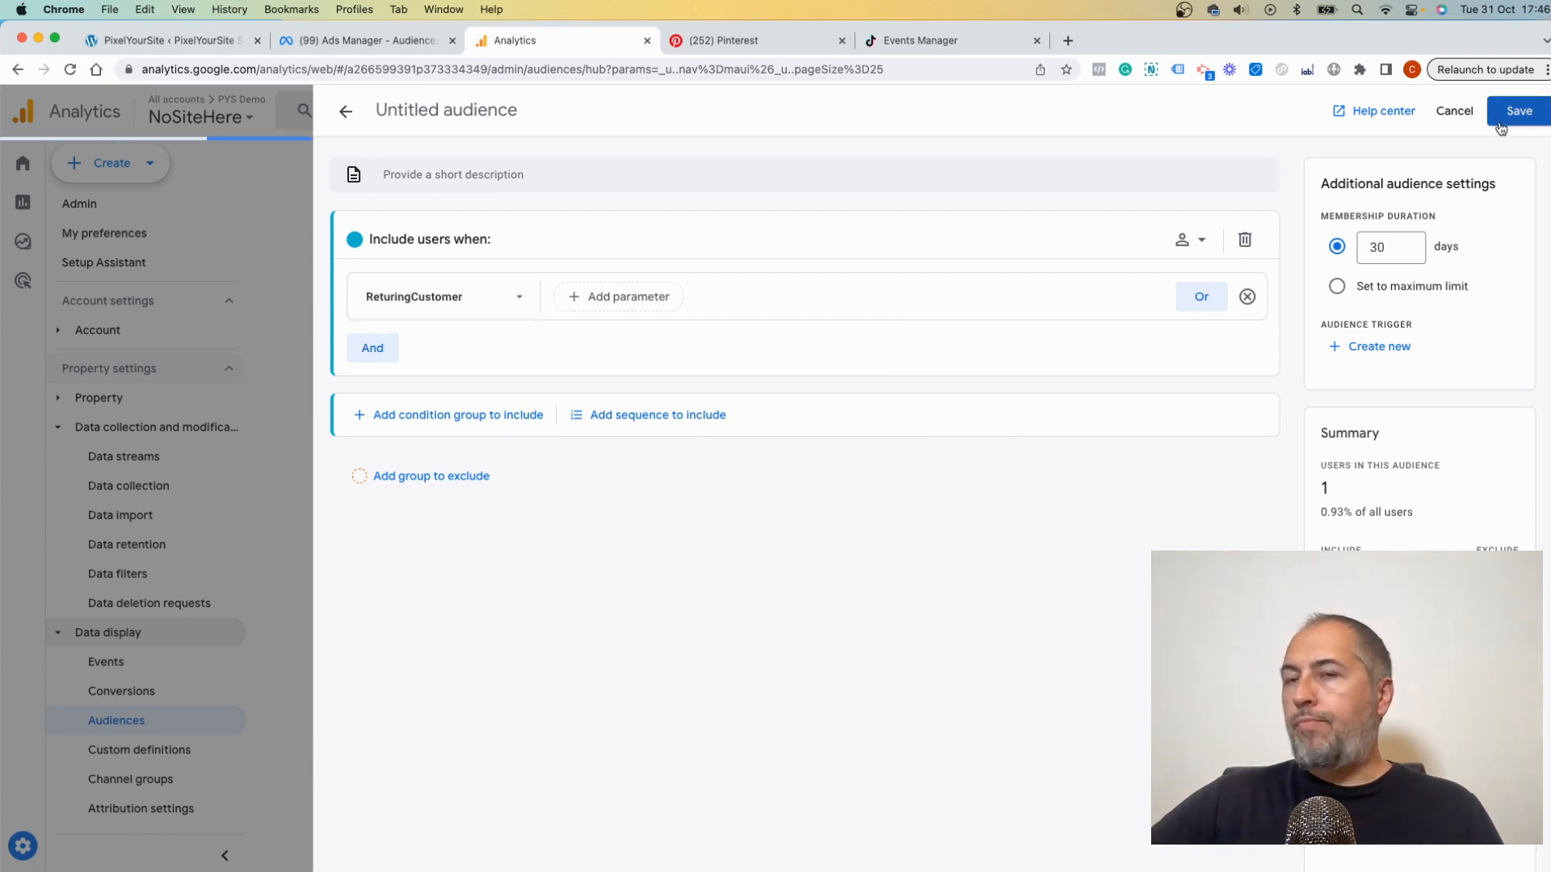
left_click(1517, 110)
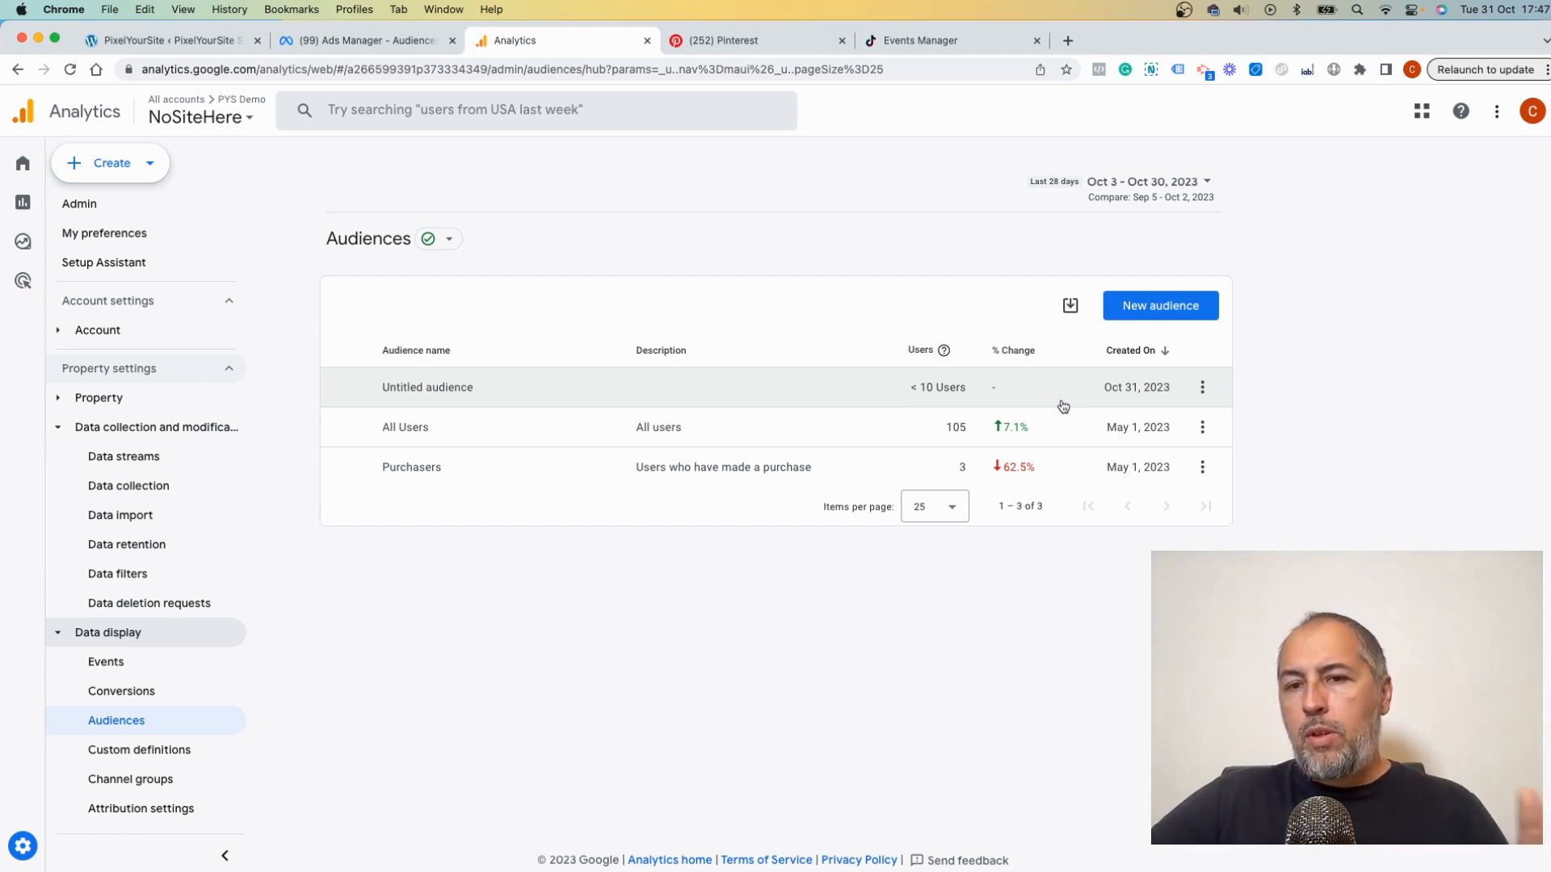
Start a new Pinterest Ads audience list of the Site visitors type
left_click(756, 40)
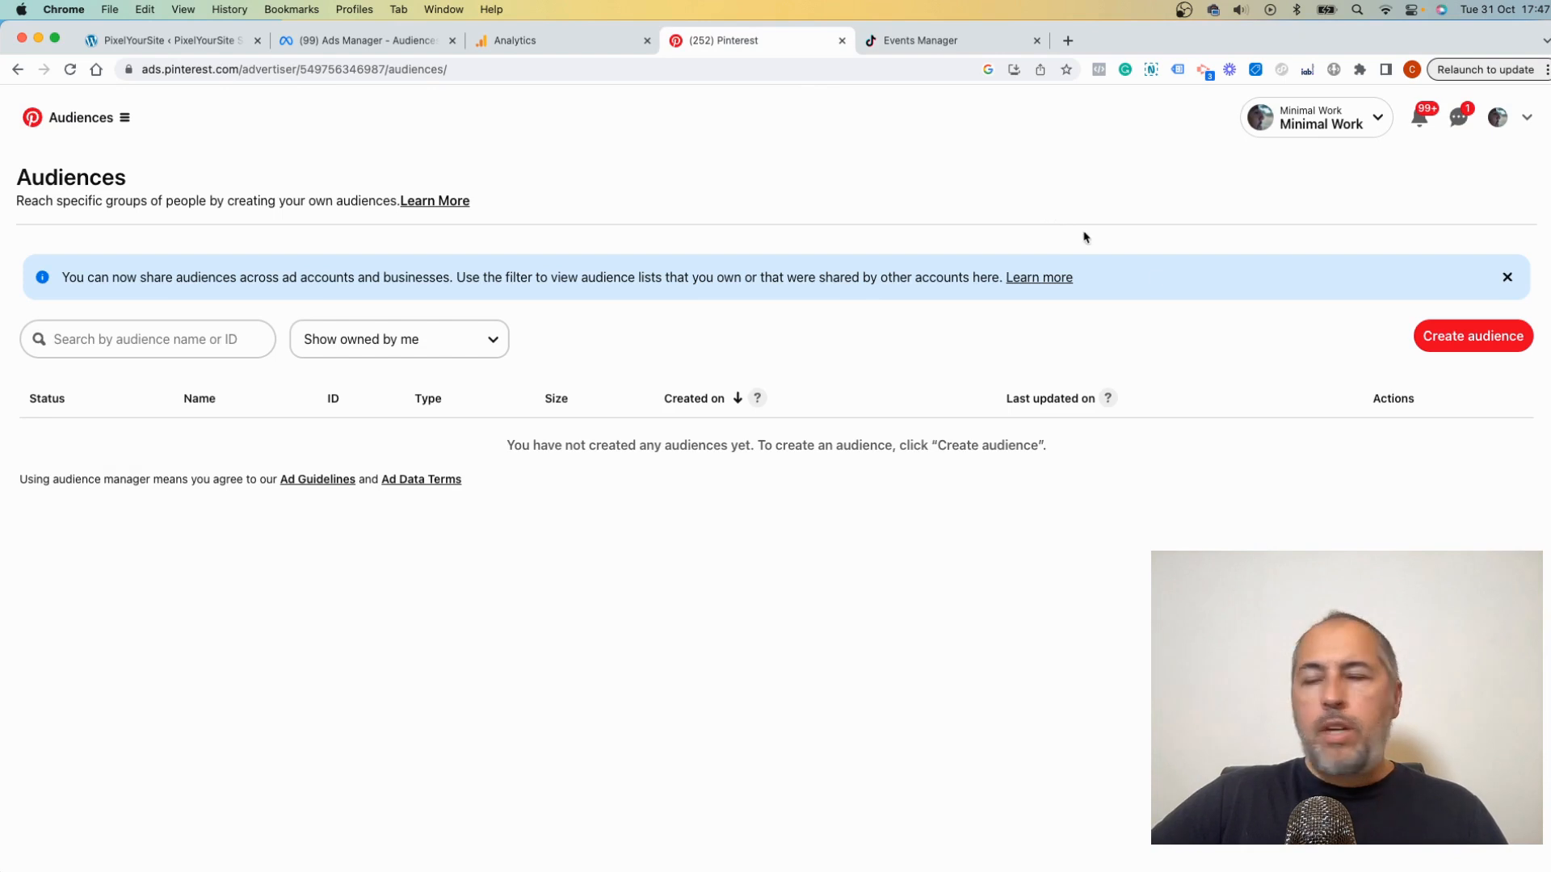
left_click(1474, 336)
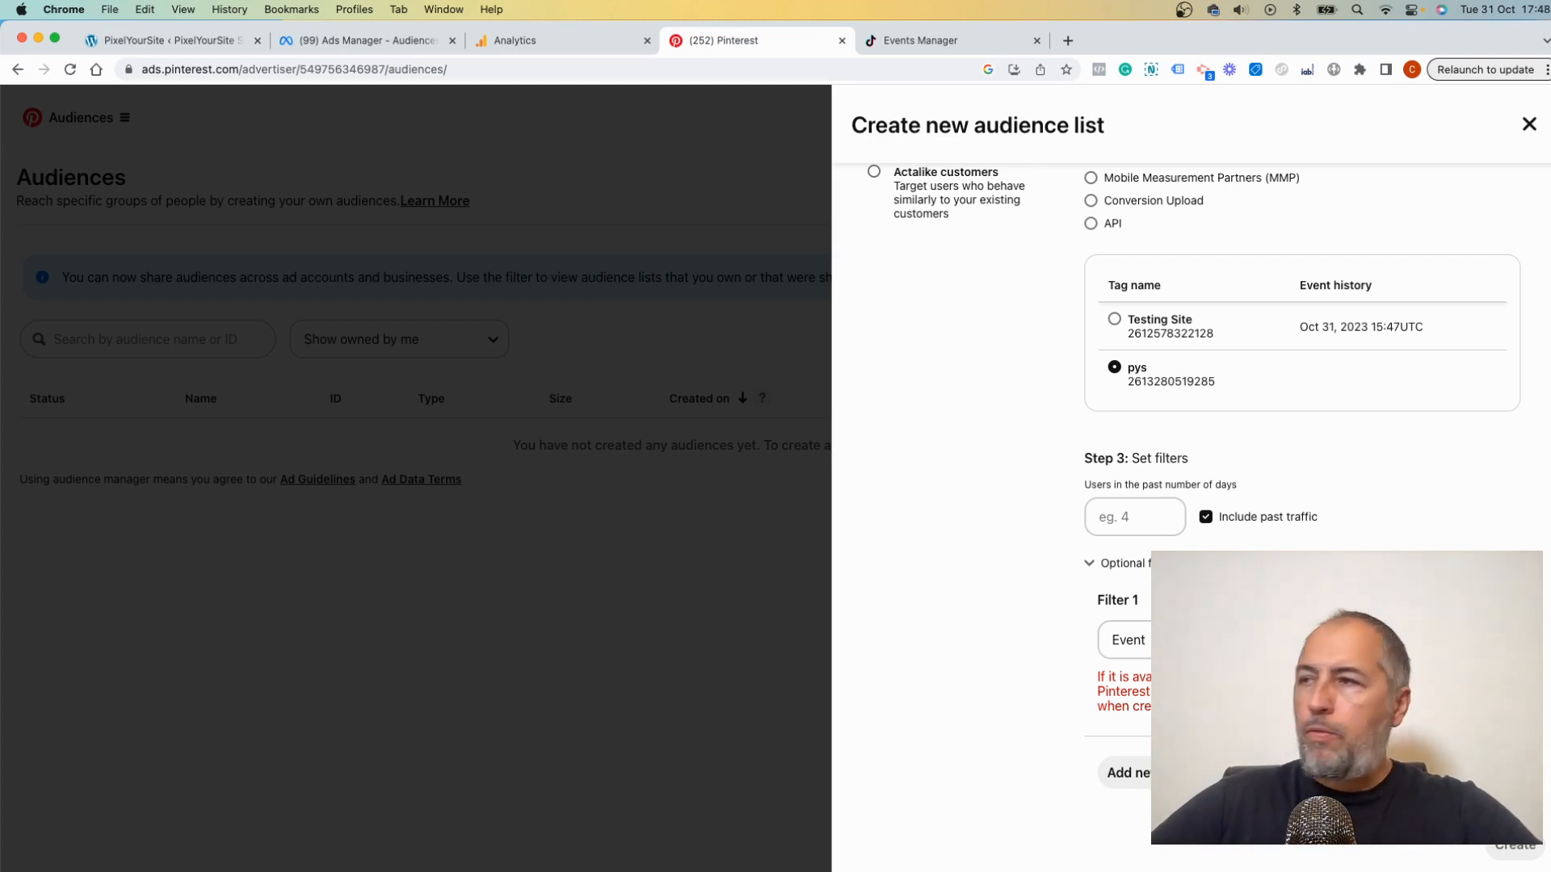
scroll("up", 3)
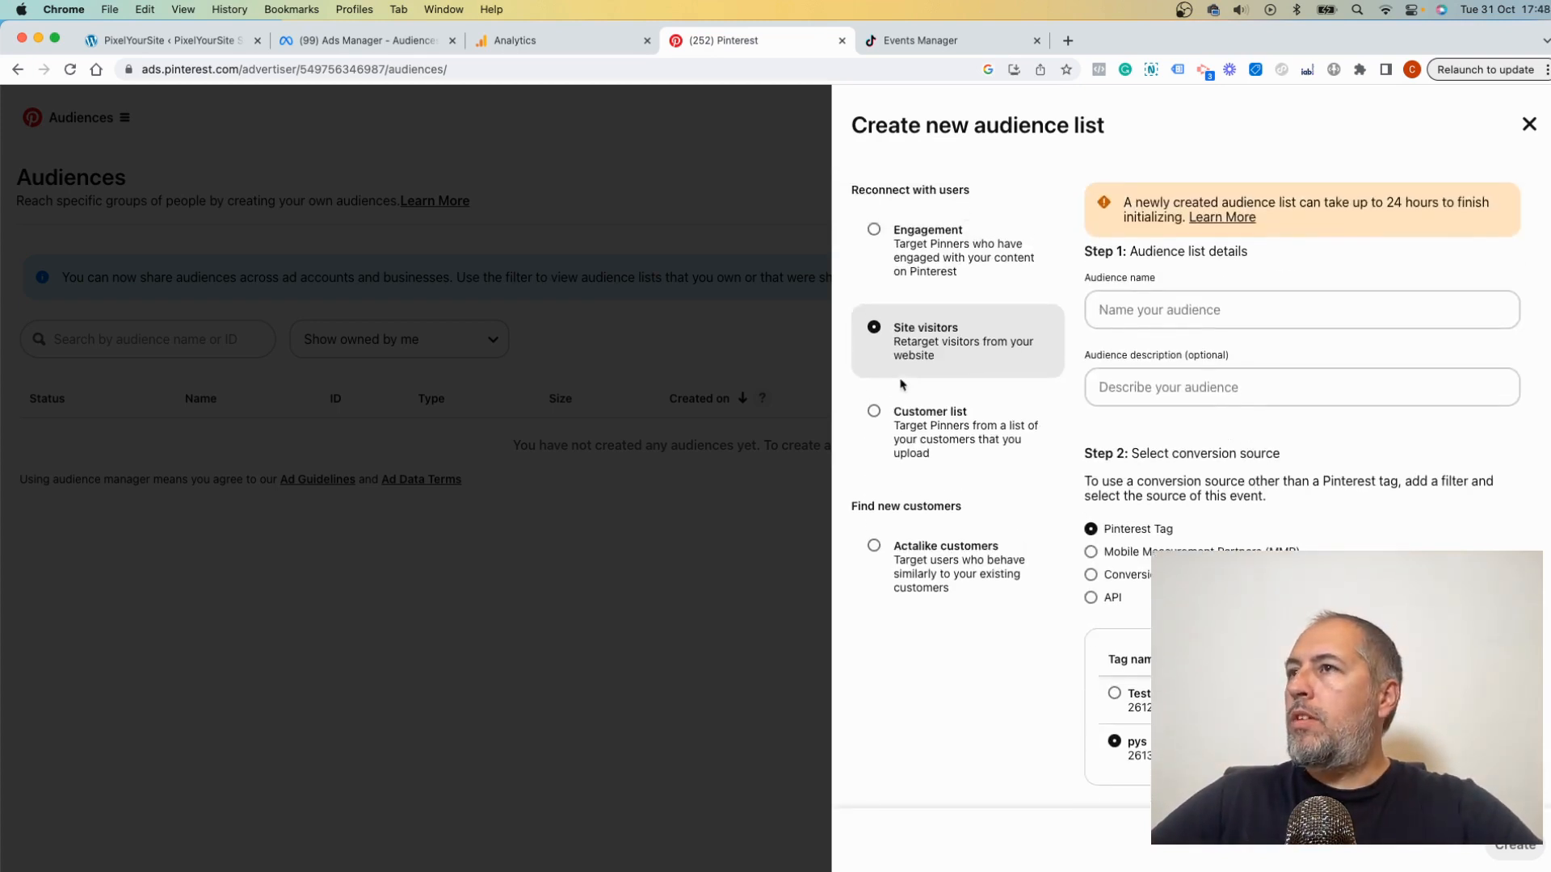
left_click(1300, 384)
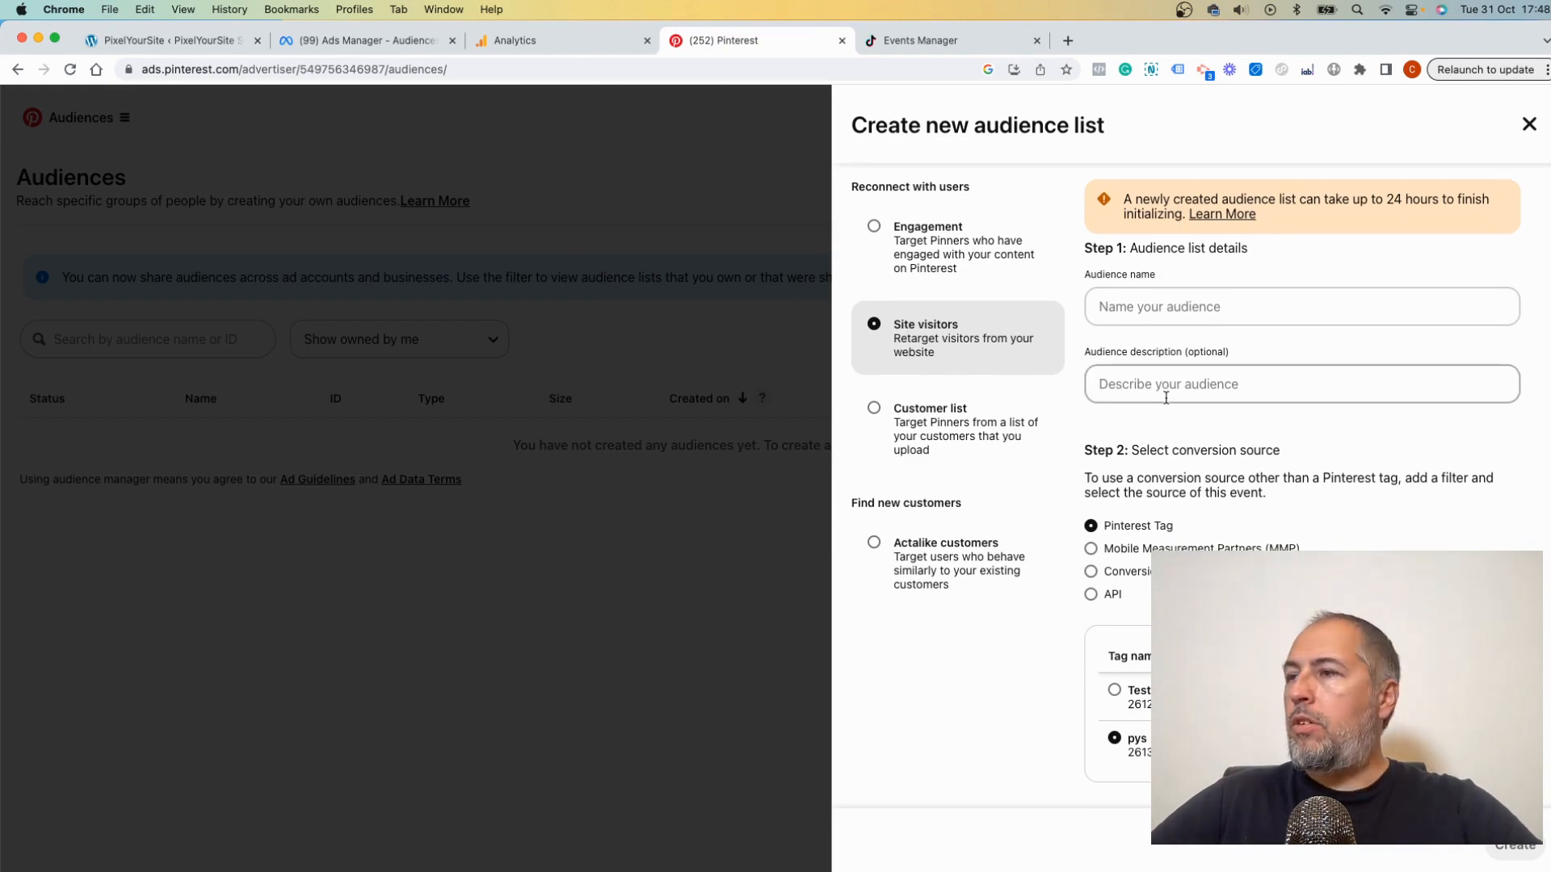
Use the Testing Site Pinterest tag as the audience source with an event filter
scroll("down", 3)
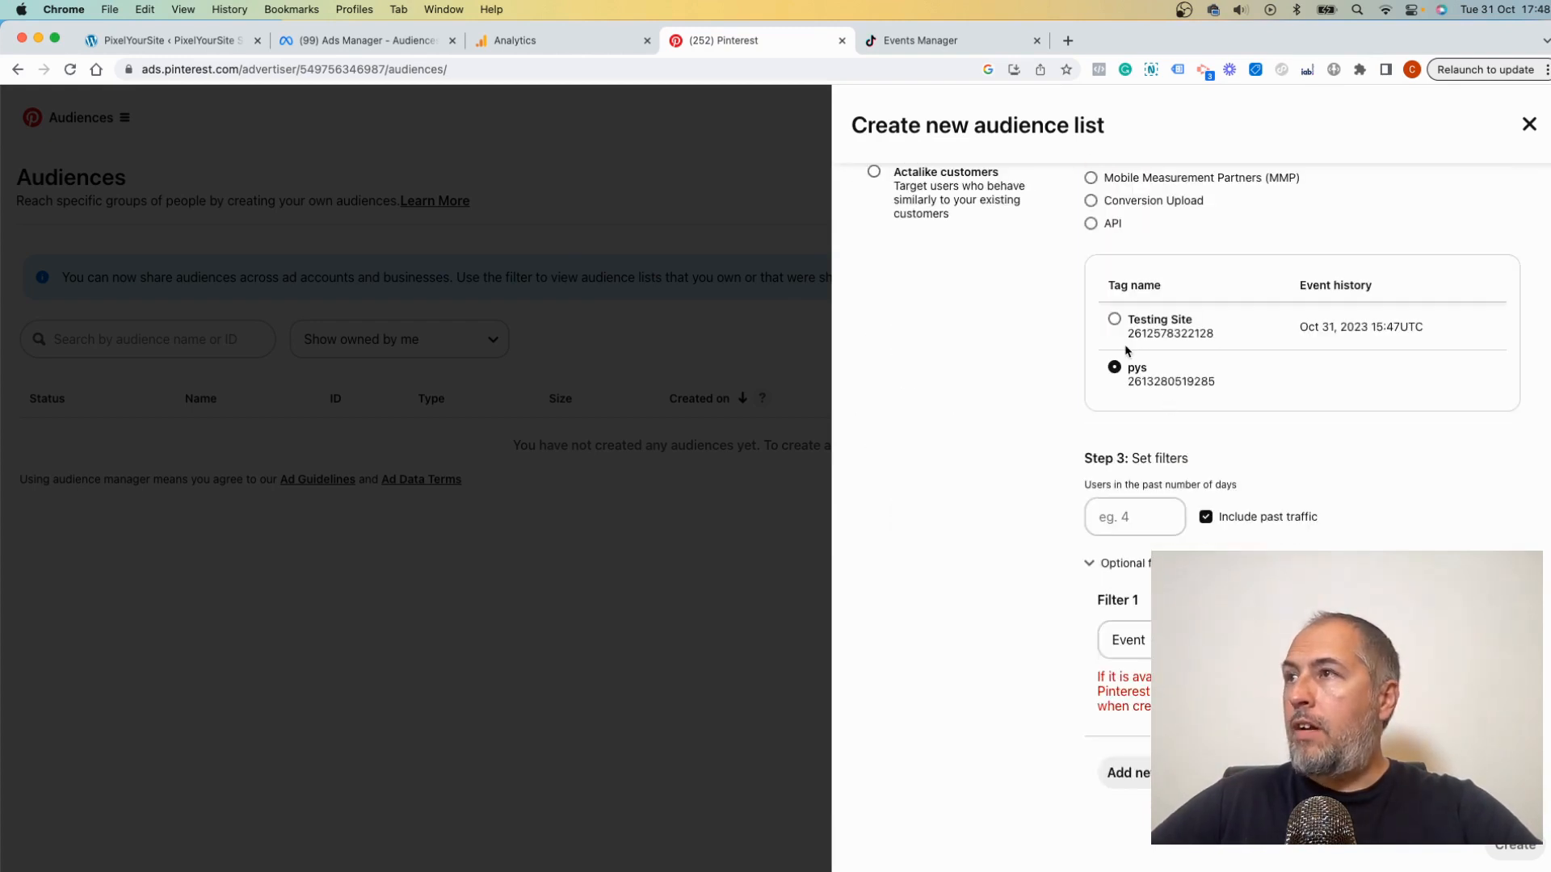
left_click(1115, 327)
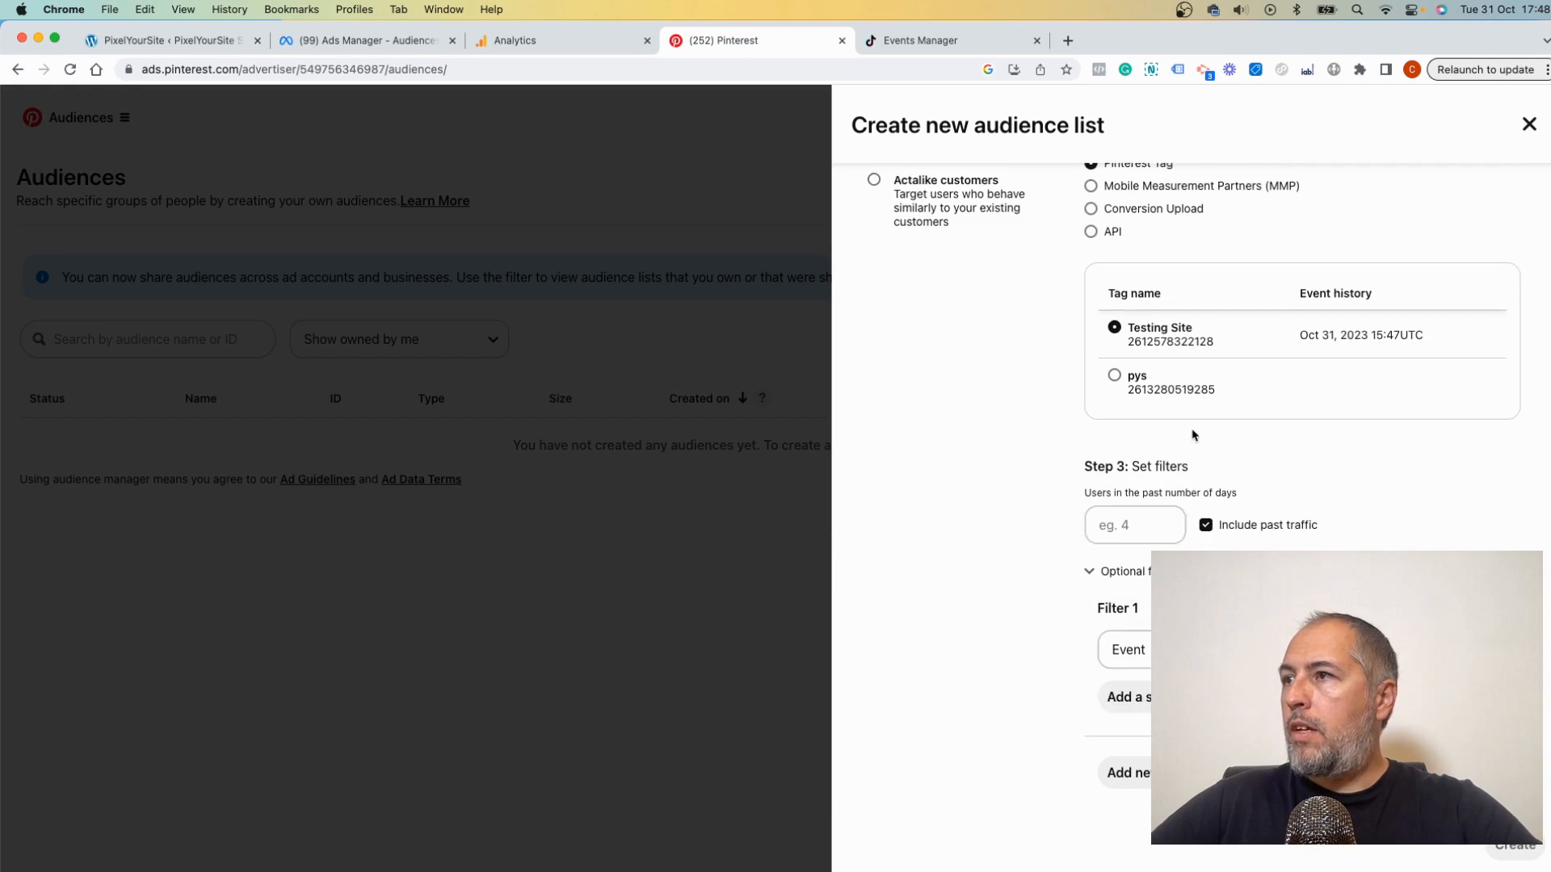
left_click(1126, 650)
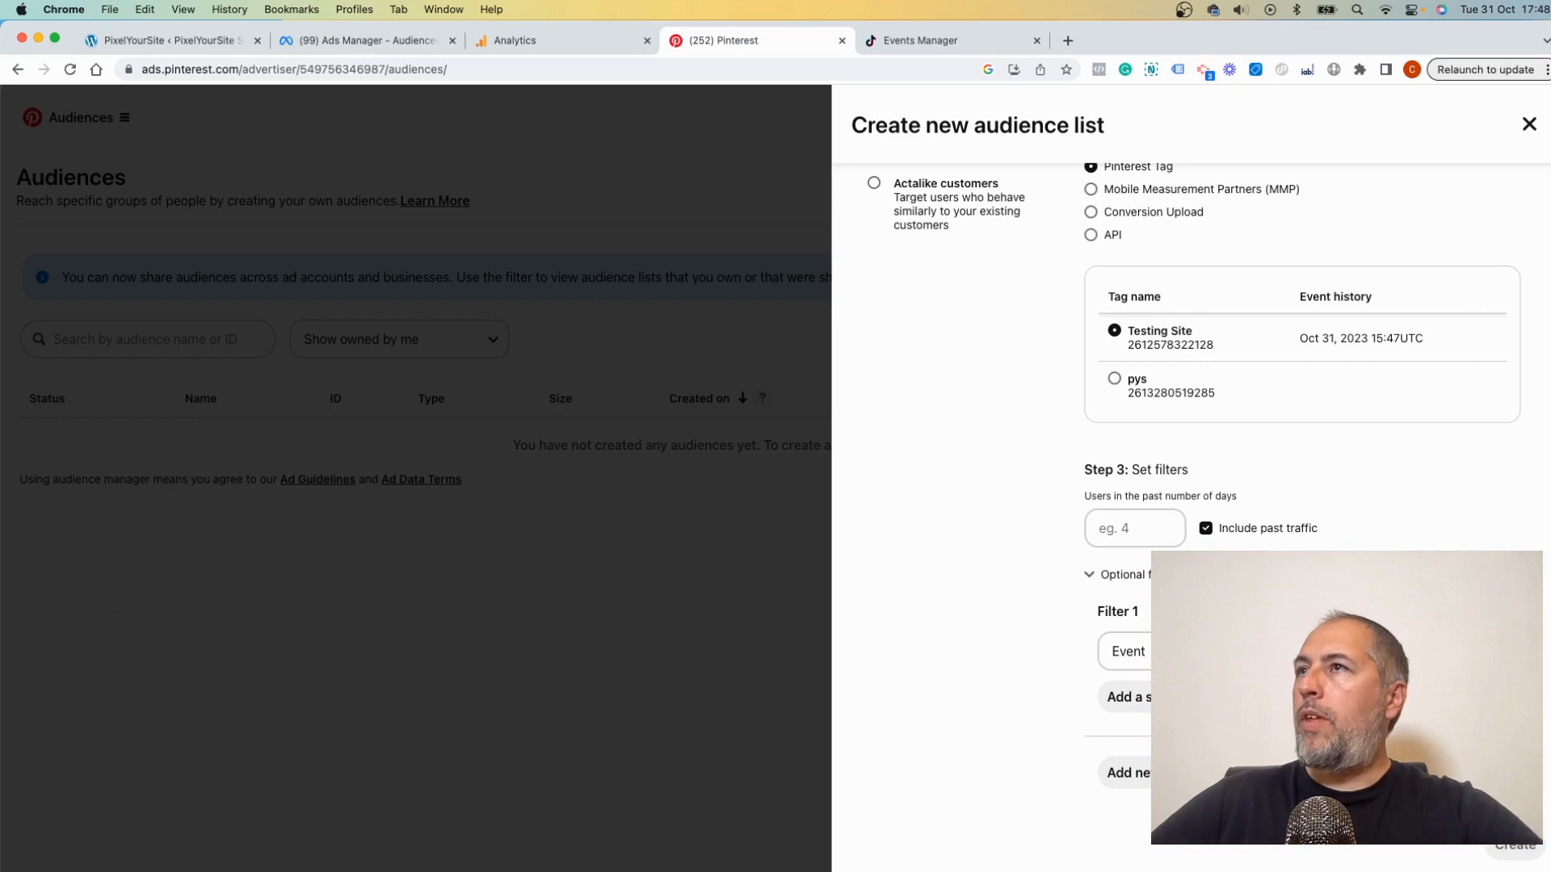
Start a new custom audience from the pixel in TikTok Ads Manager
left_click(953, 40)
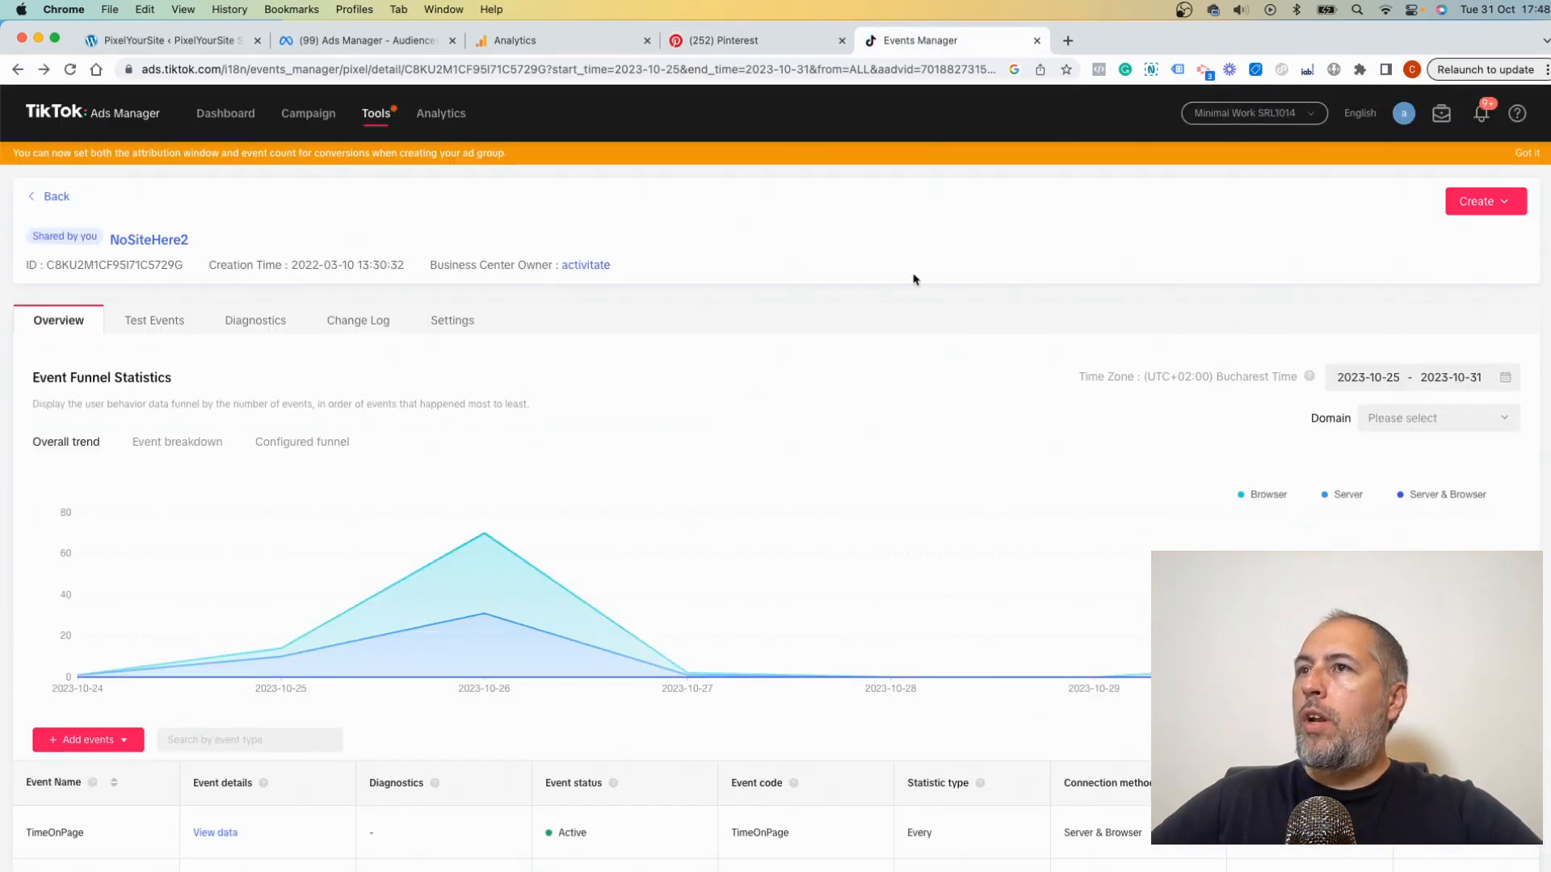
mouse_move(1377, 236)
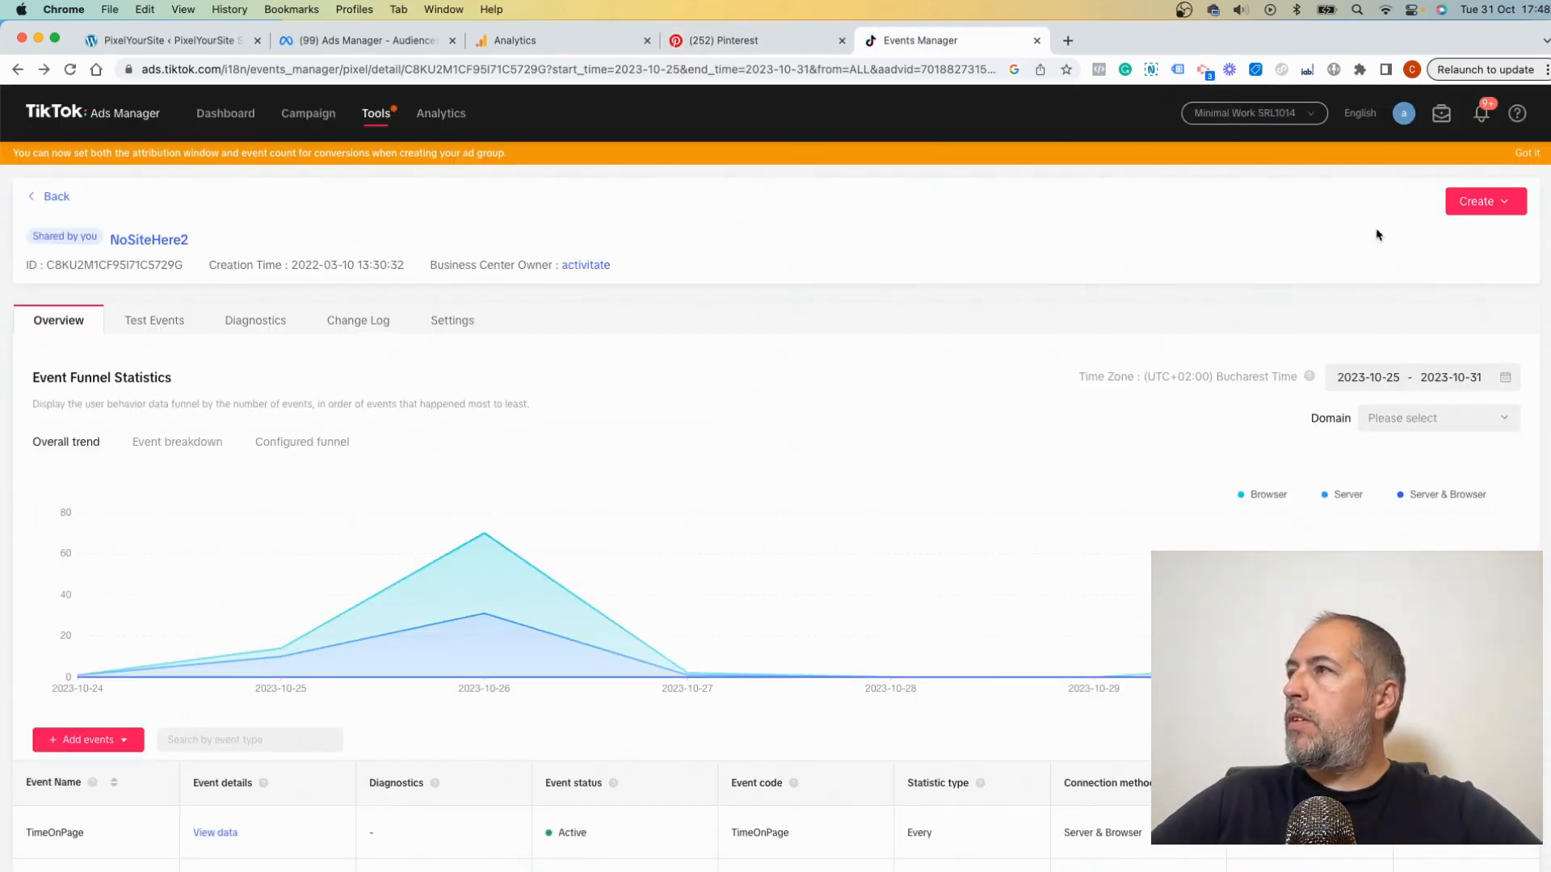
left_click(1483, 200)
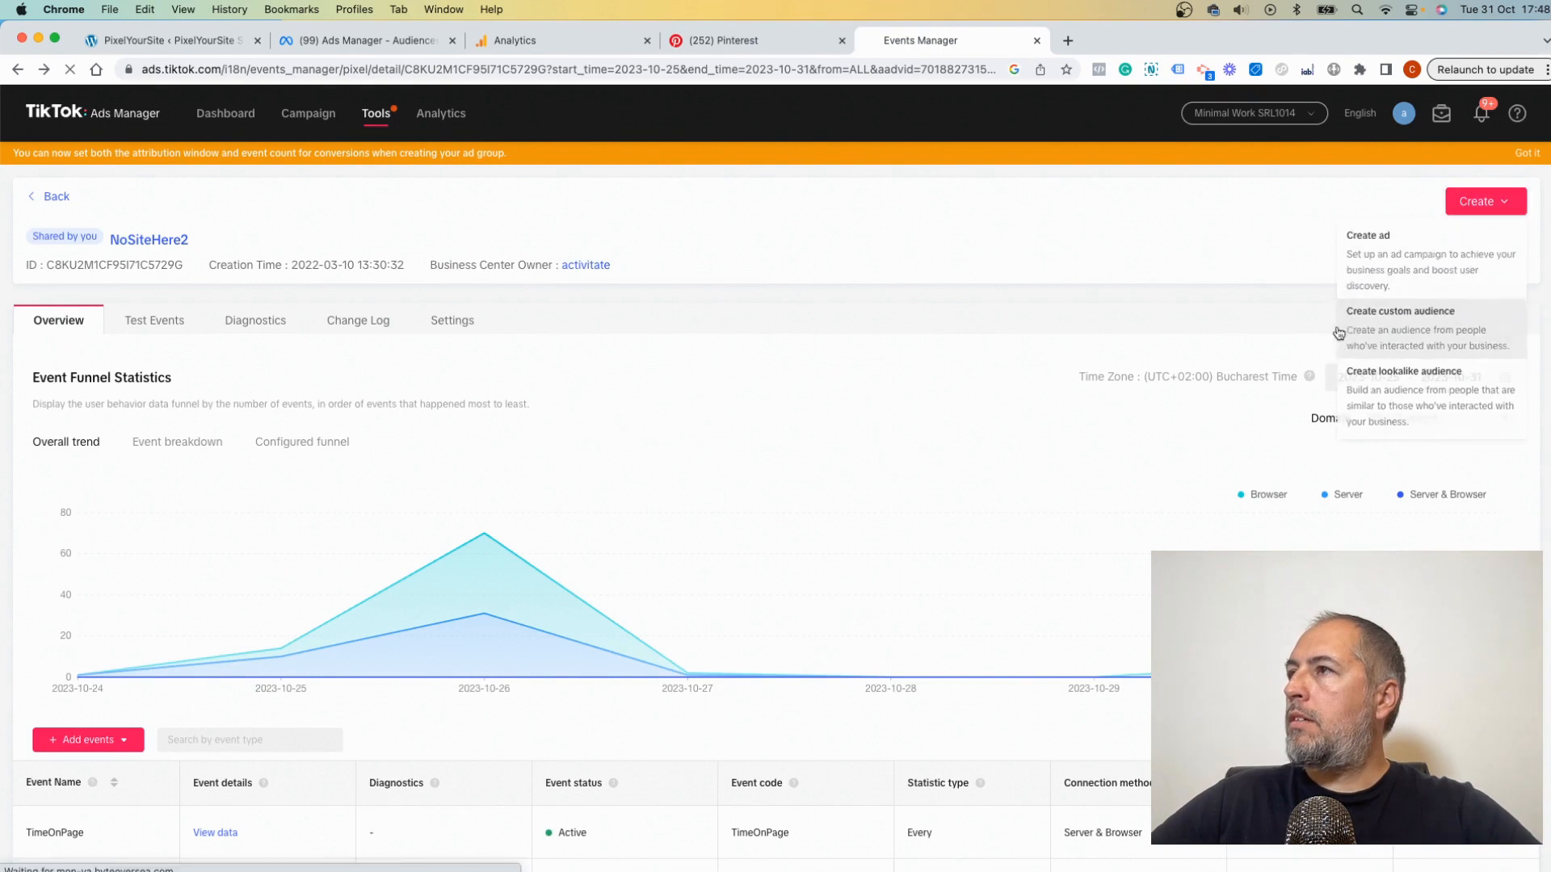
left_click(1400, 310)
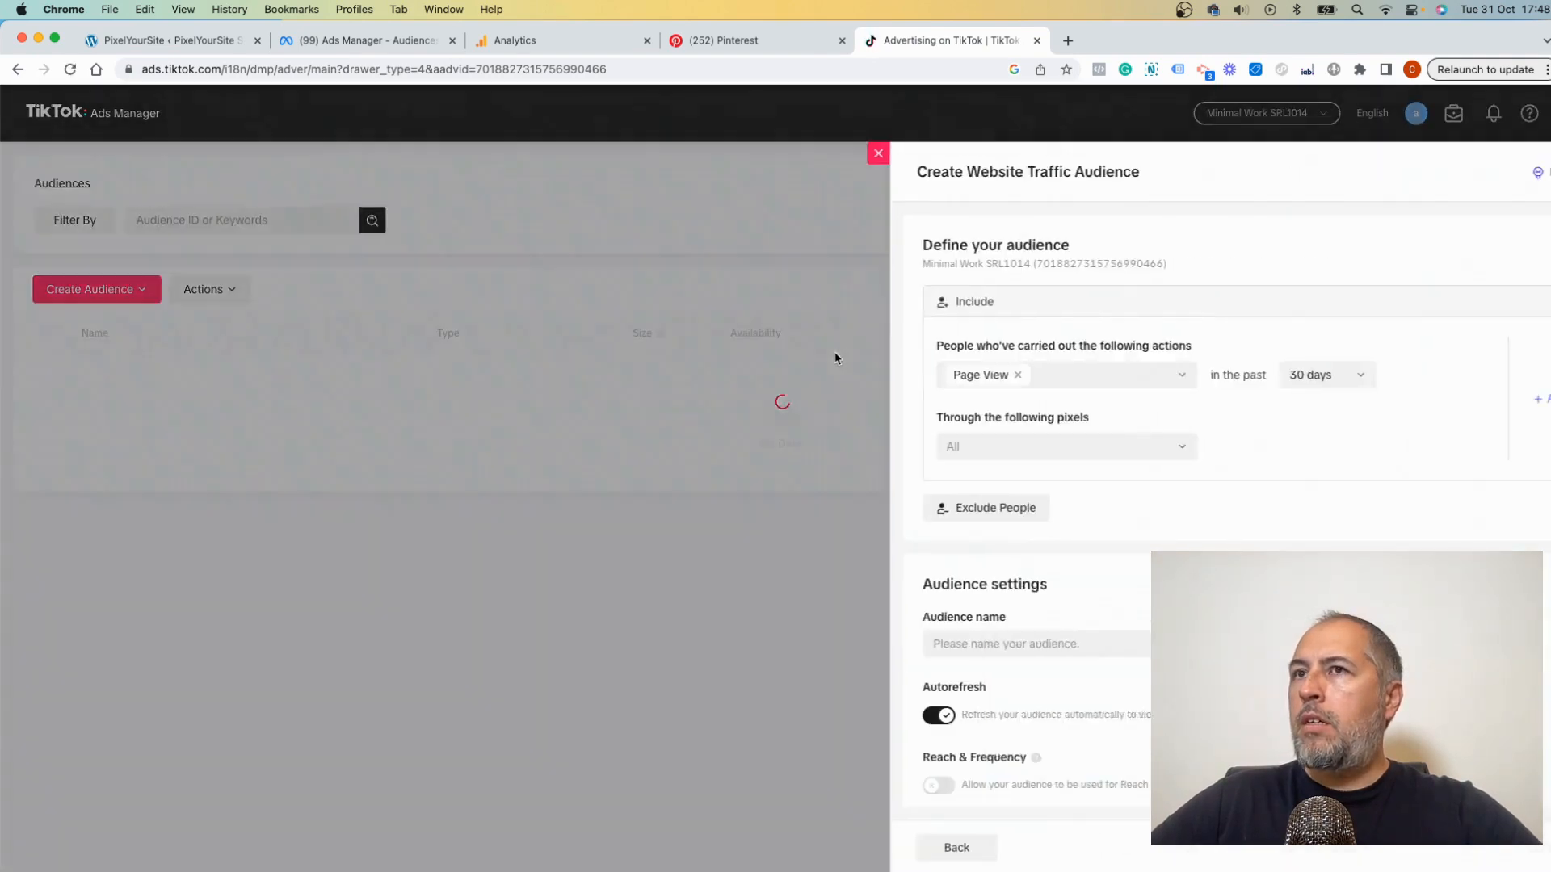
Add the FrequentShopper action alongside Page View and set the lookback to 180 days
left_click(829, 375)
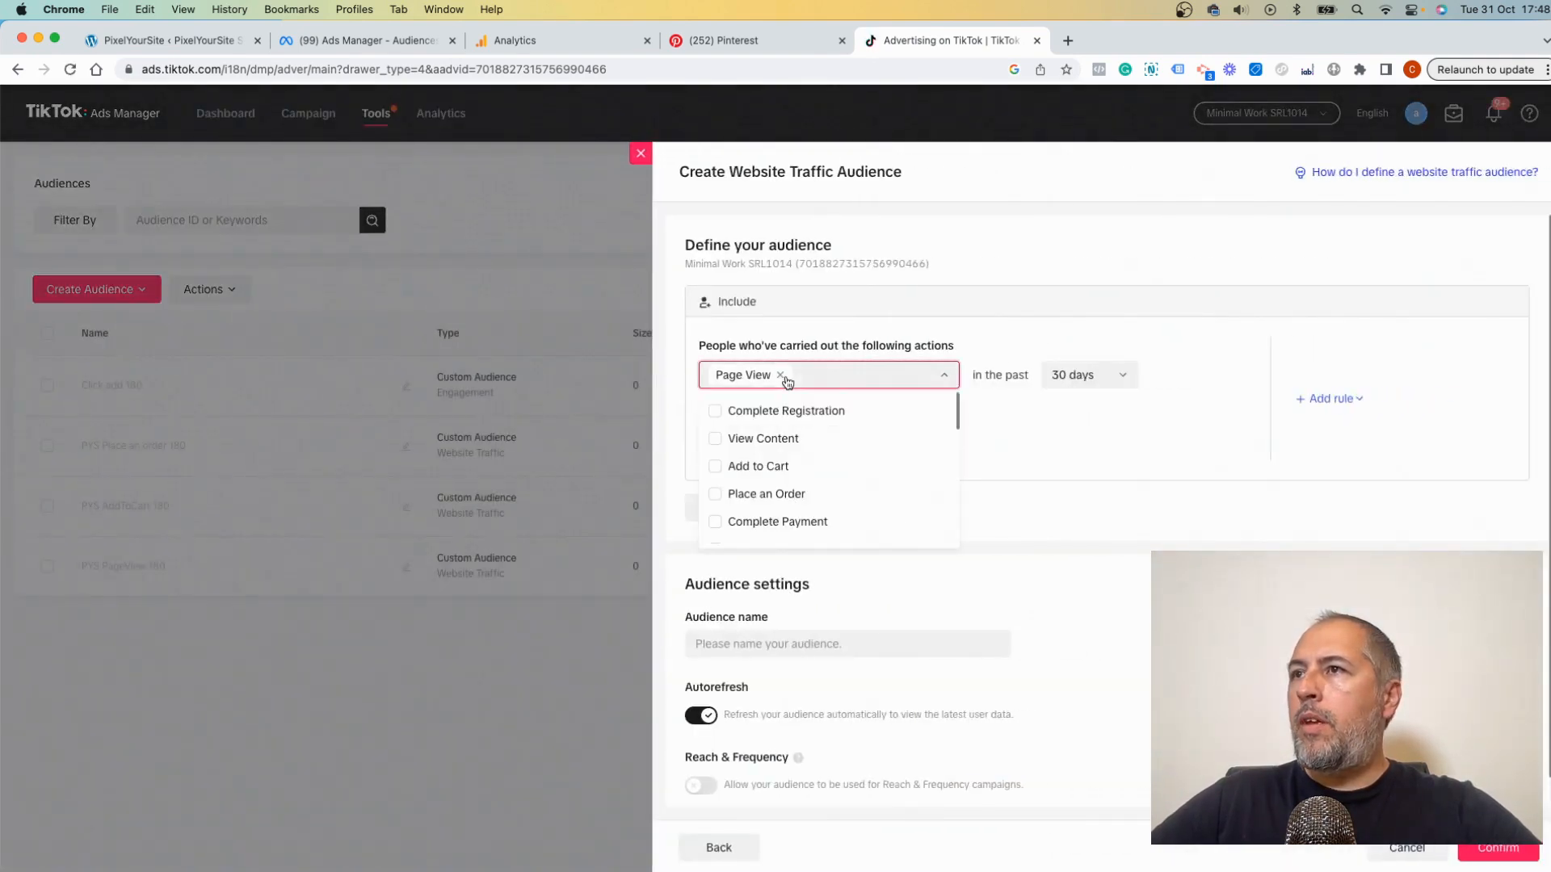
scroll("down", 3)
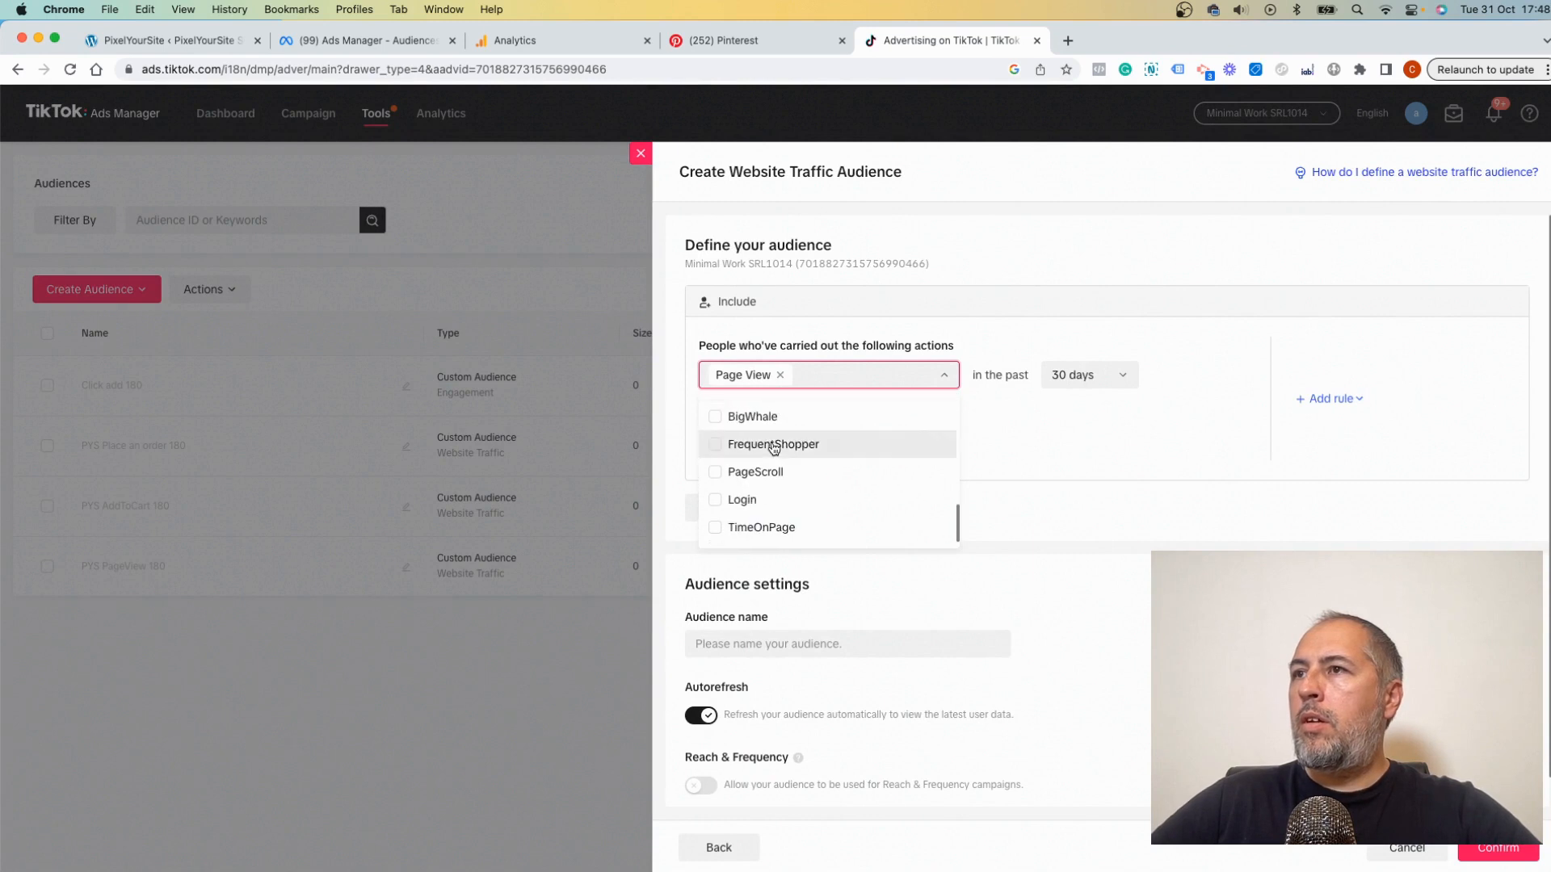
left_click(716, 445)
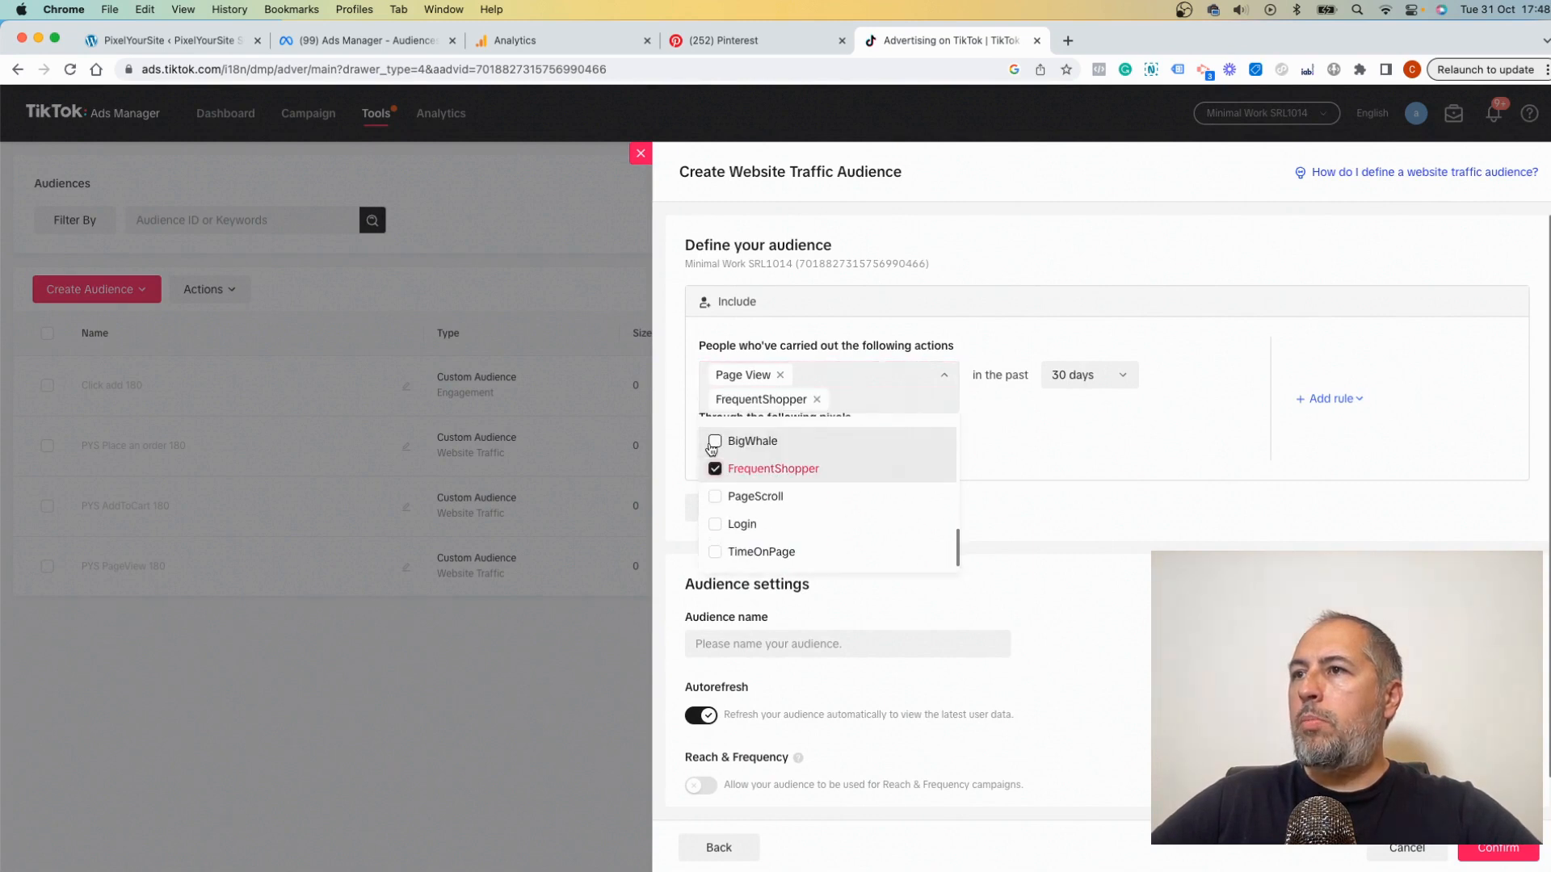
left_click(1087, 375)
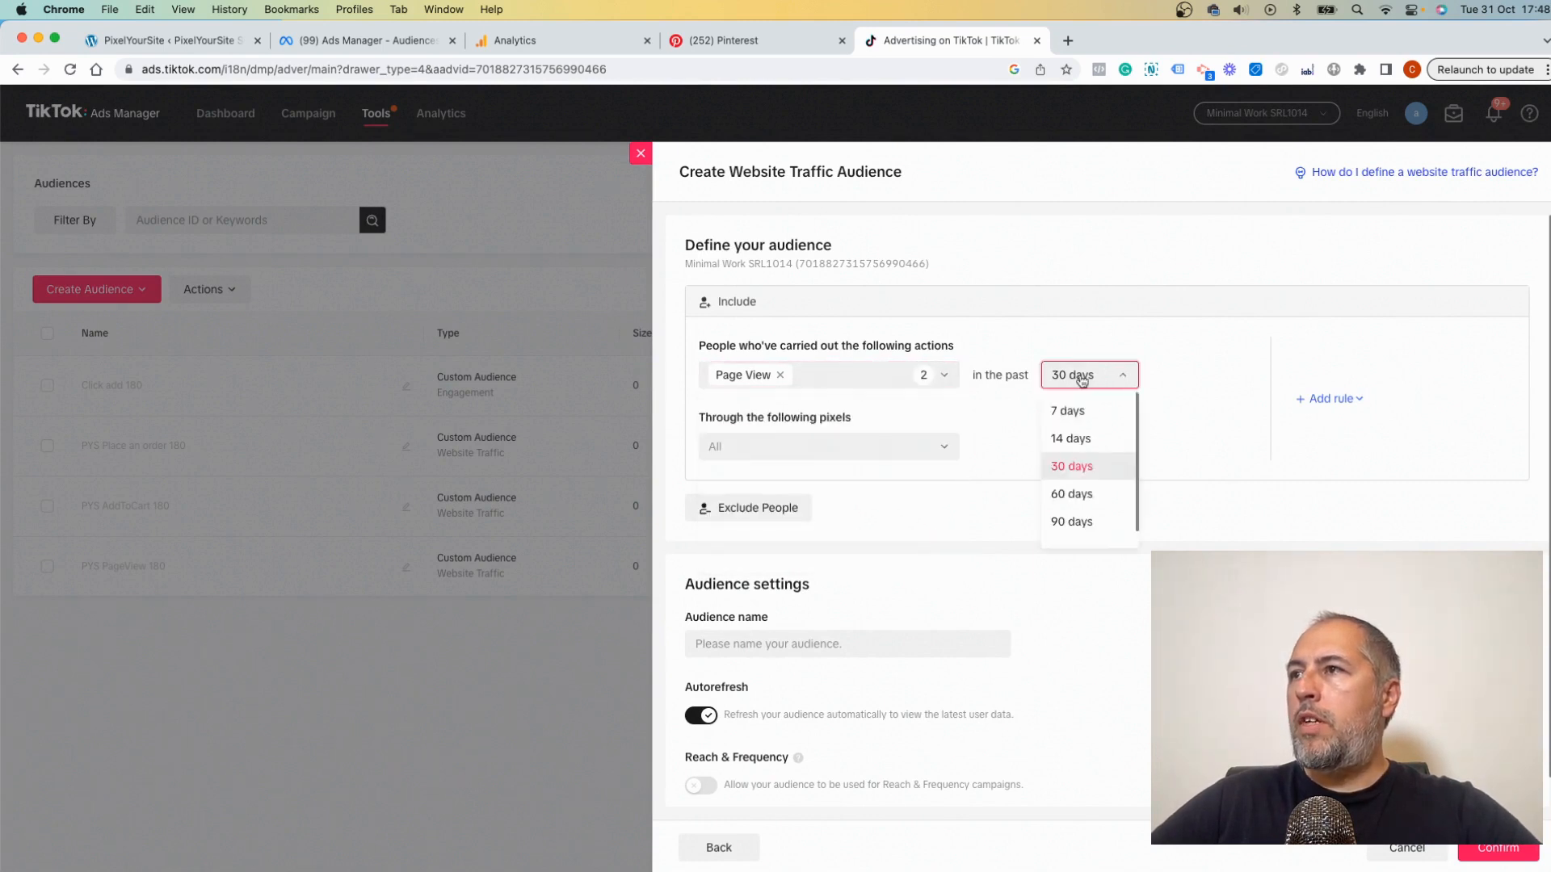
left_click(1071, 522)
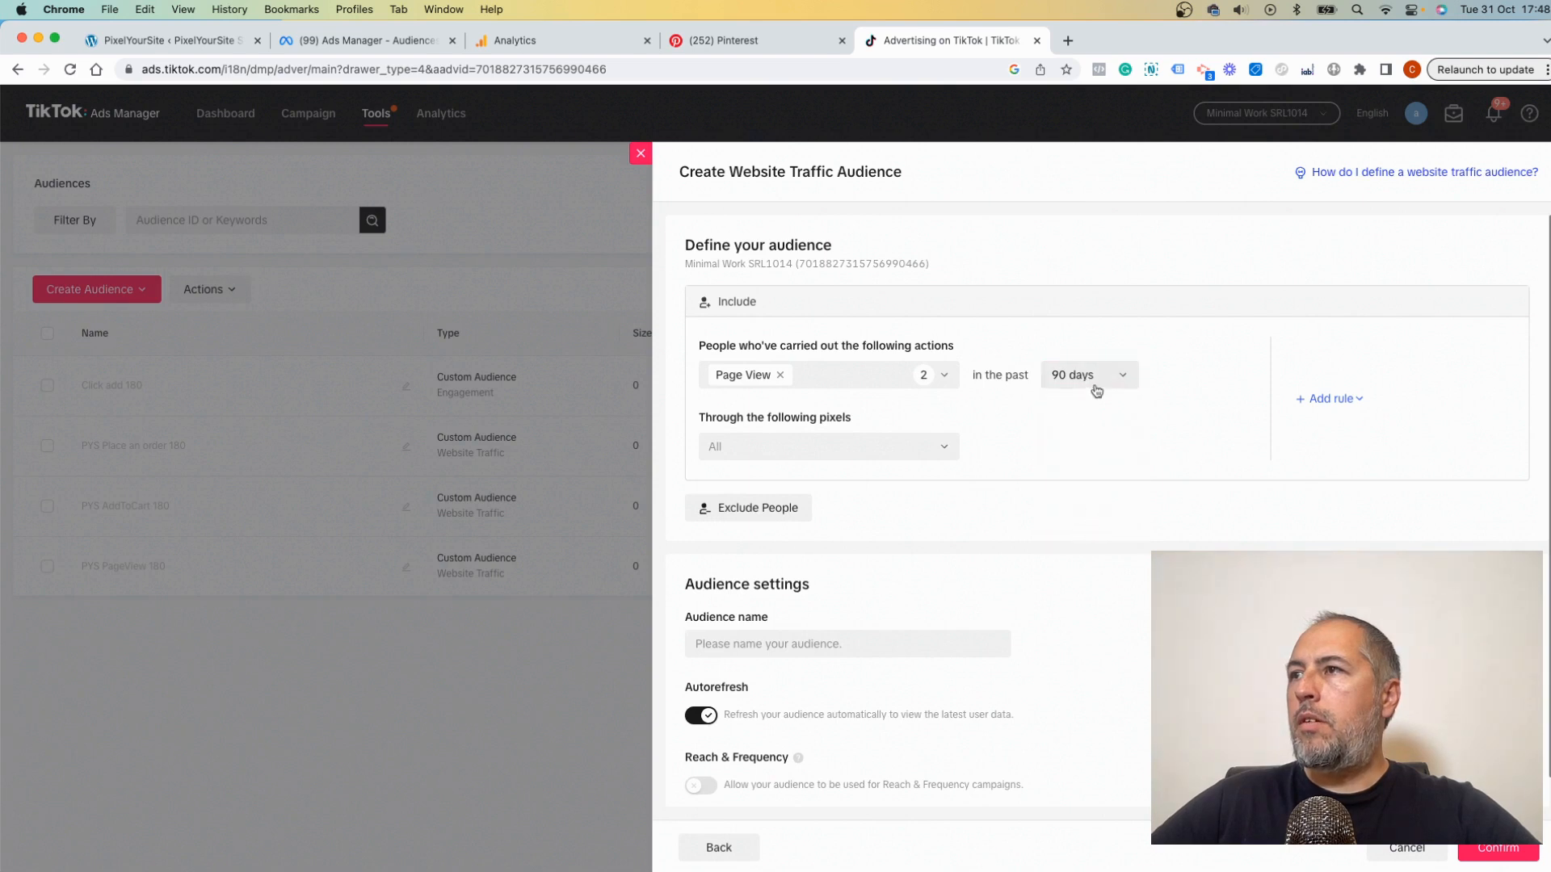
left_click(1088, 375)
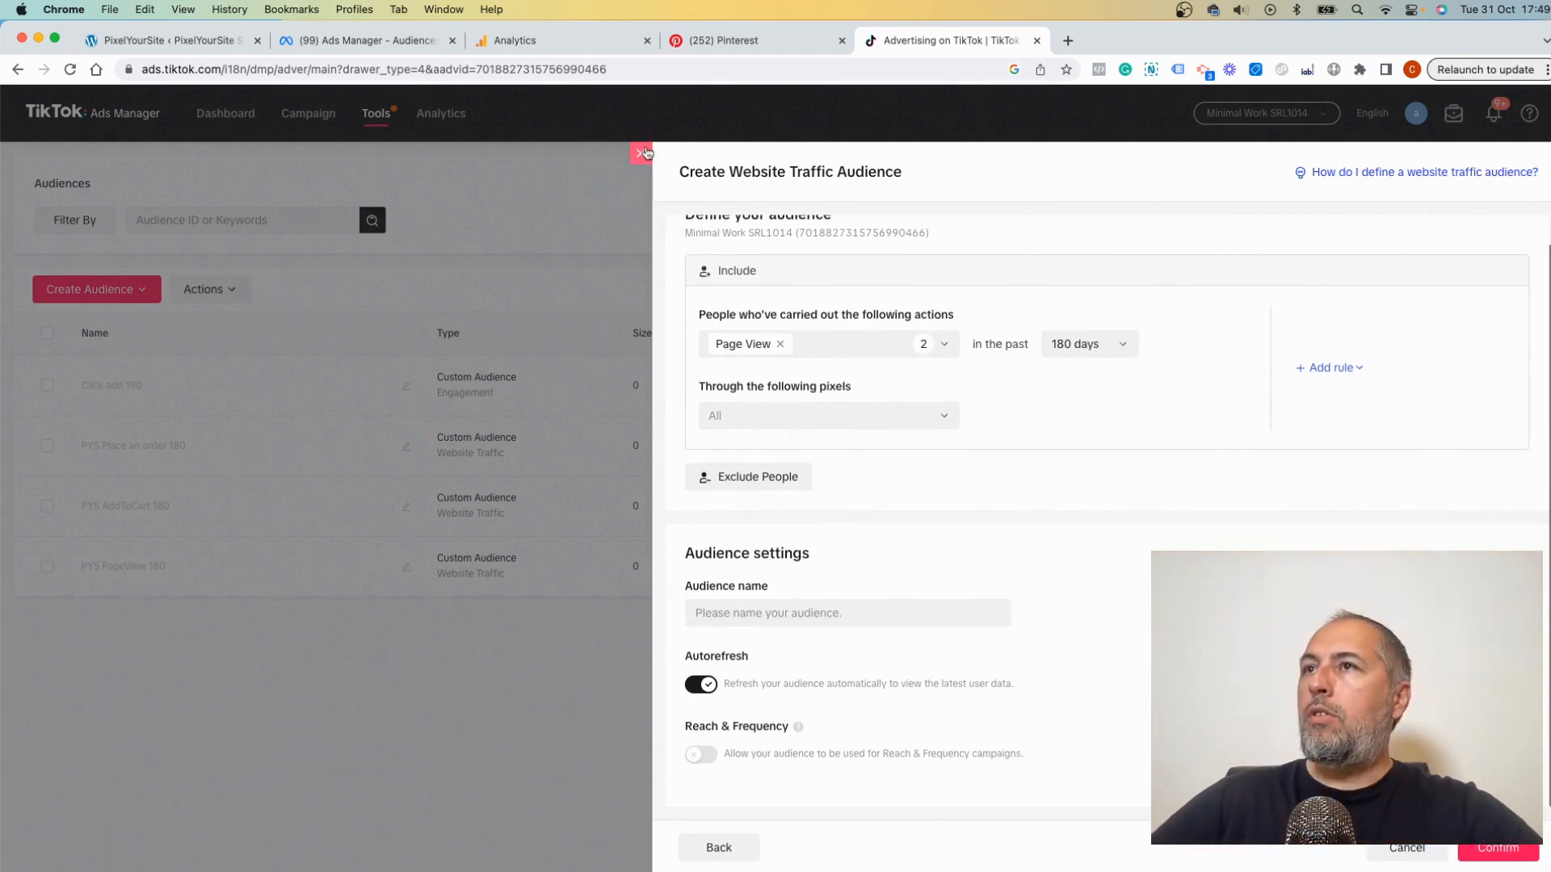
Return to PixelYourSite settings and briefly review the VIPClient event thresholds
left_click(168, 40)
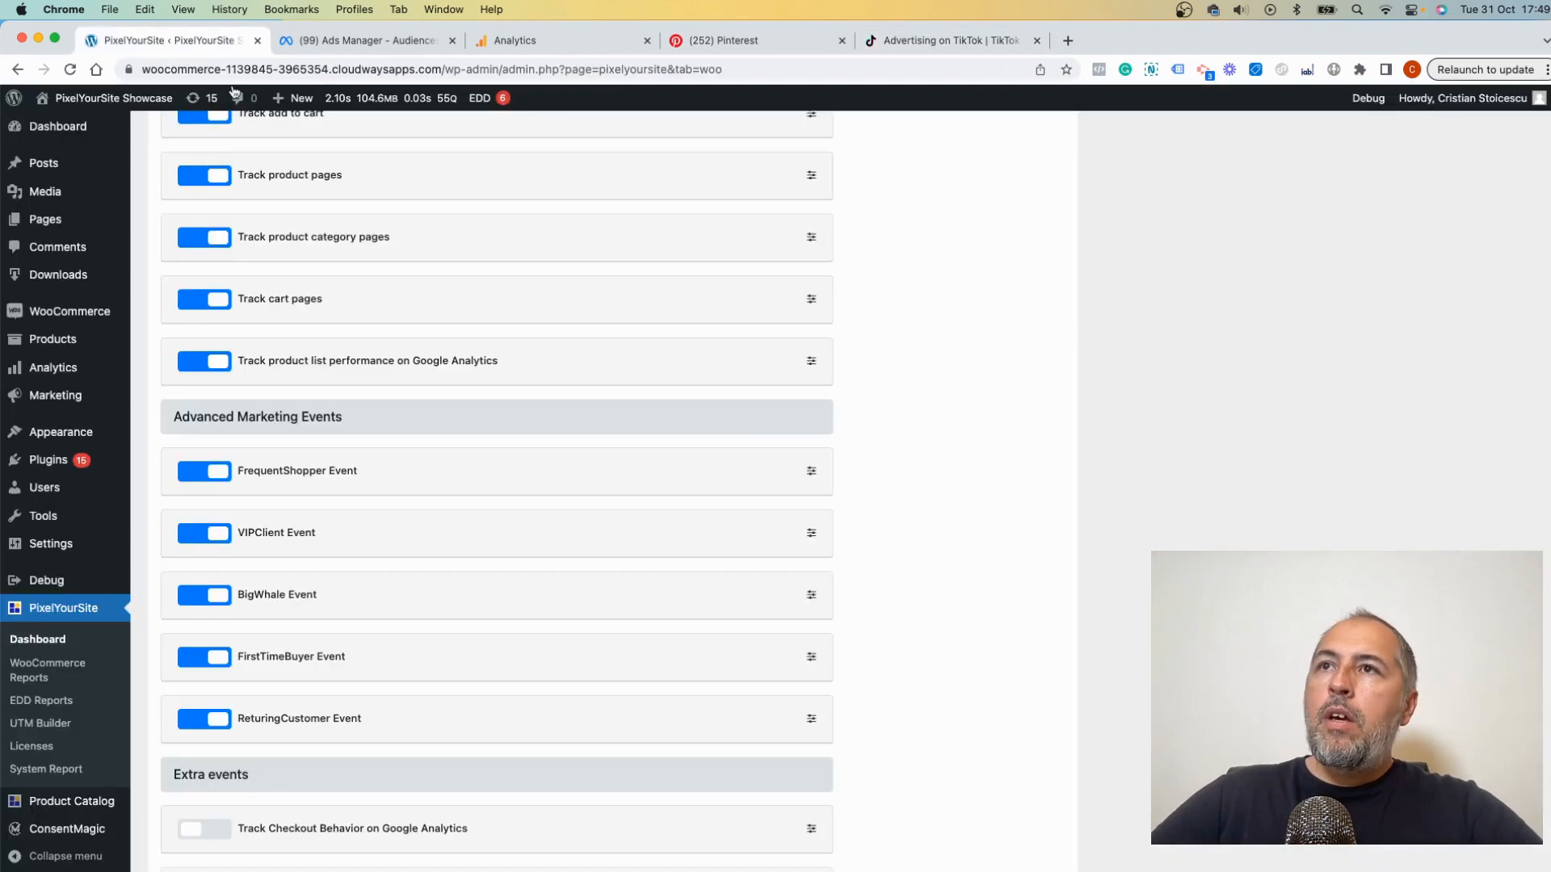
mouse_move(610, 486)
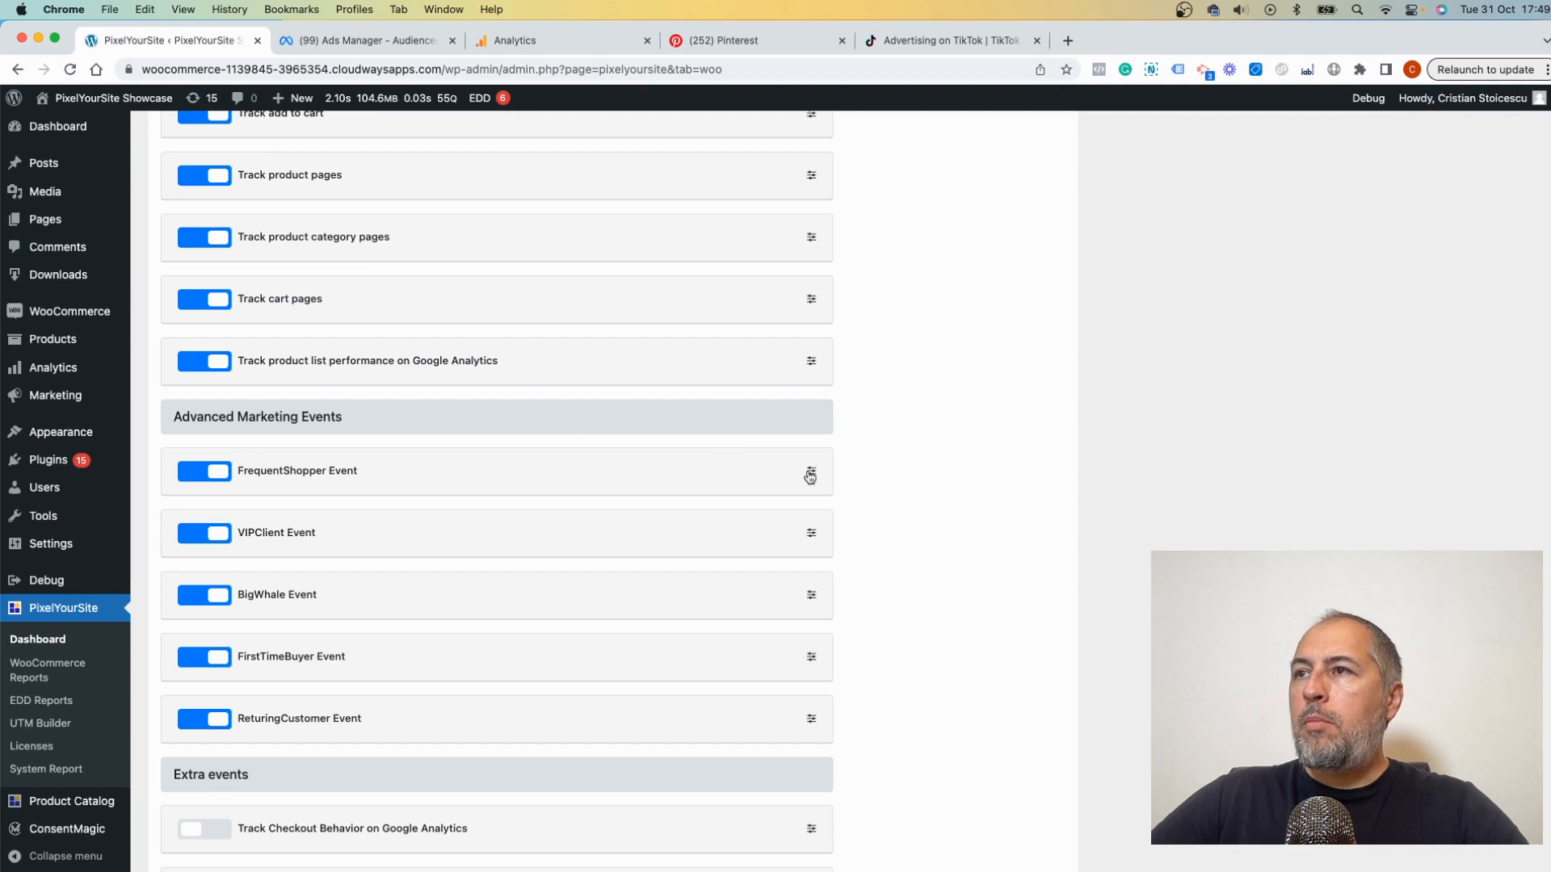
mouse_move(811, 537)
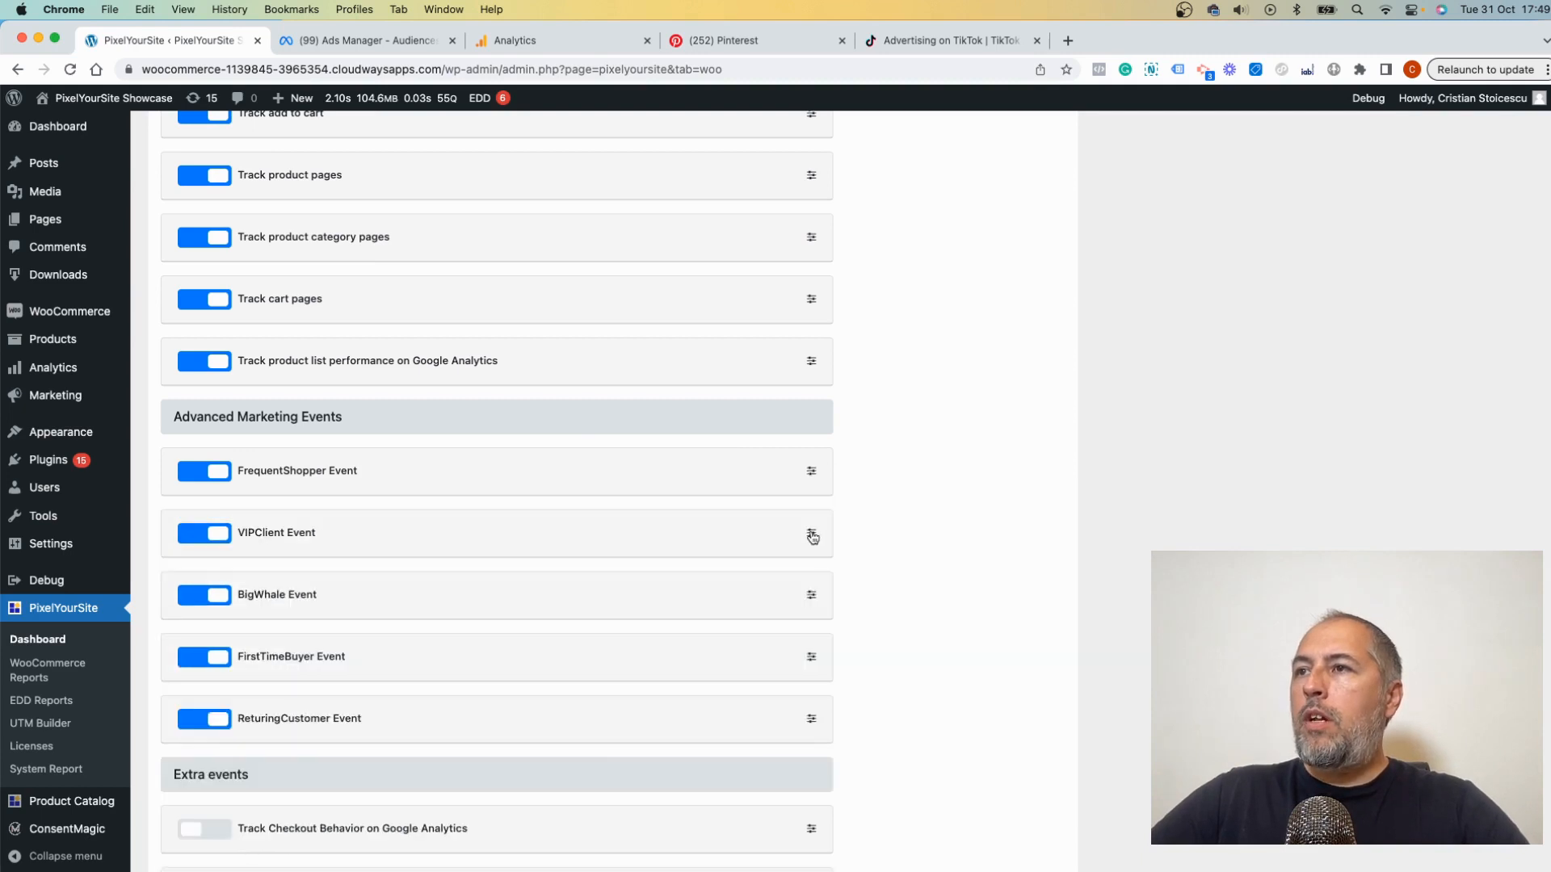
left_click(811, 535)
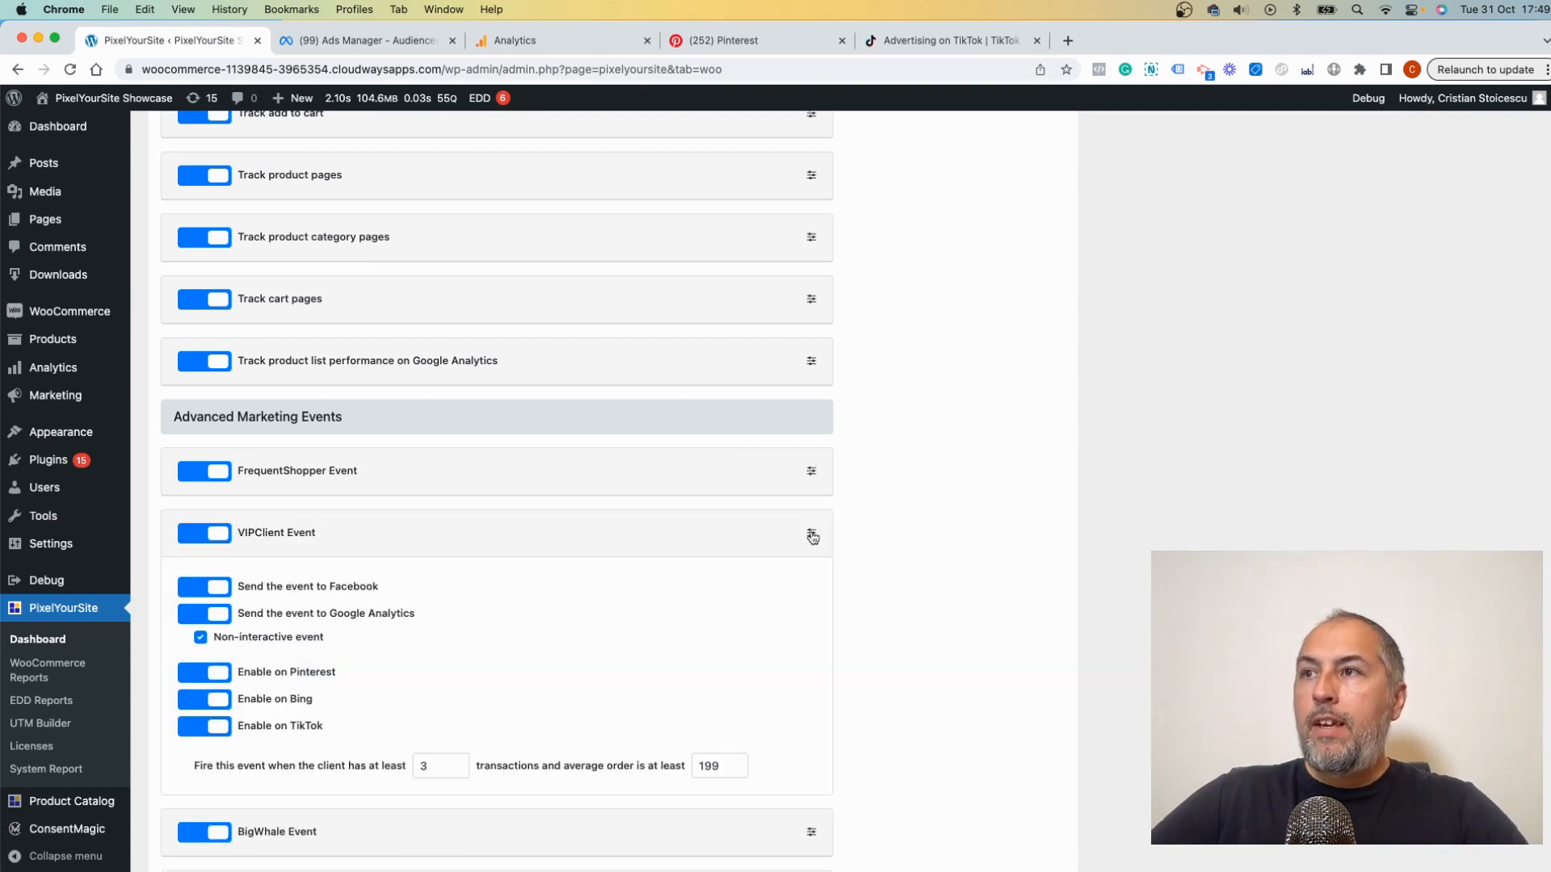
left_click(813, 536)
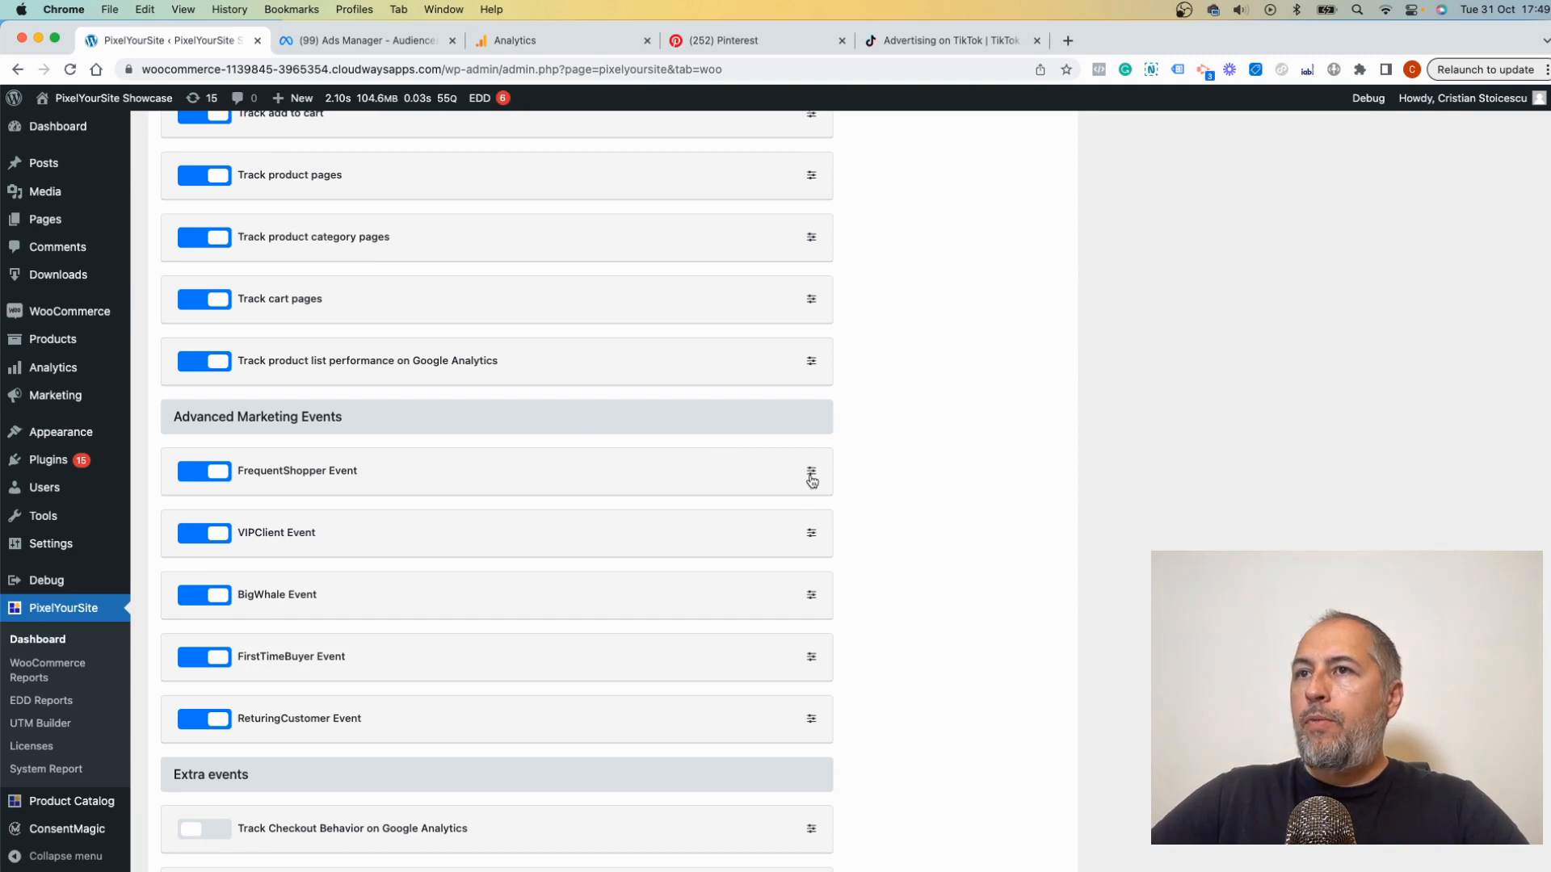
mouse_move(578, 661)
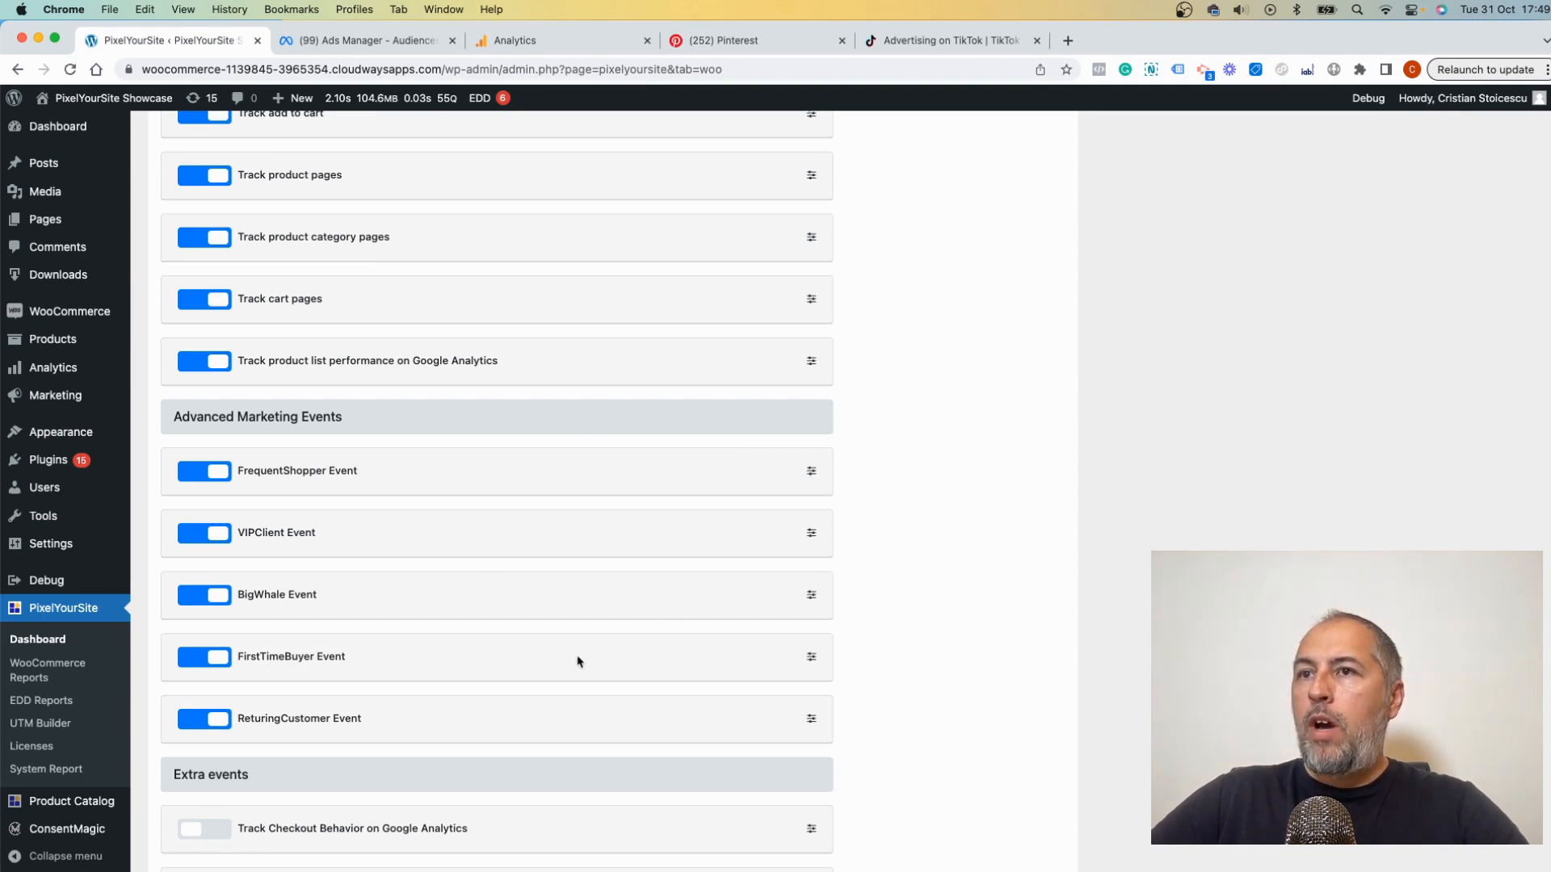
mouse_move(650, 693)
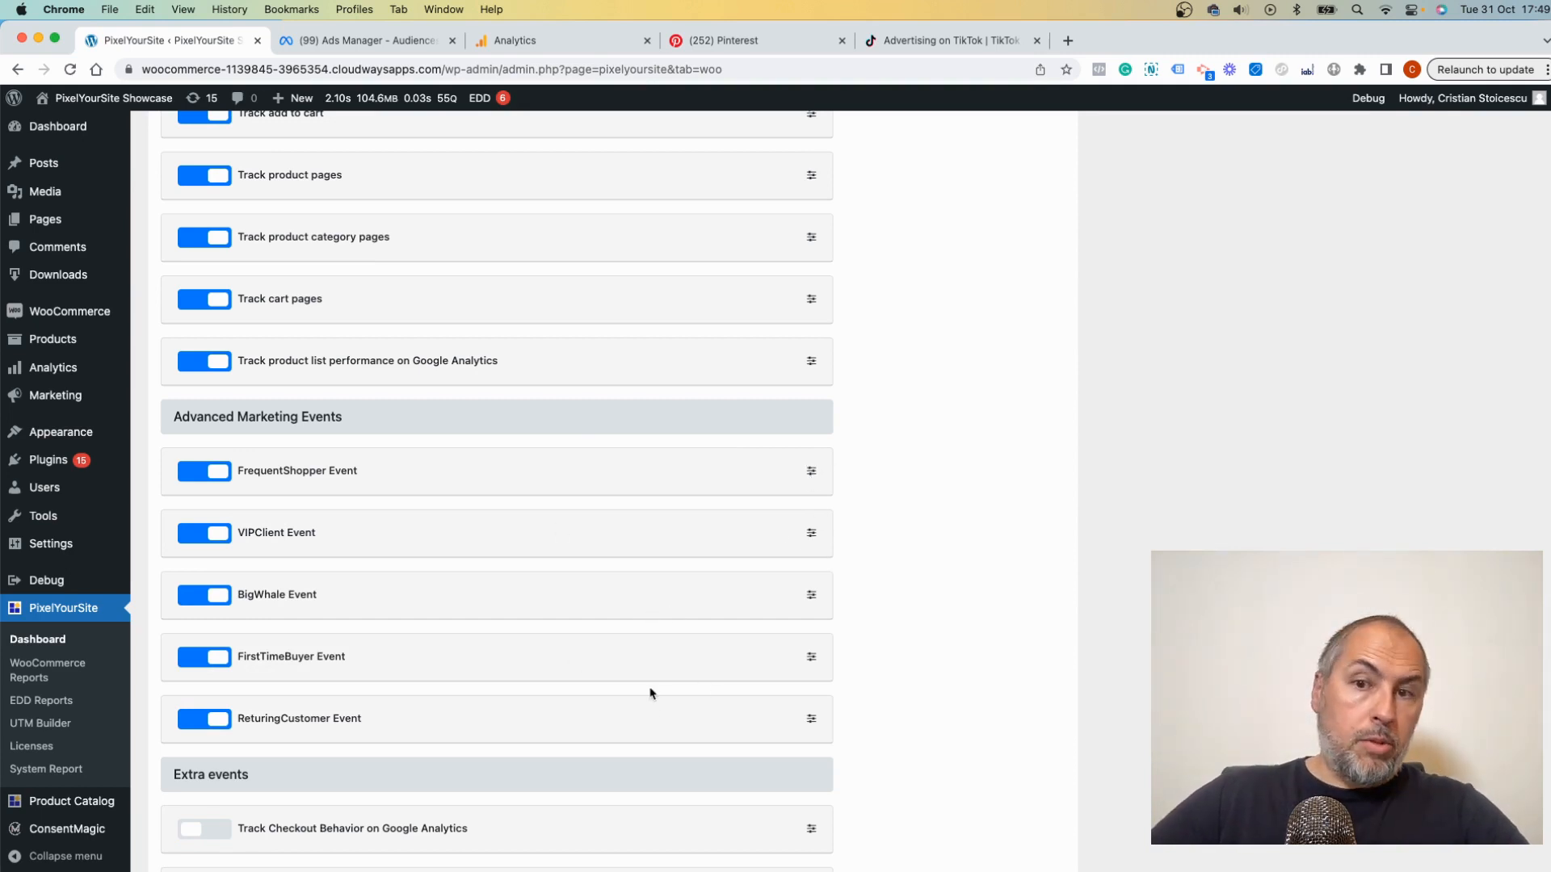